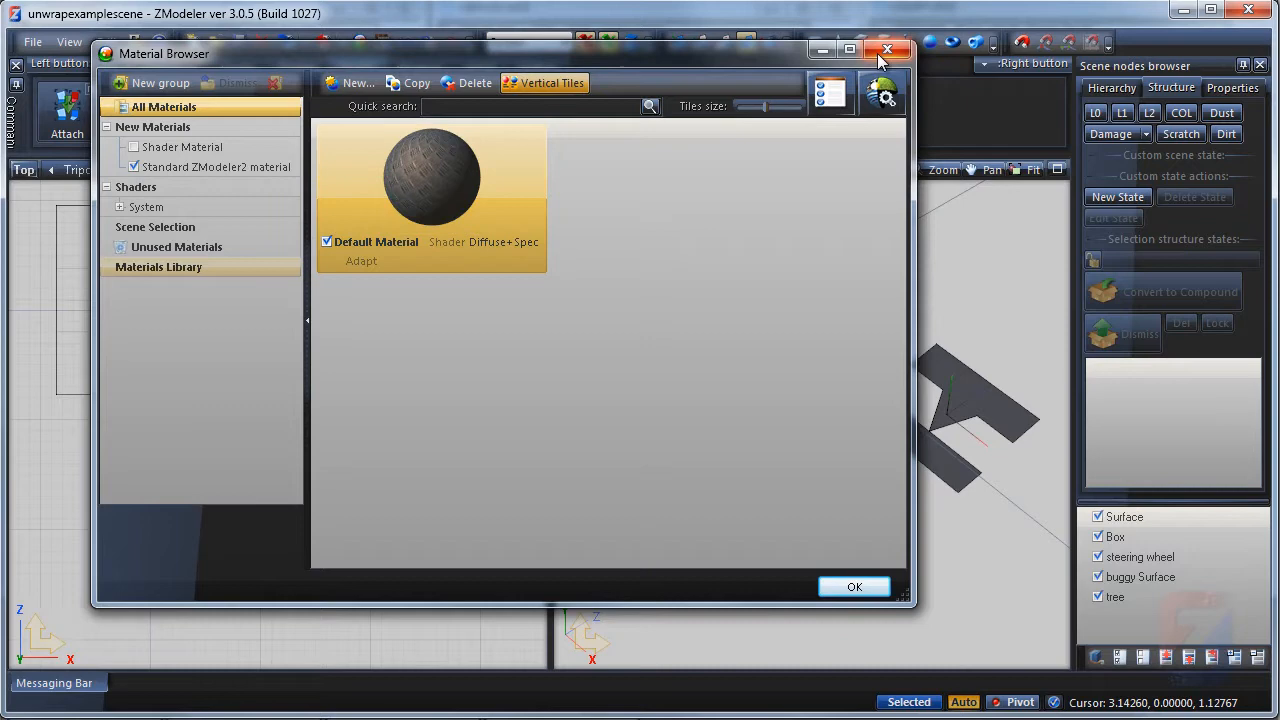
Step: Close the Material Browser to return to the viewports with the slab mesh
left_click(886, 50)
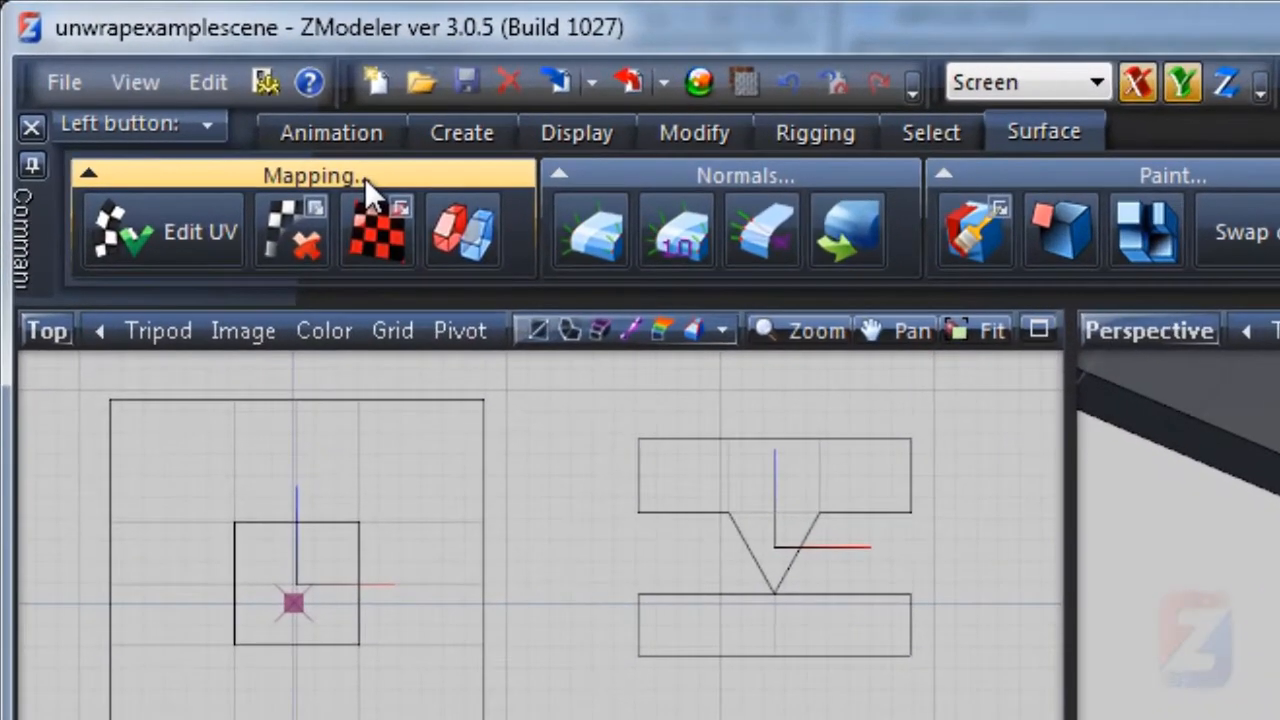
mouse_move(180, 240)
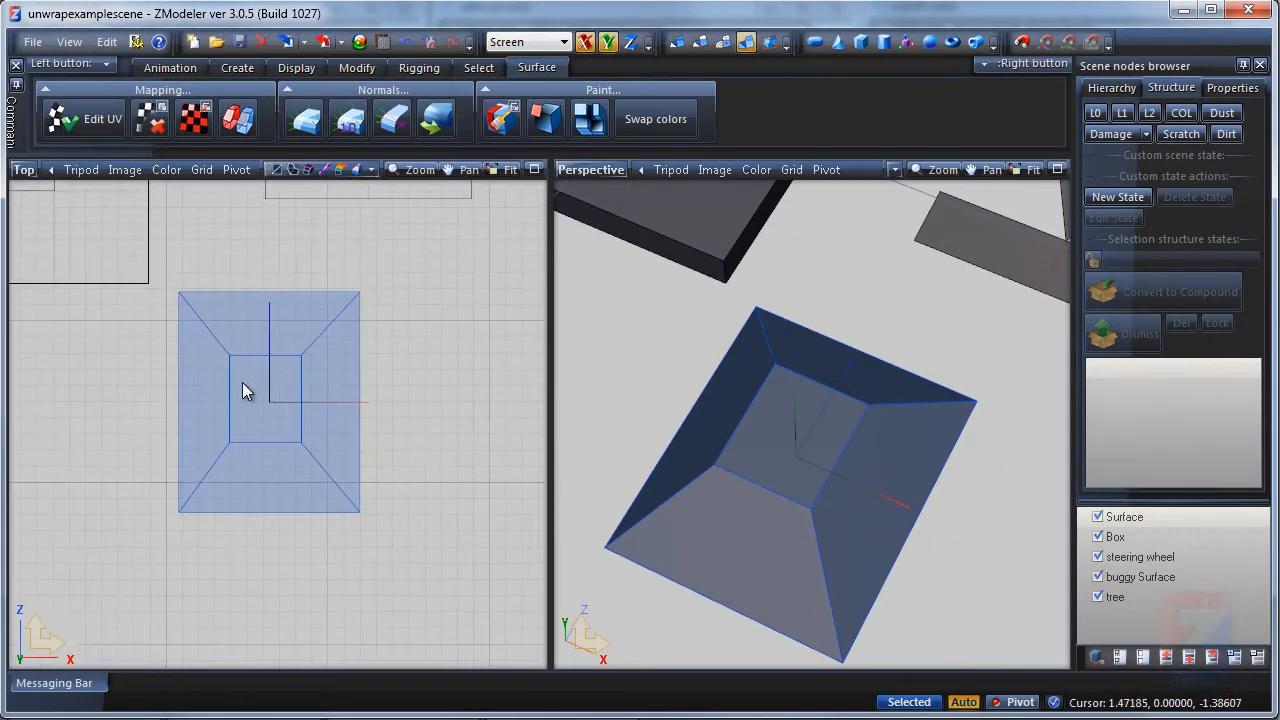
Step: Create a new UV mapping for the slab via Mapping > Edit UV, Generate New projected from viewport XY
right_click(248, 390)
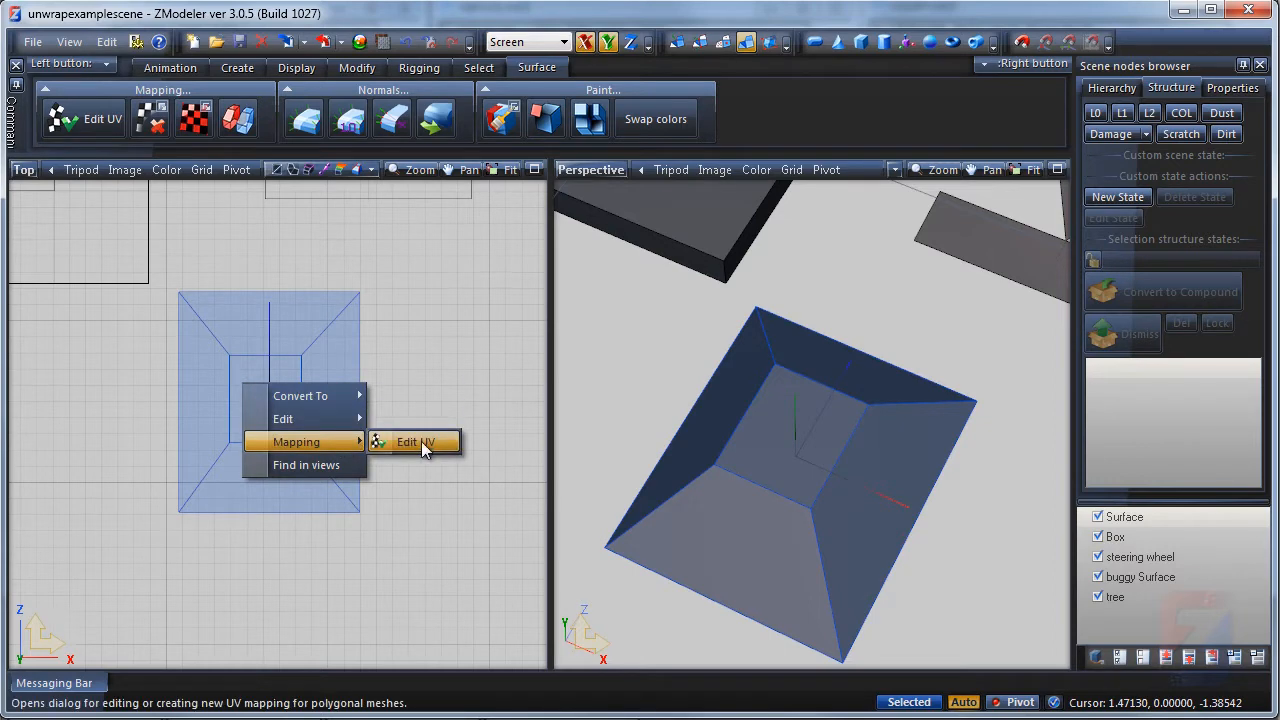
left_click(416, 442)
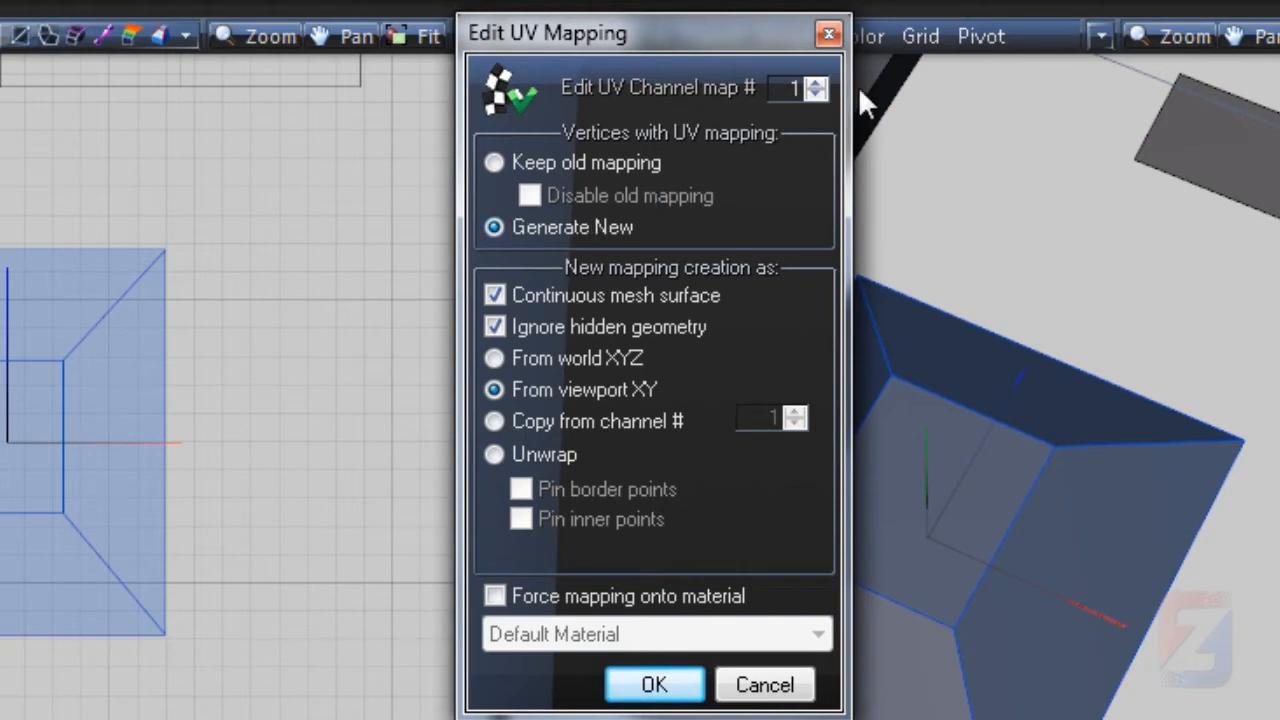
mouse_move(776, 104)
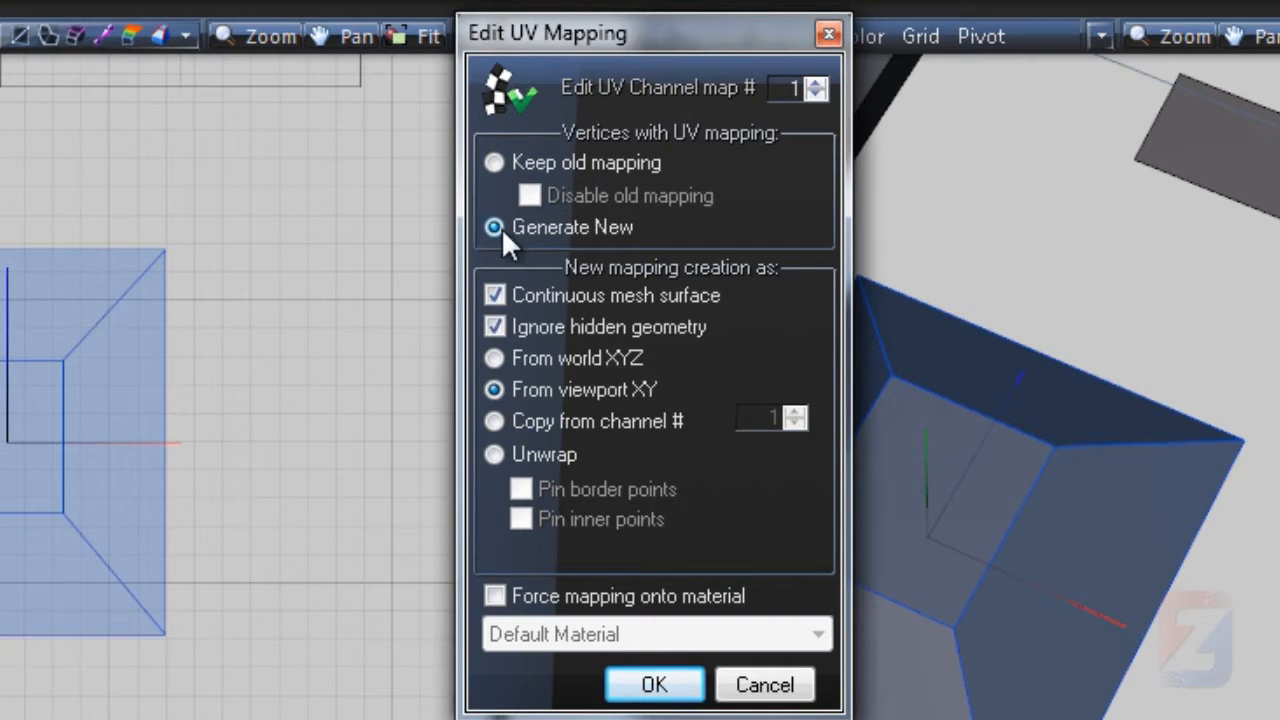
left_click(494, 326)
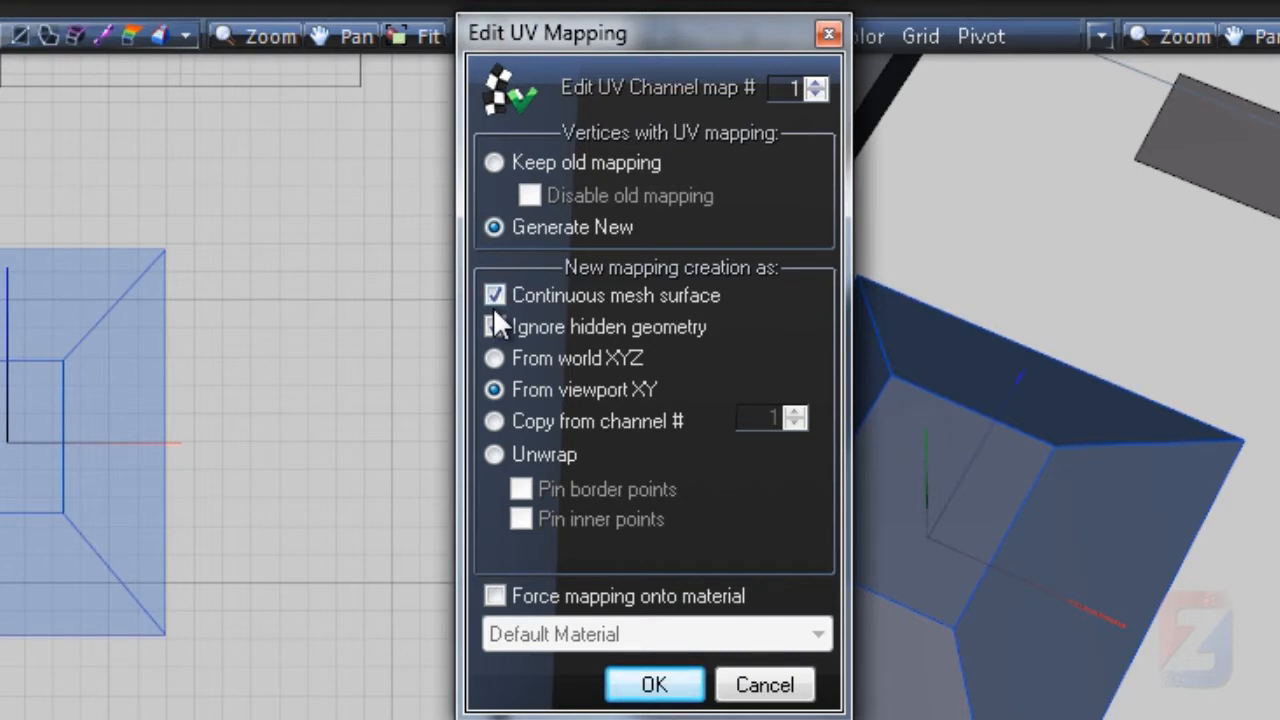
left_click(494, 326)
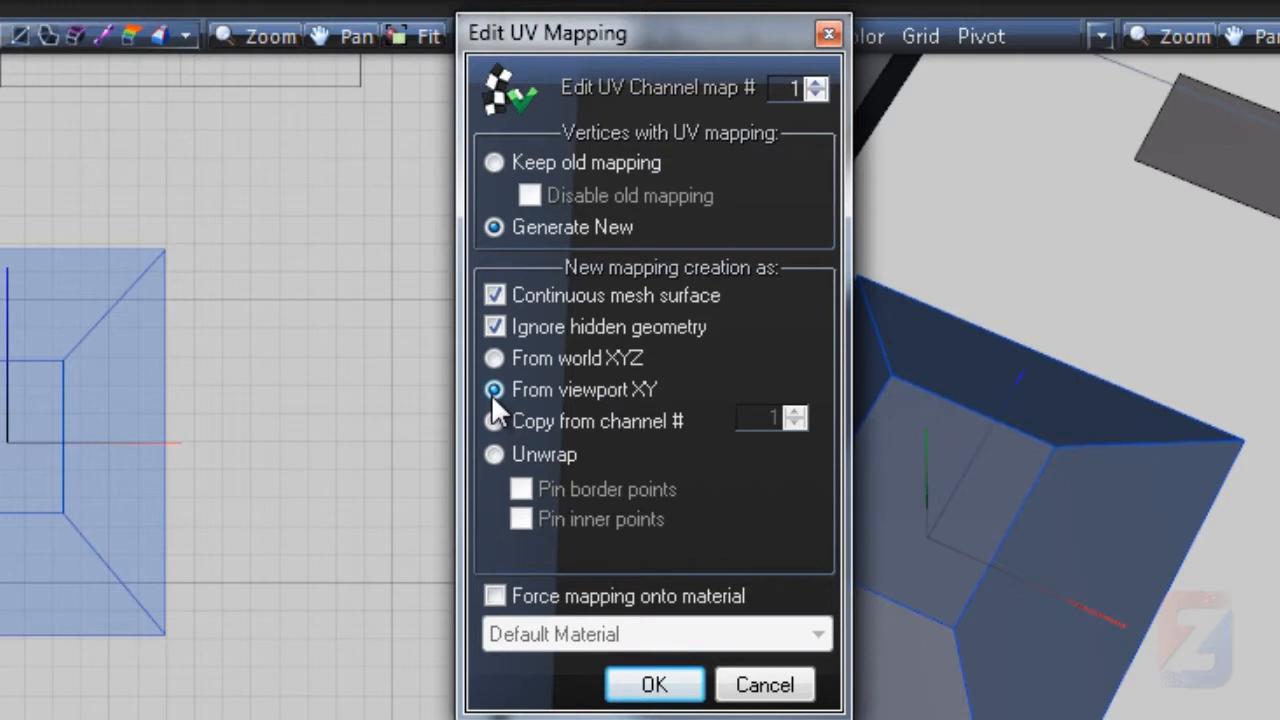
mouse_move(650, 396)
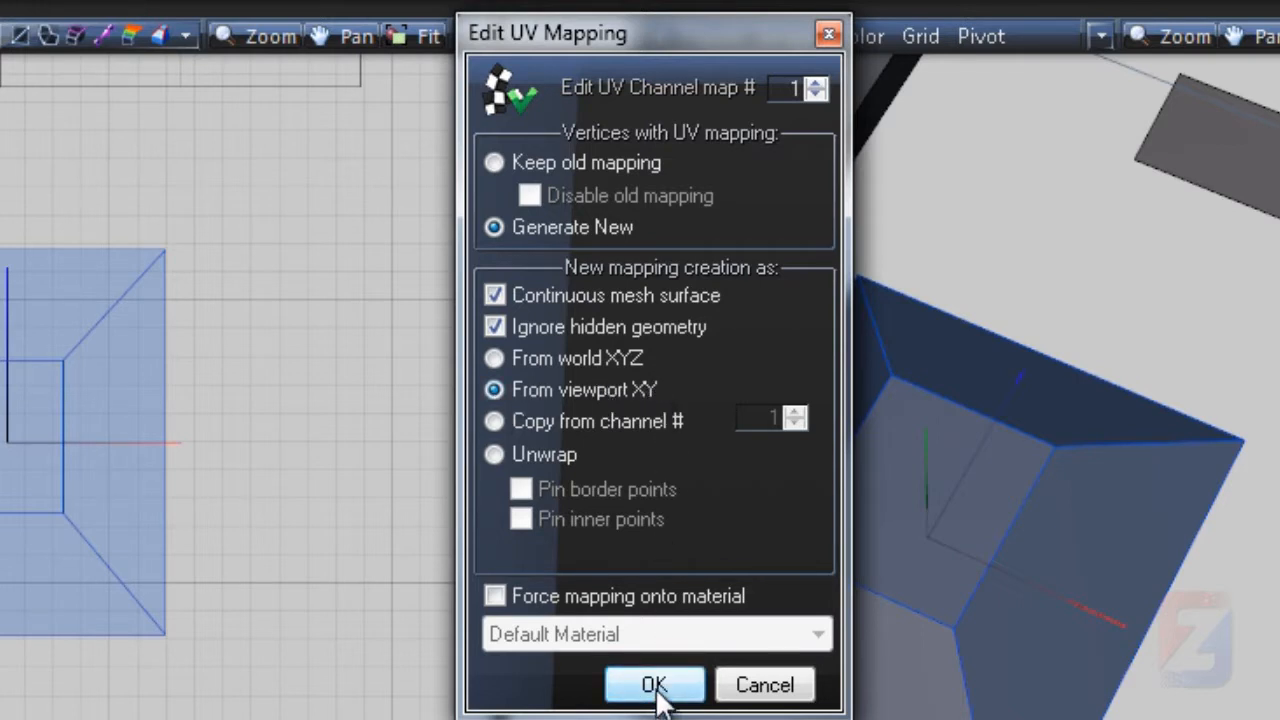
left_click(654, 684)
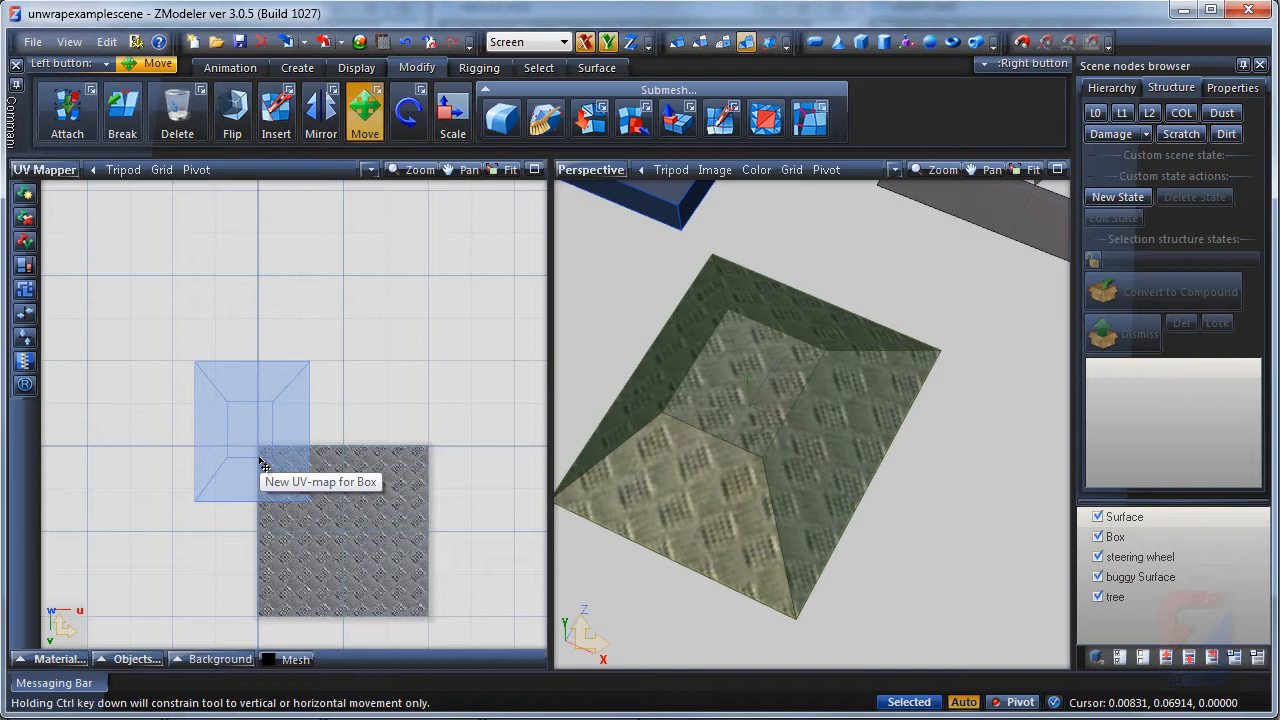
Step: Move the slab's UV layout onto the texture square, then scale it up
left_click_drag(264, 464, 250, 456)
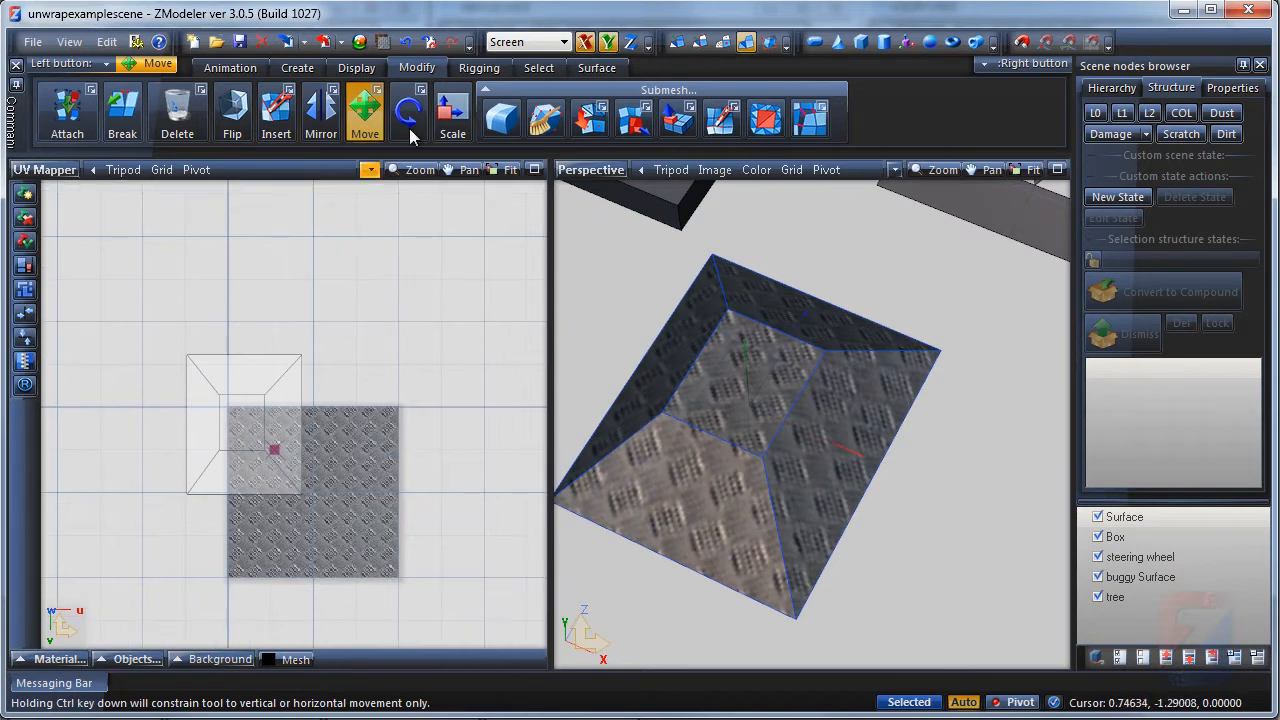
left_click(452, 112)
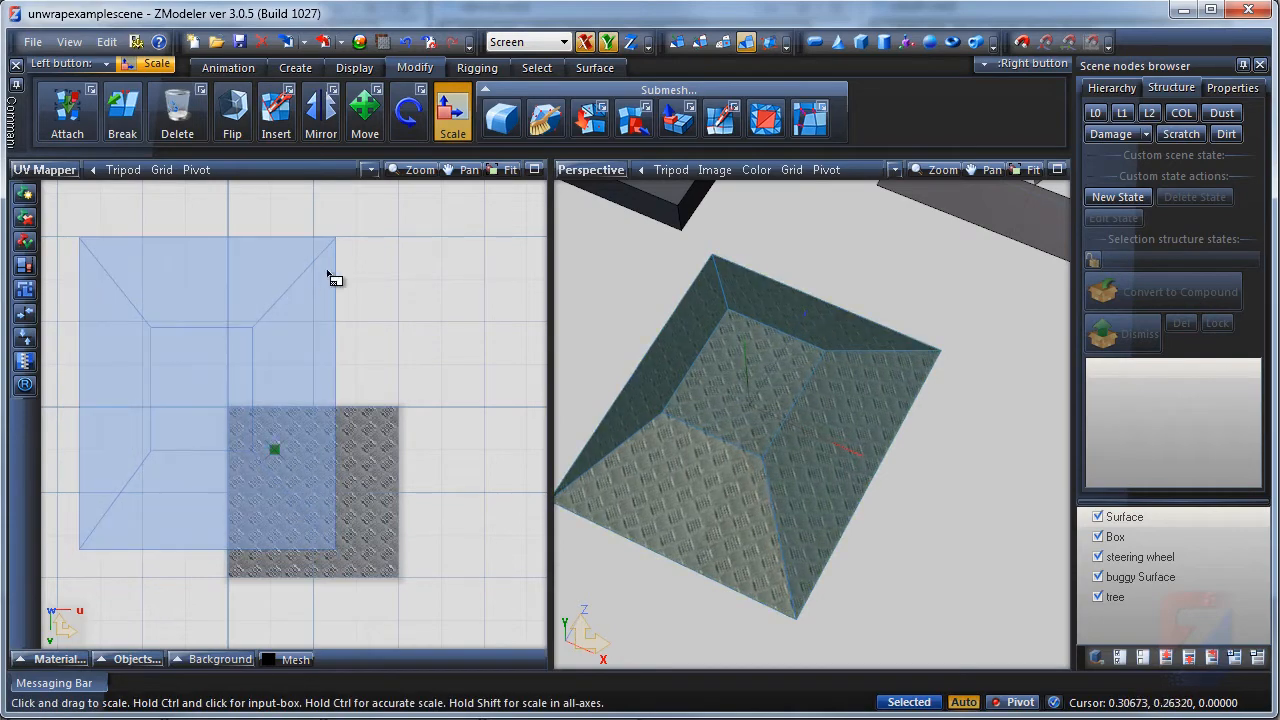
left_click(364, 112)
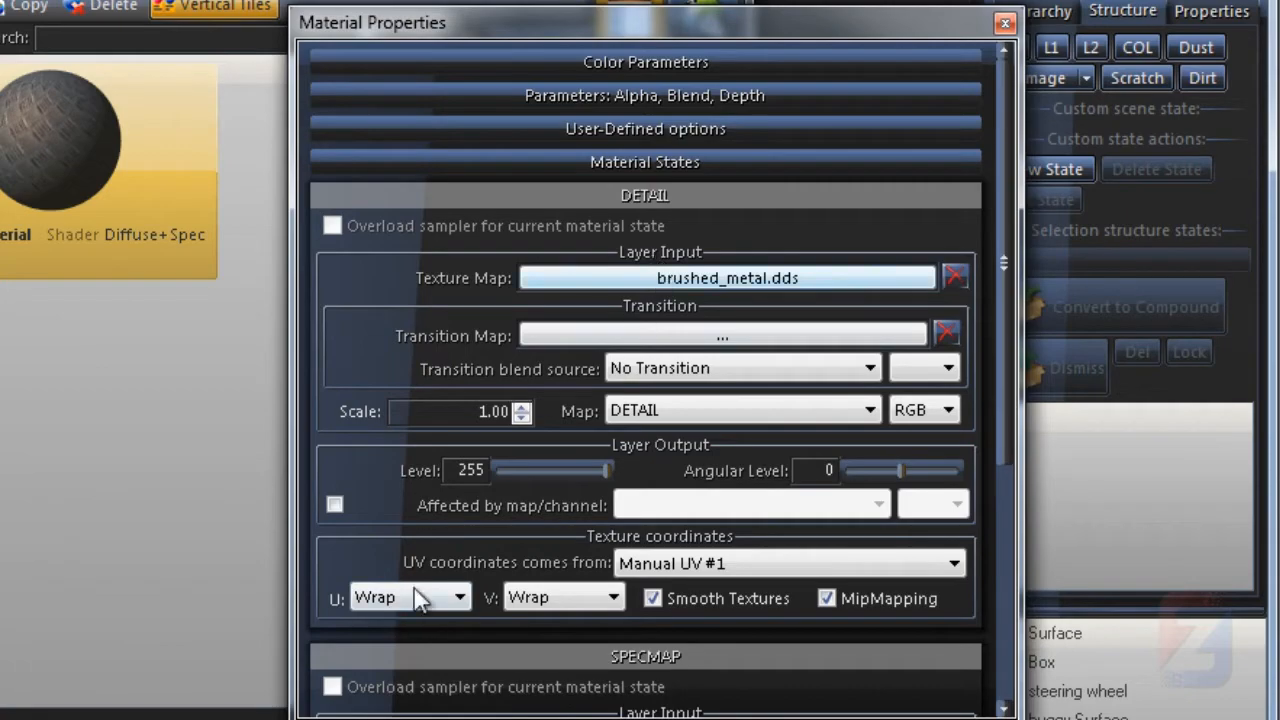
Step: Set the DETAIL layer's U and V texture coordinate addressing to Clamp
left_click(564, 596)
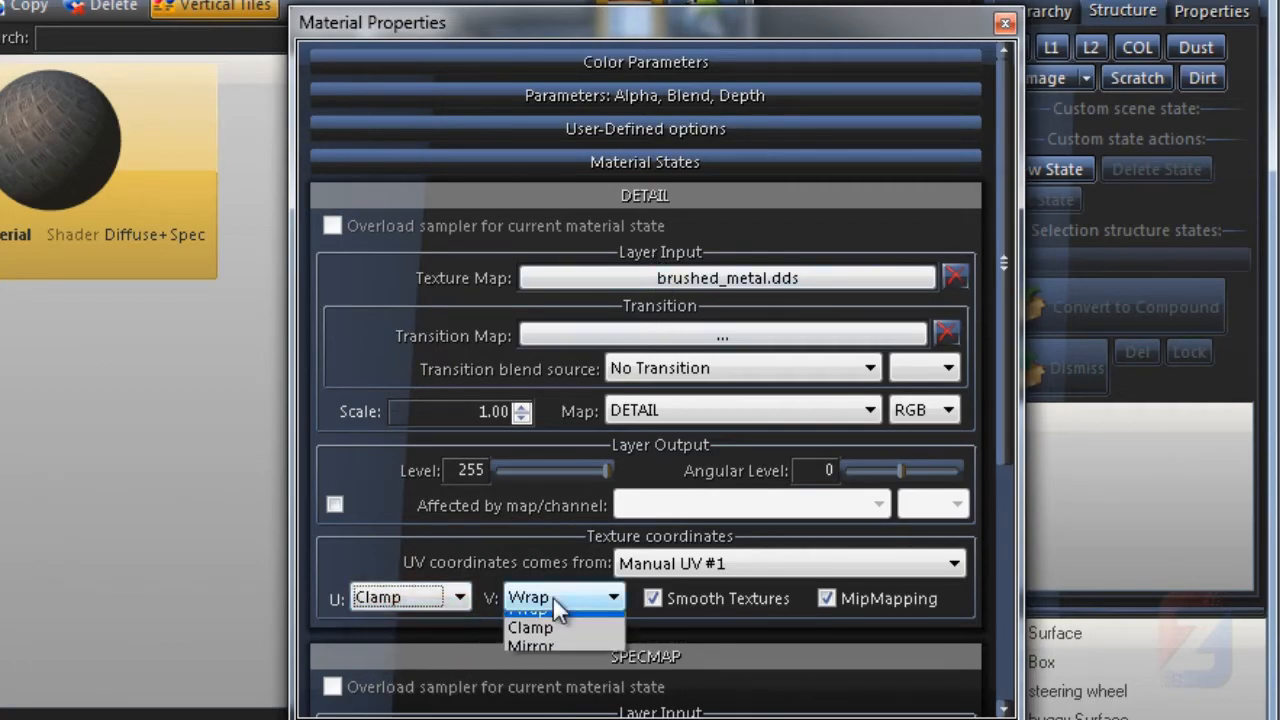
left_click(530, 628)
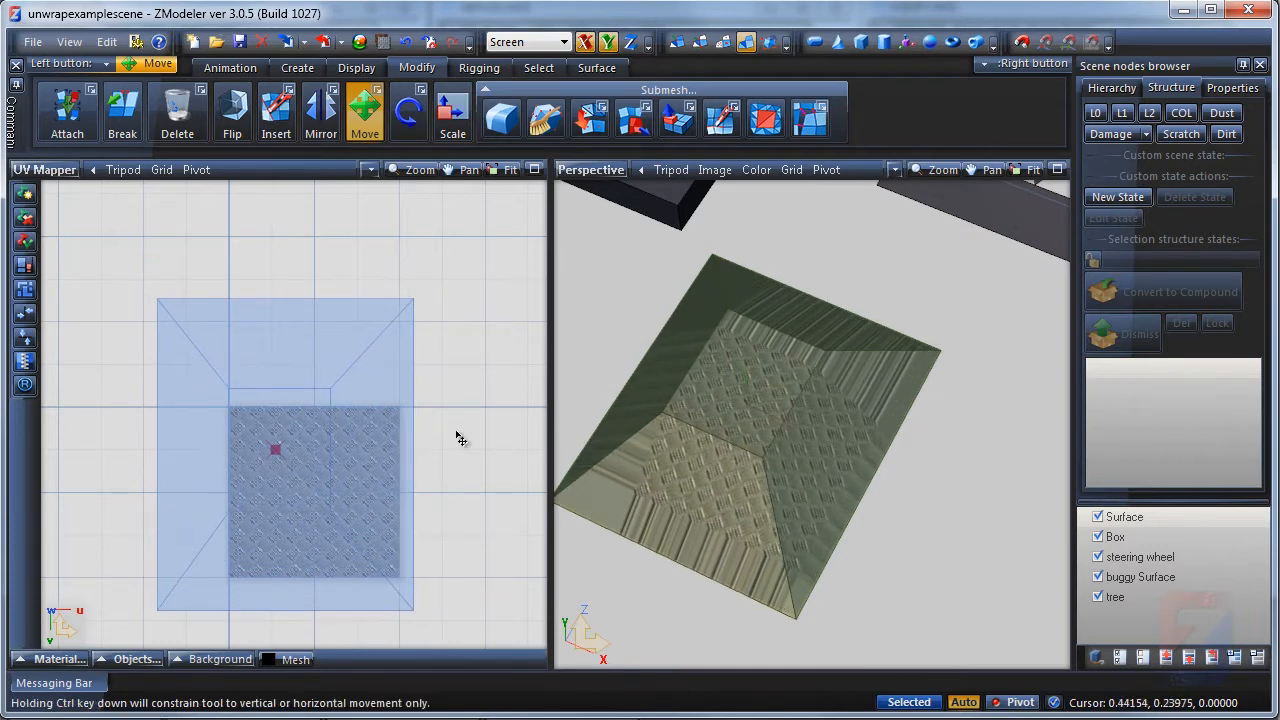
Step: Select the slab's UV layout and its outer points and reposition them over the texture square
left_click_drag(456, 436, 350, 318)
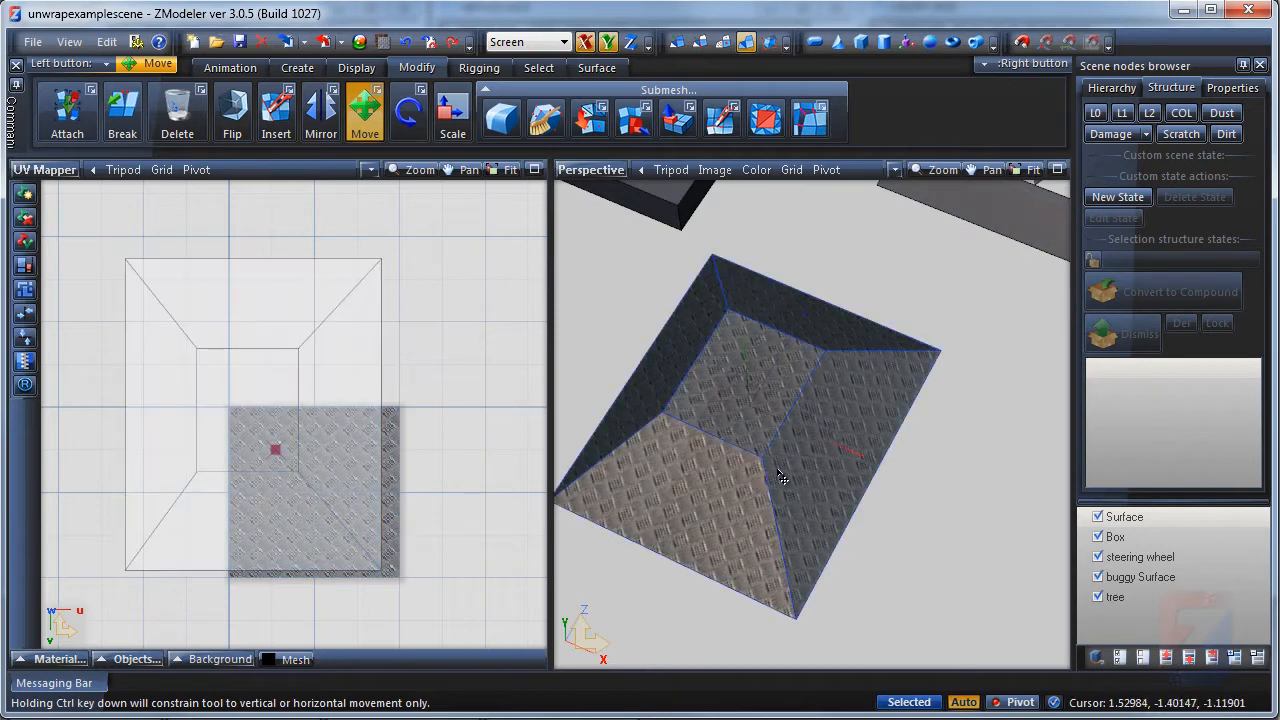
left_click(636, 118)
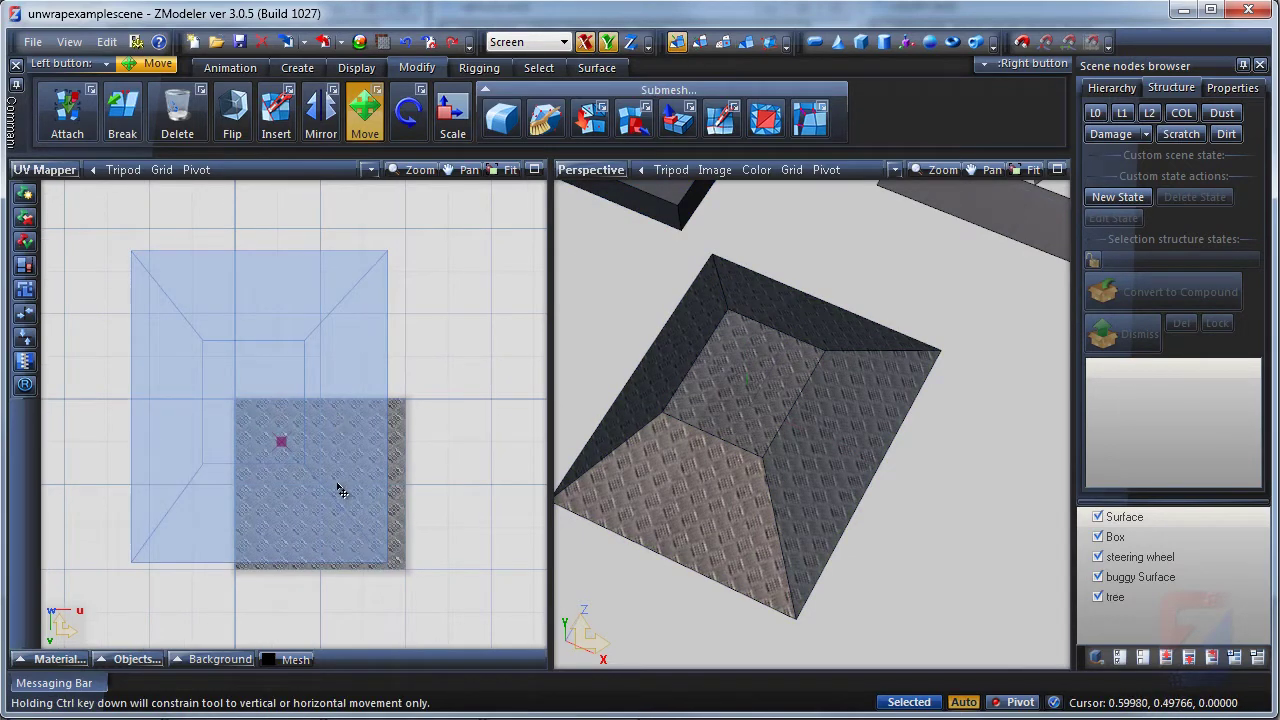
left_click_drag(340, 490, 392, 568)
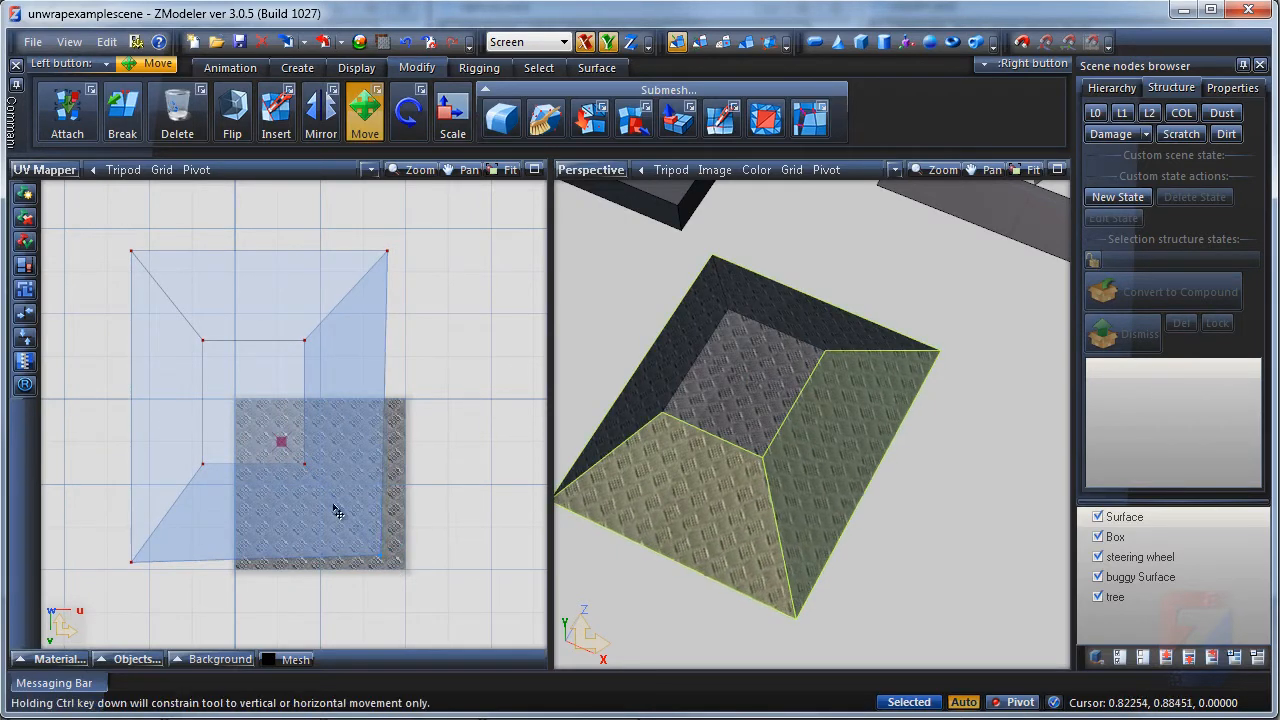
left_click_drag(336, 512, 324, 456)
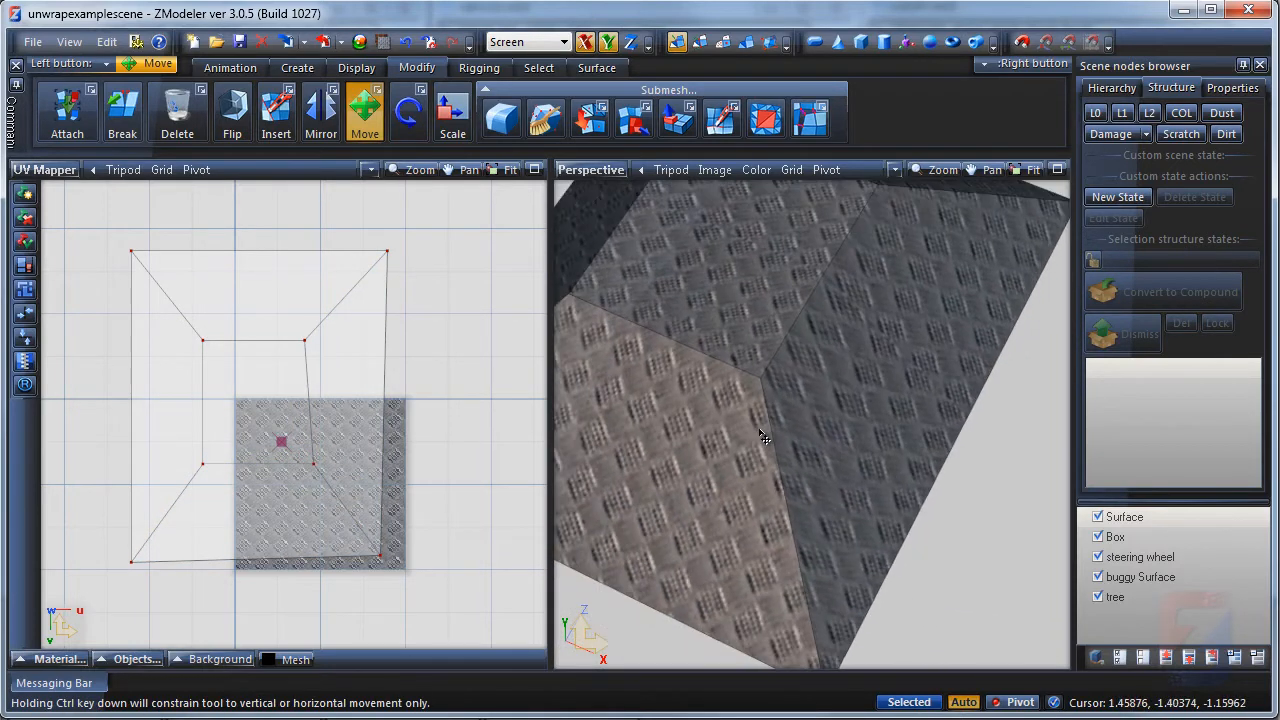
left_click(760, 384)
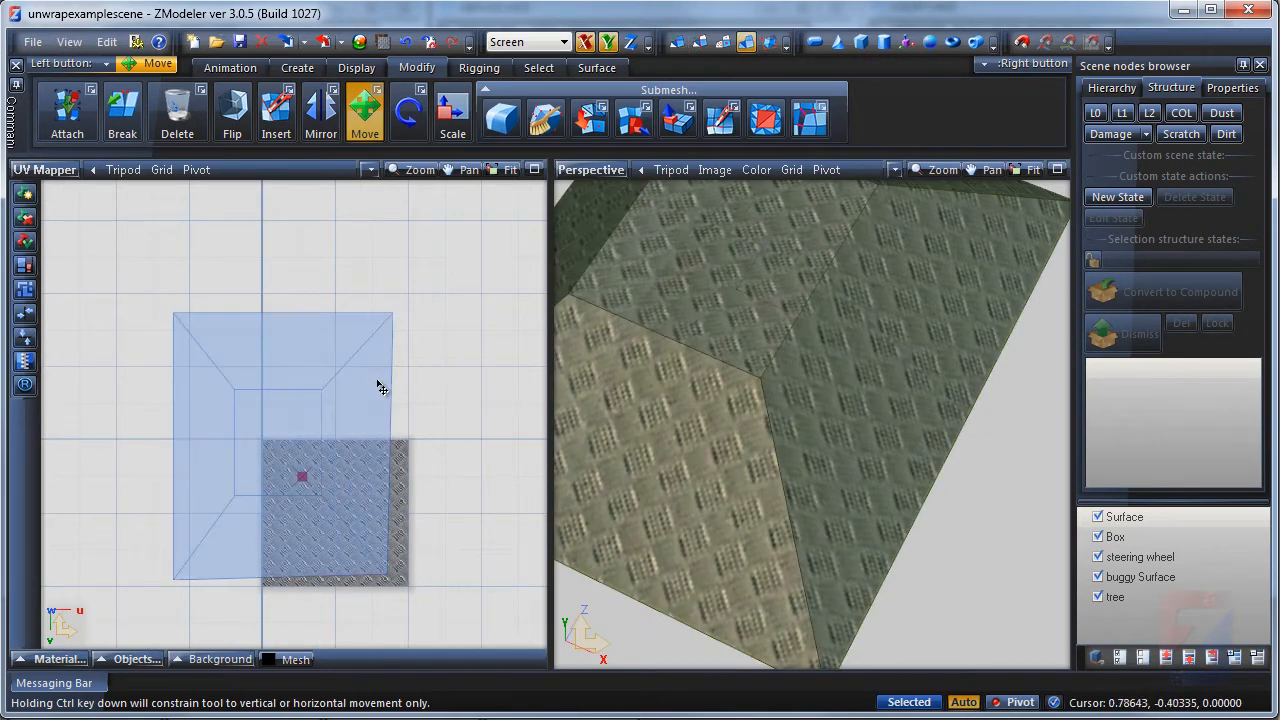
Step: Delete the slab's UV layout via Modify > Delete, leaving the mesh untextured
left_click(176, 110)
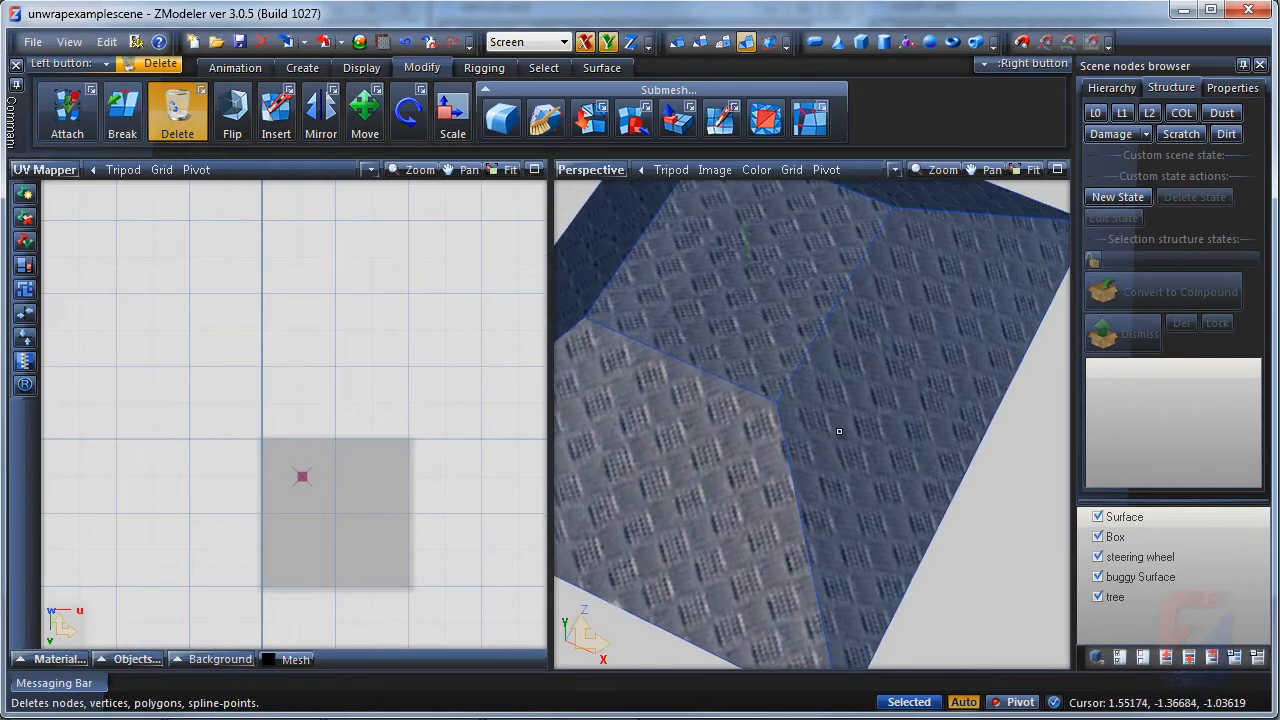
left_click_drag(840, 432, 904, 356)
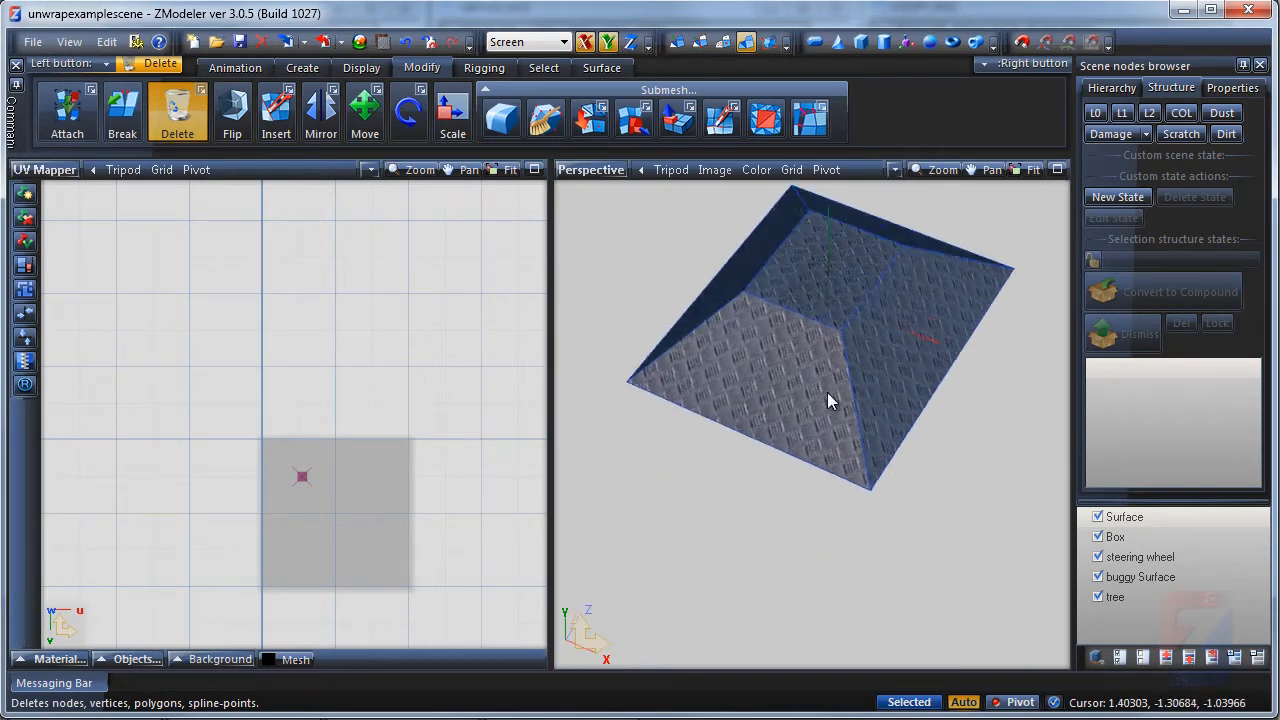
left_click_drag(830, 400, 808, 448)
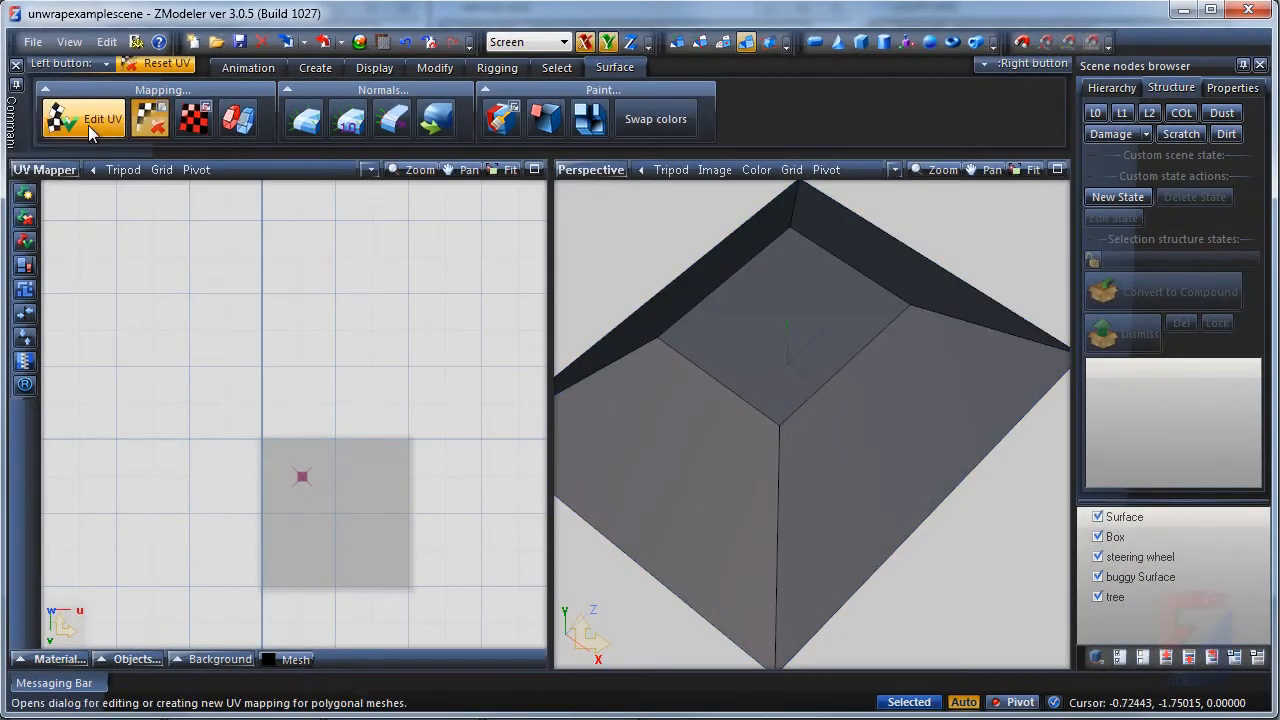
Step: Unwrap the slab via Surface > Edit UV with Continuous mesh surface unchecked
left_click(84, 118)
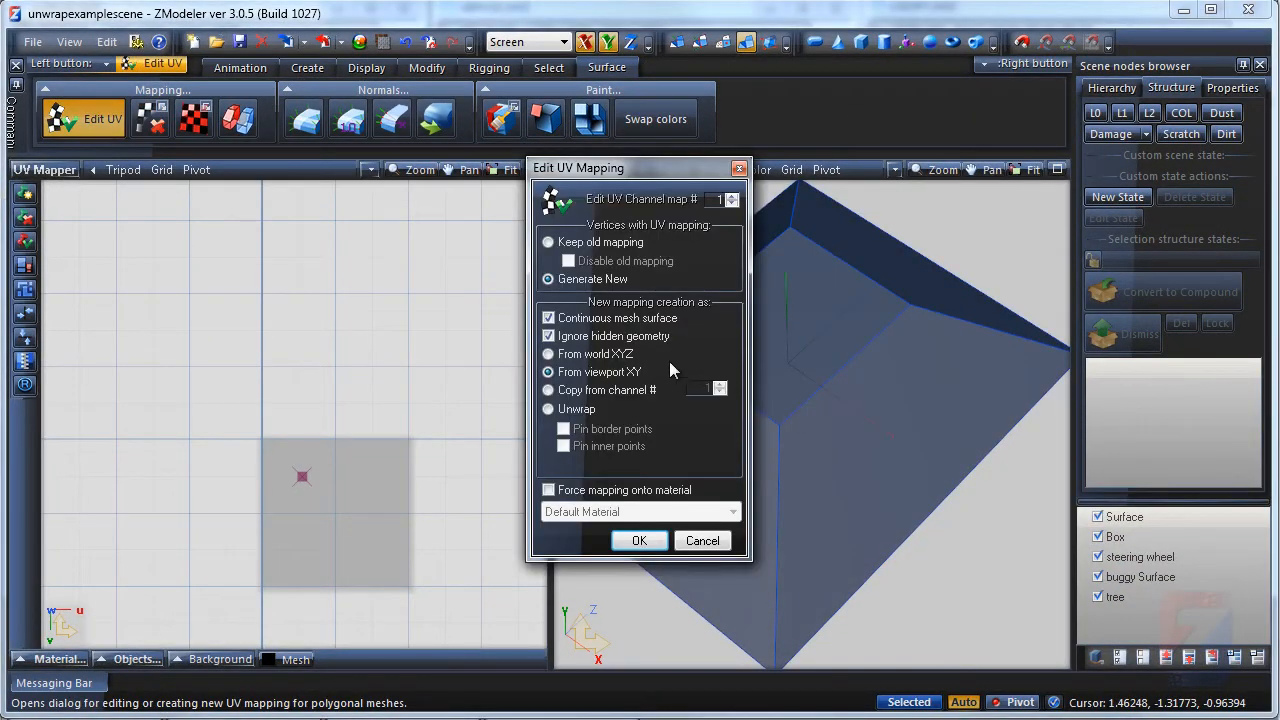
left_click(548, 408)
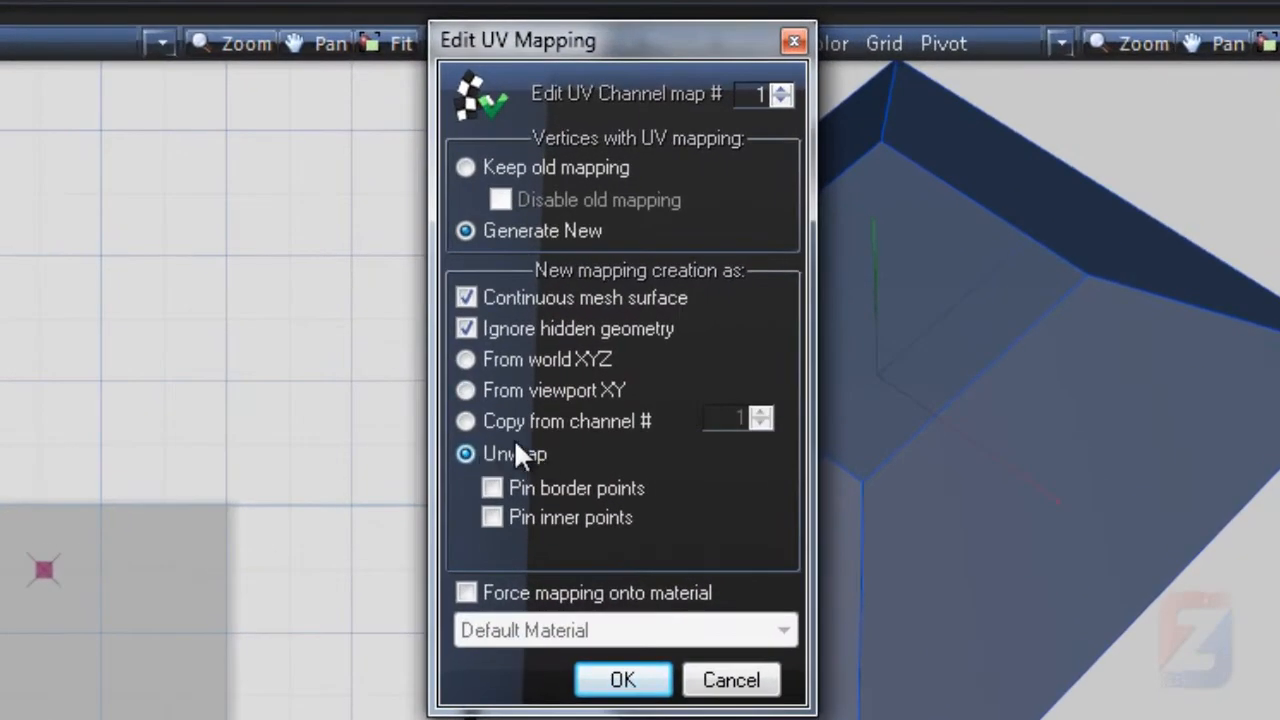
mouse_move(744, 464)
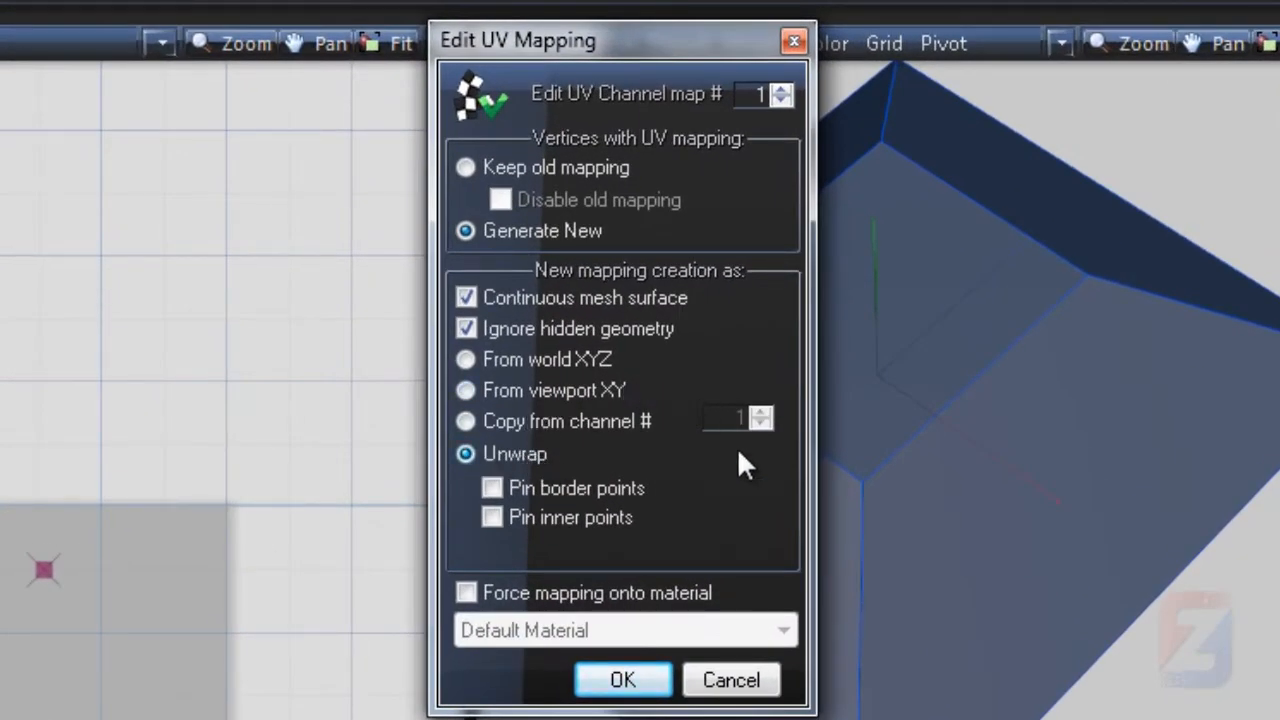
mouse_move(524, 280)
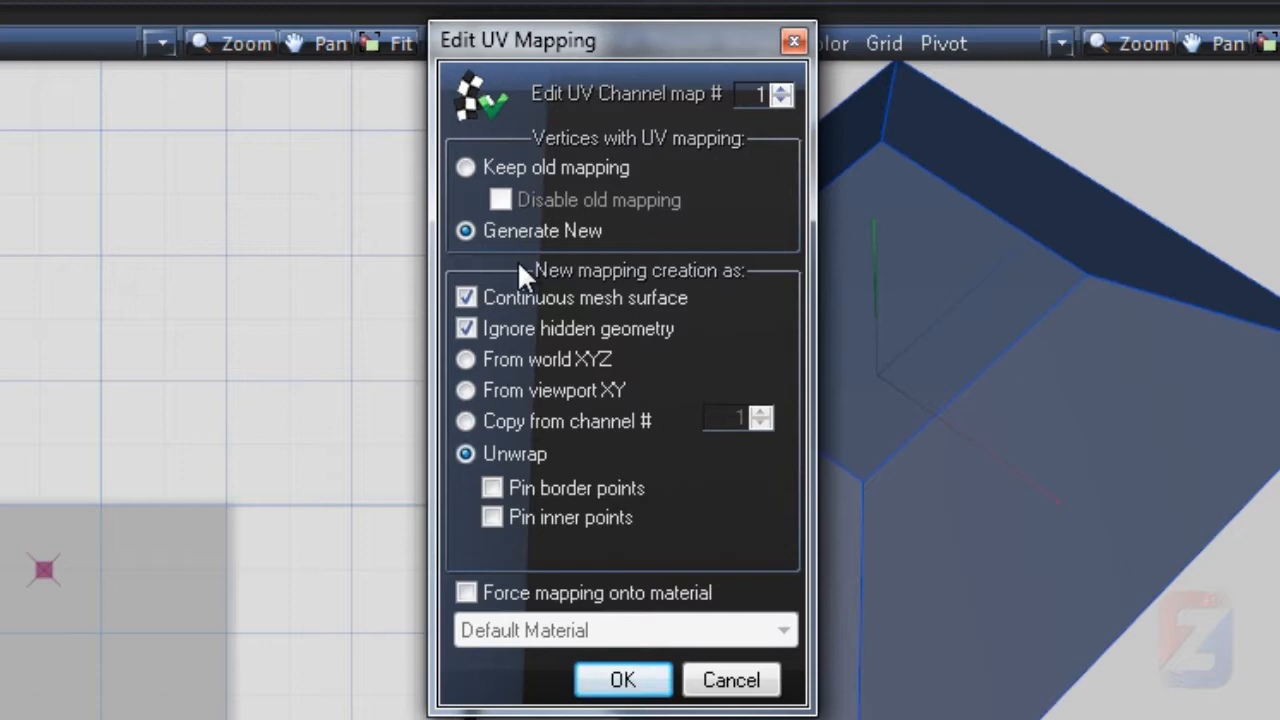
left_click(466, 296)
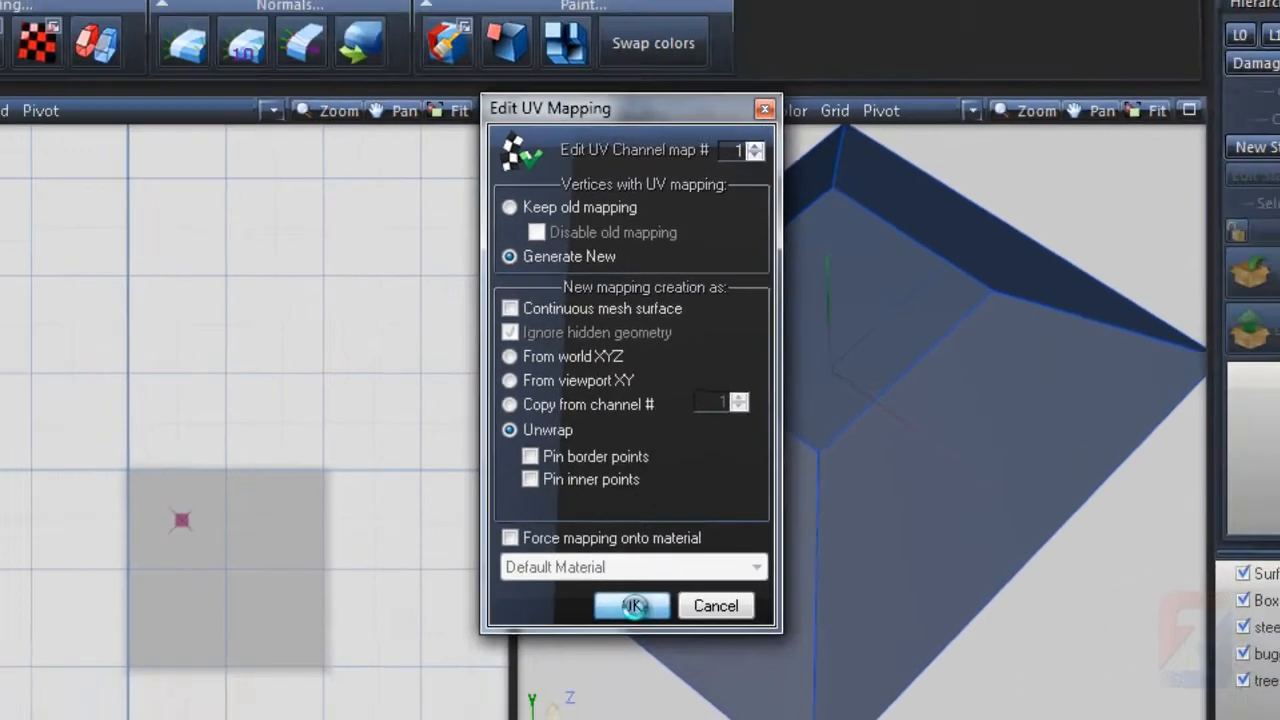
left_click(632, 604)
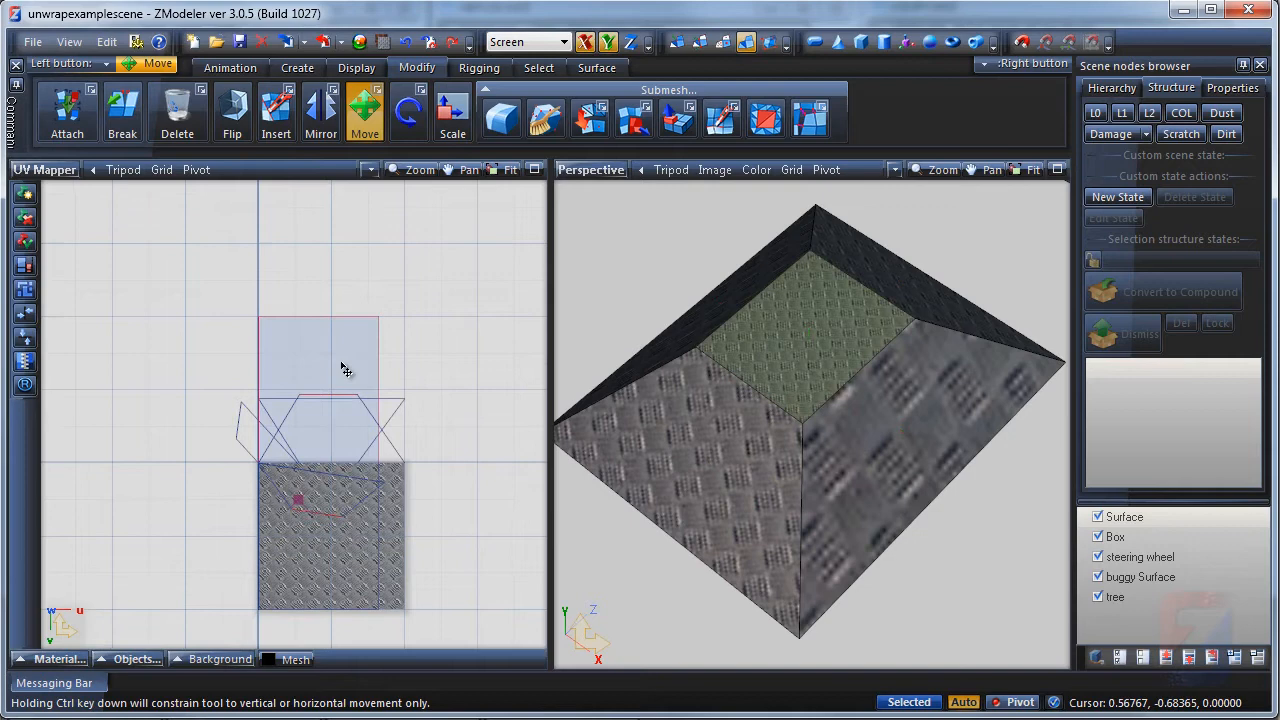
Step: Move the separated UV islands into an unfolded cross layout around the top-face square
left_click_drag(344, 370, 330, 302)
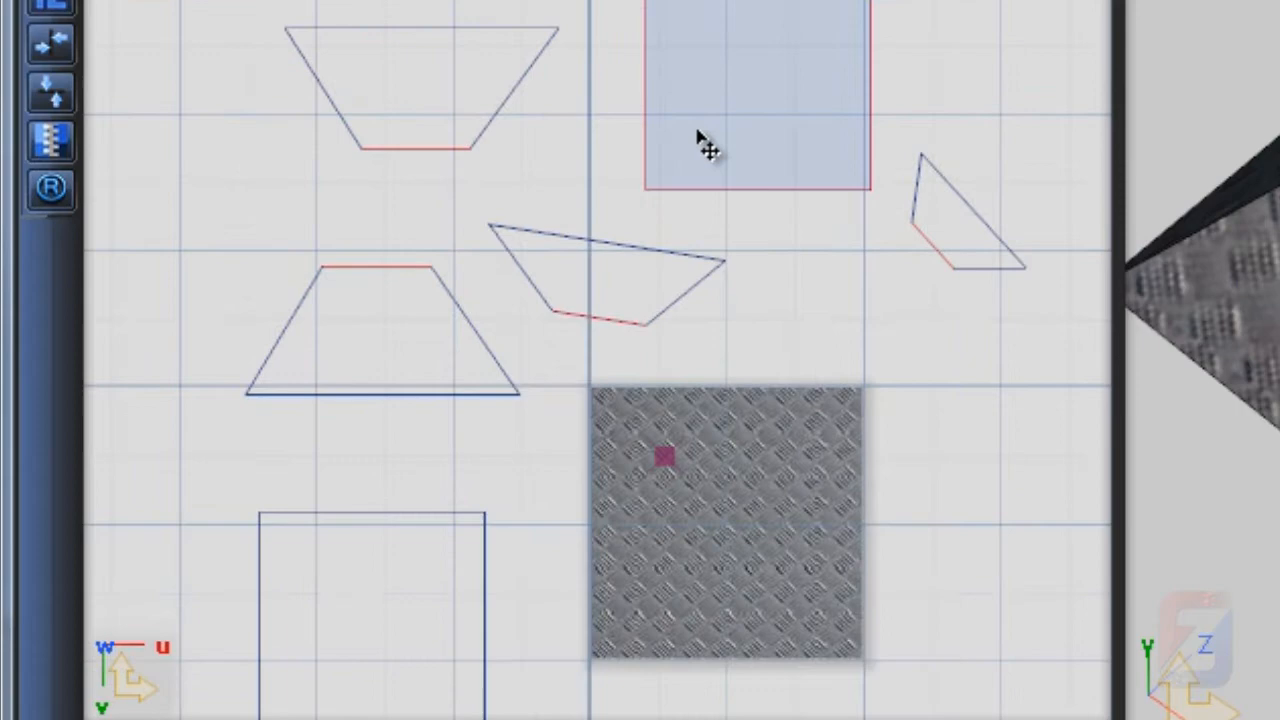
mouse_move(956, 296)
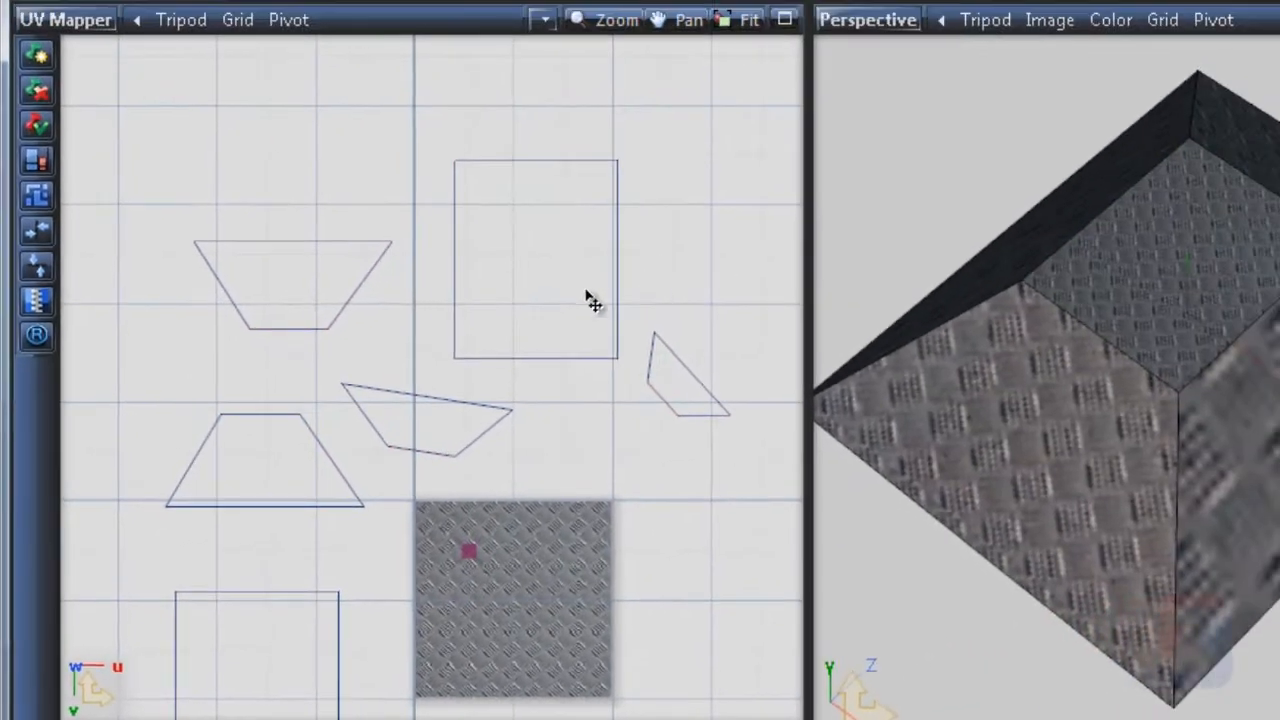
mouse_move(36, 302)
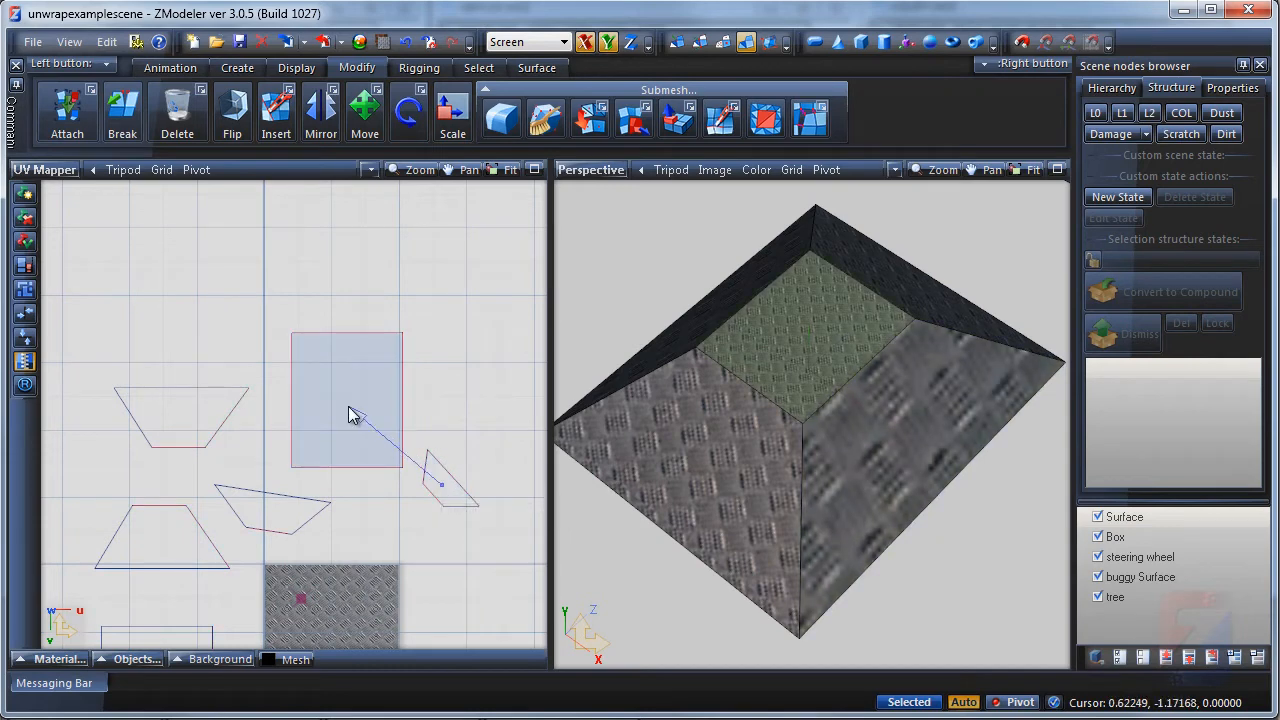
left_click(68, 110)
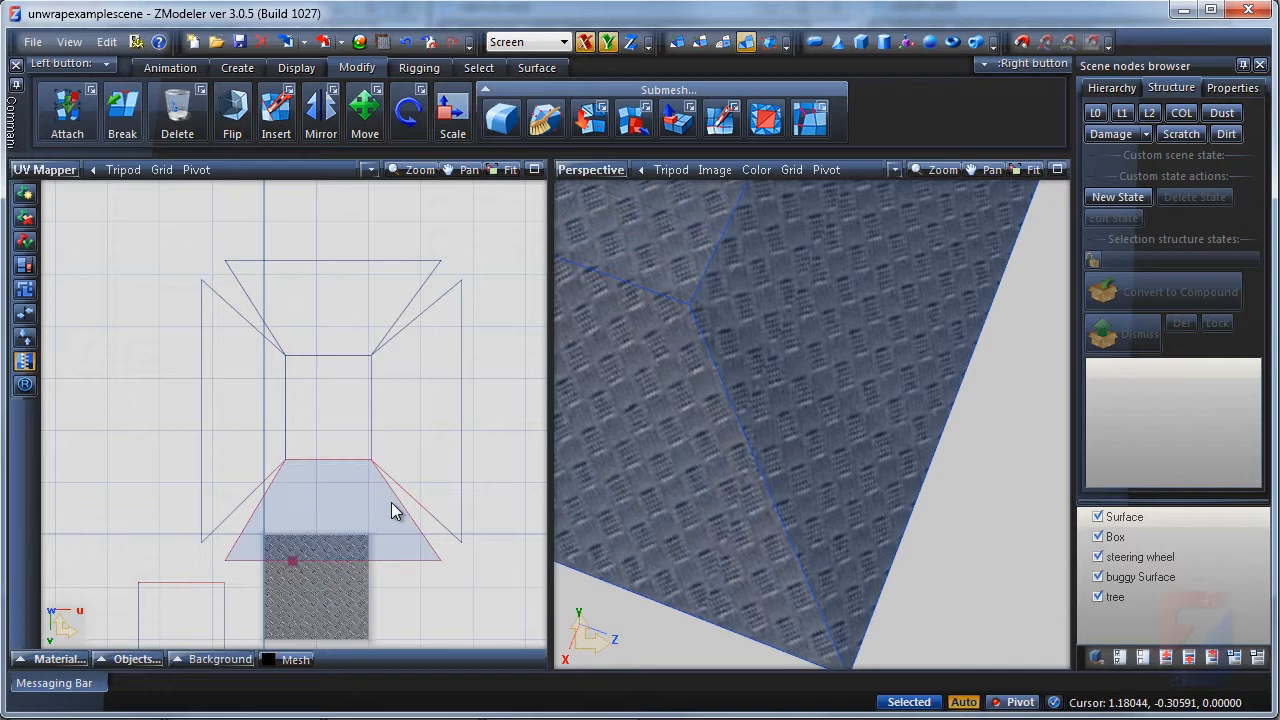
mouse_move(380, 528)
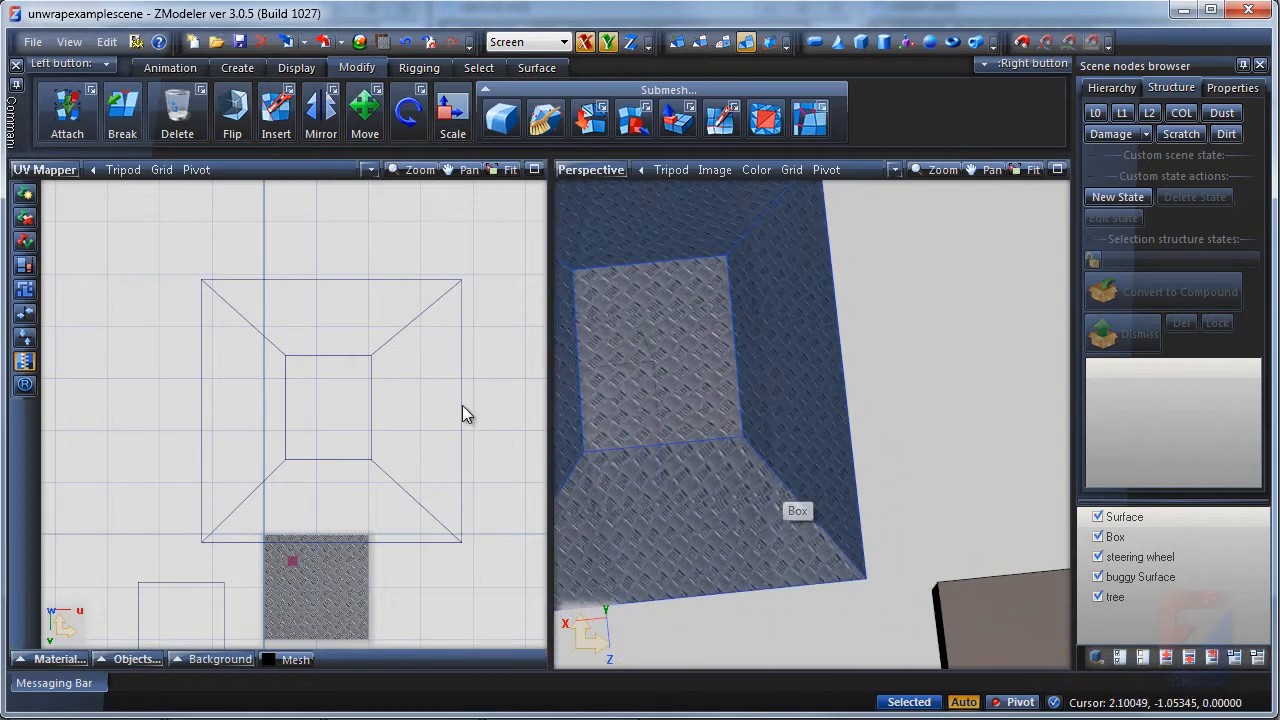
Step: Centre the top-face square and pull its corners onto the side pieces' inner corners
left_click(364, 112)
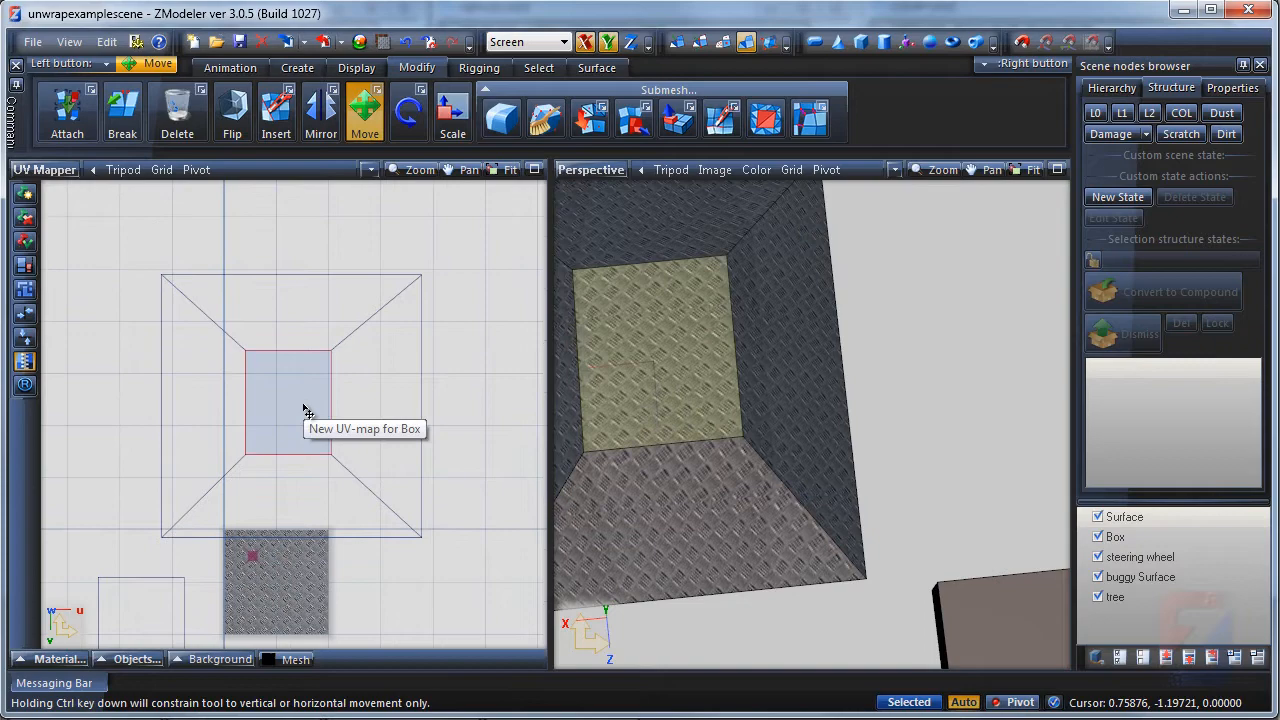
mouse_move(290, 410)
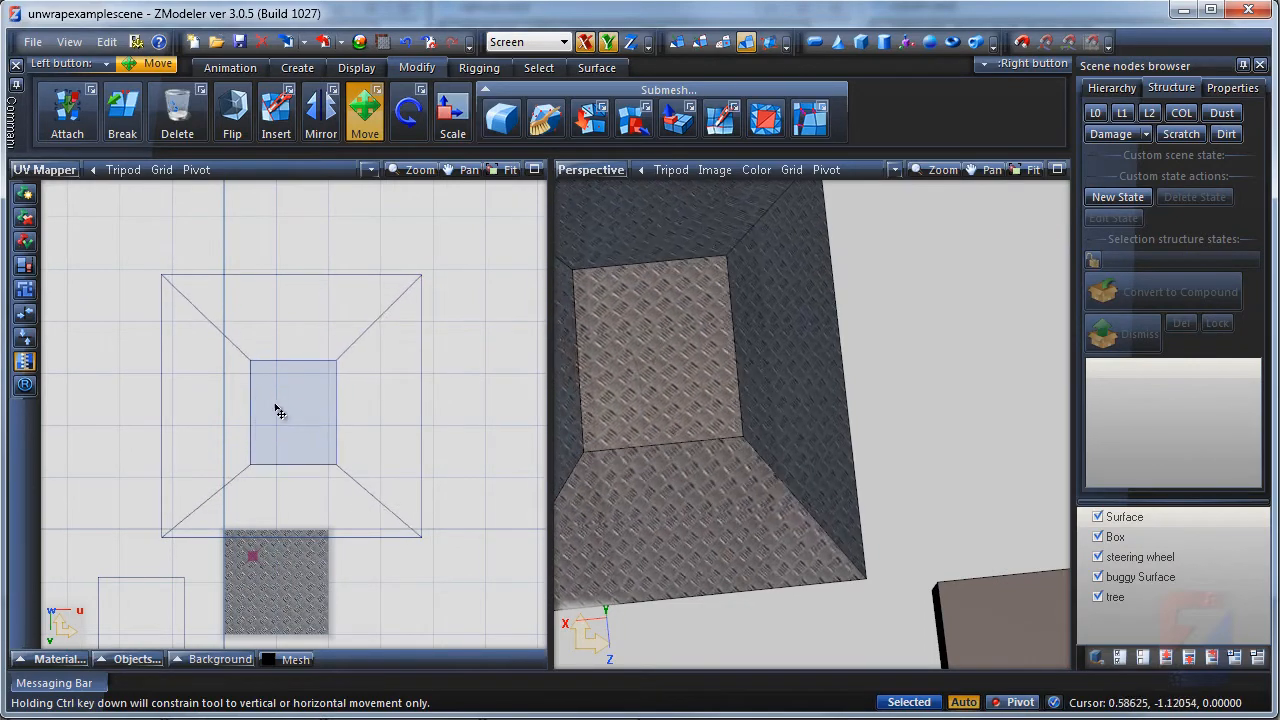
left_click(290, 404)
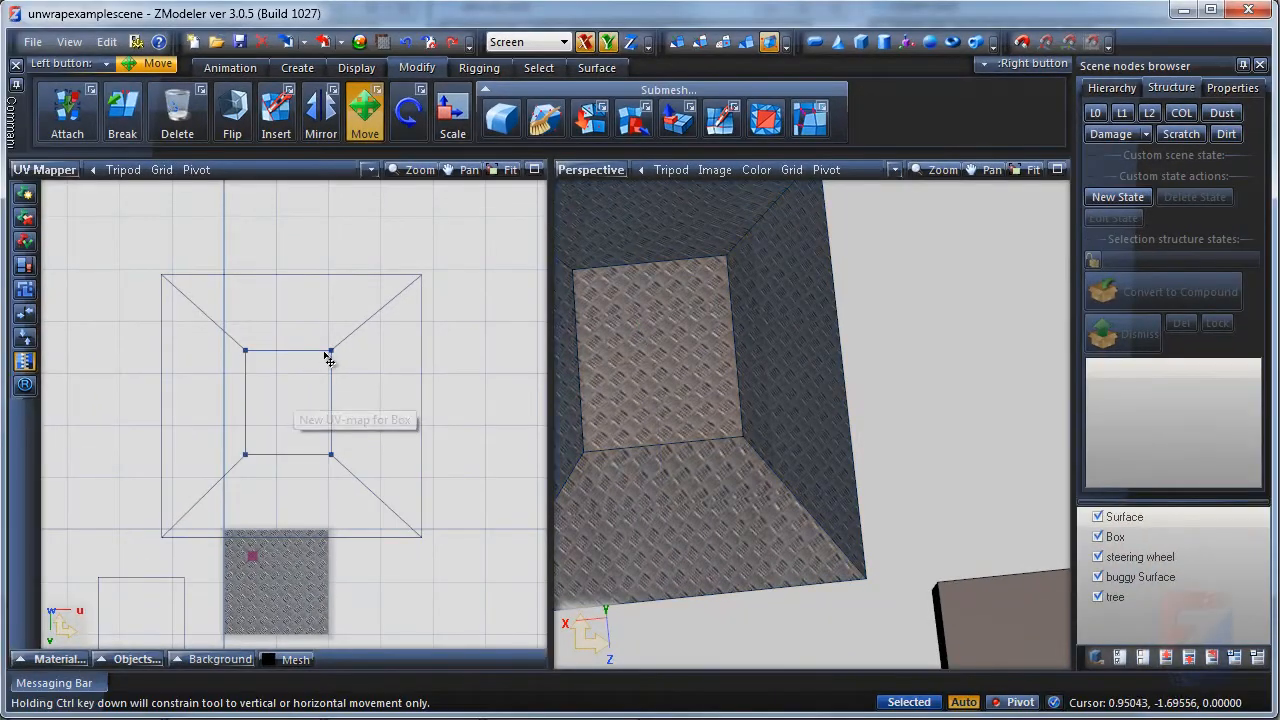
left_click_drag(330, 352, 336, 372)
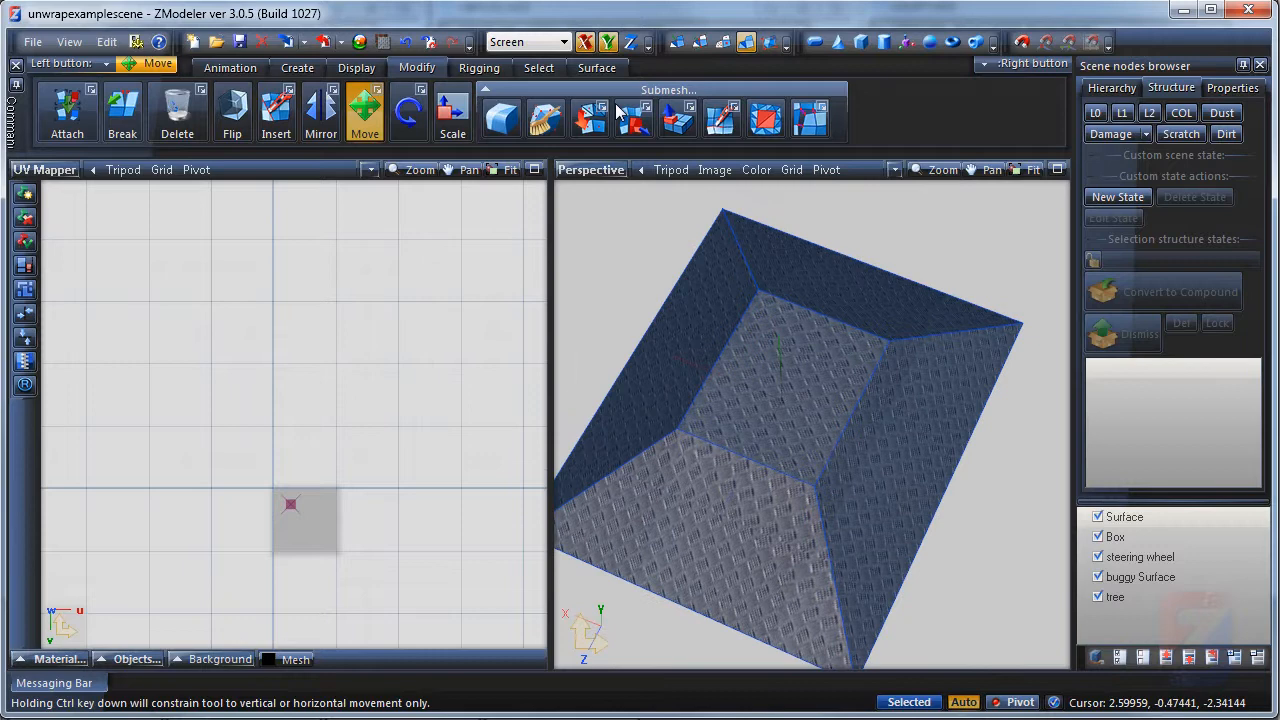
Step: Reset the box's UV, then attempt a Continuous mesh surface unwrap, which fails with an open-edges seam error
left_click(614, 68)
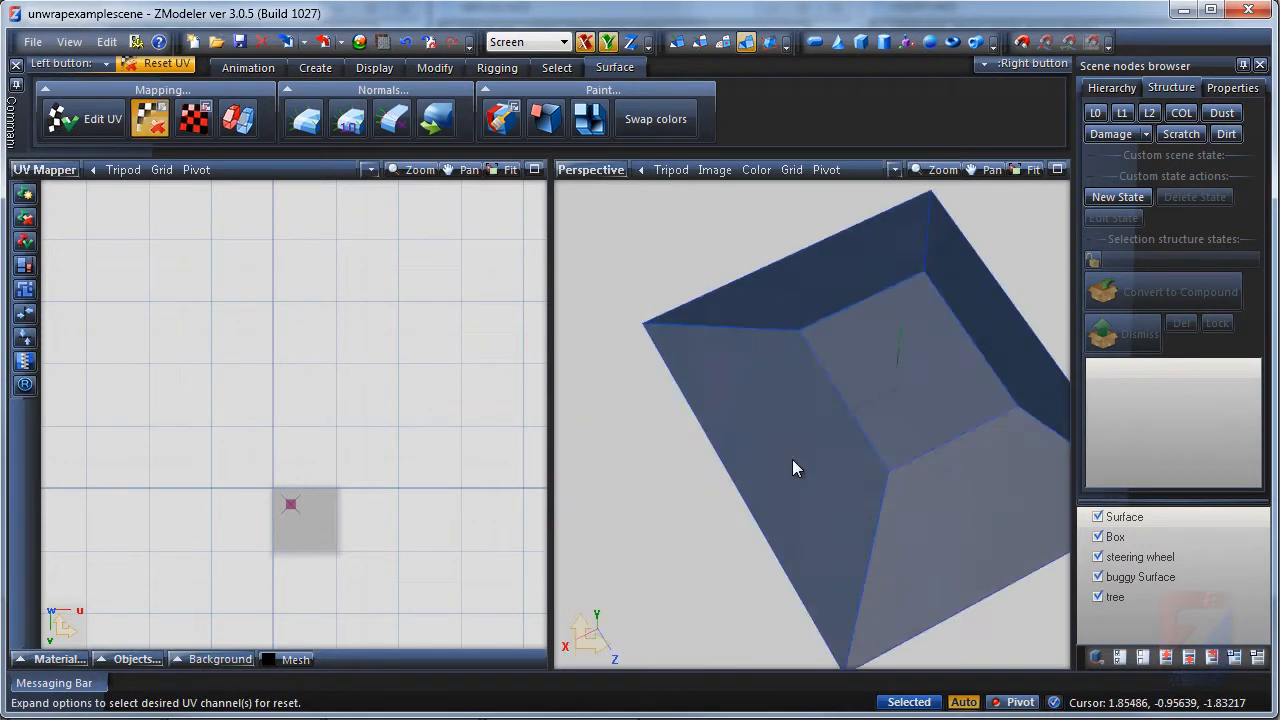
left_click(102, 118)
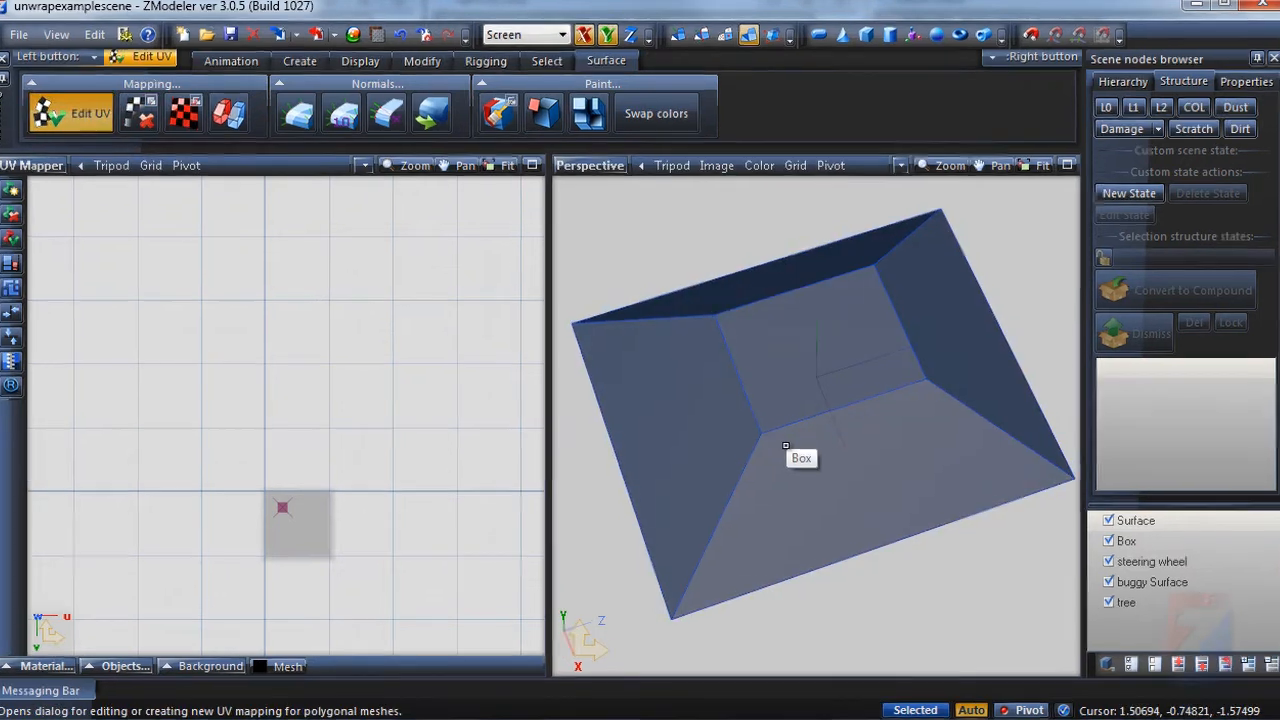
left_click(70, 112)
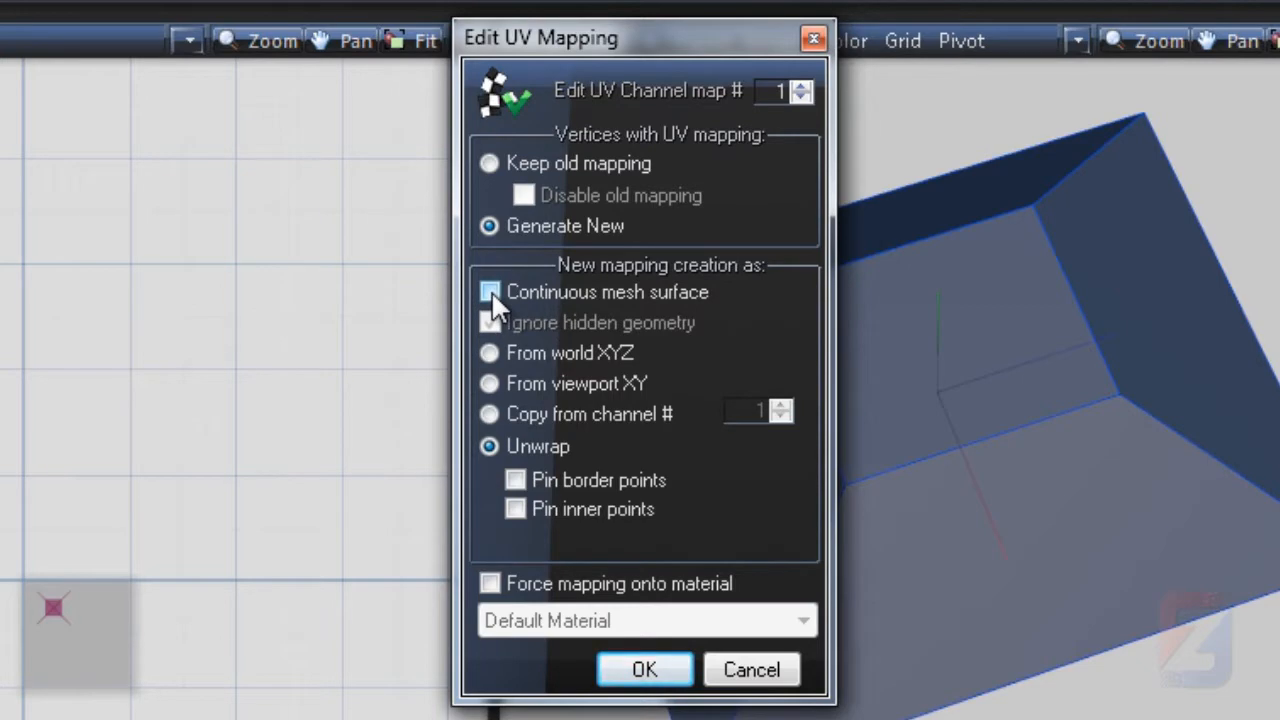
left_click(644, 668)
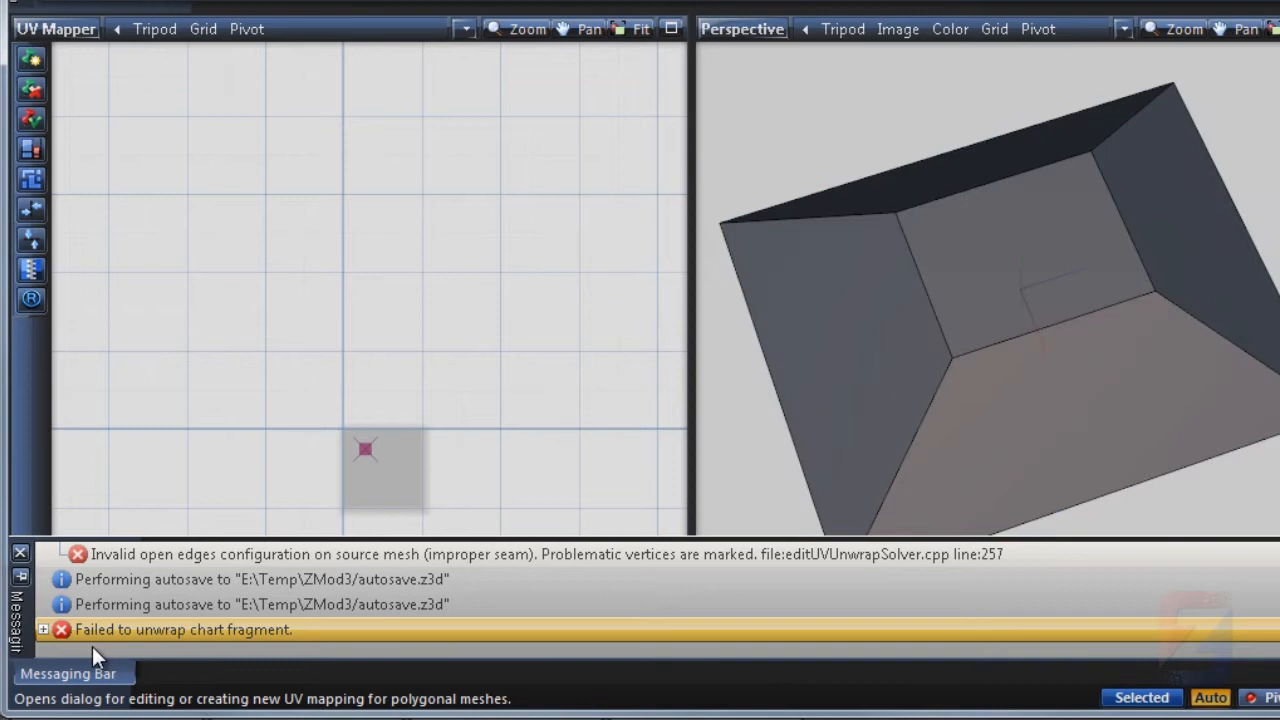
Step: Check the failed-unwrap message, then unwrap the box faces as a continuous surface ignoring hidden geometry
left_click(44, 628)
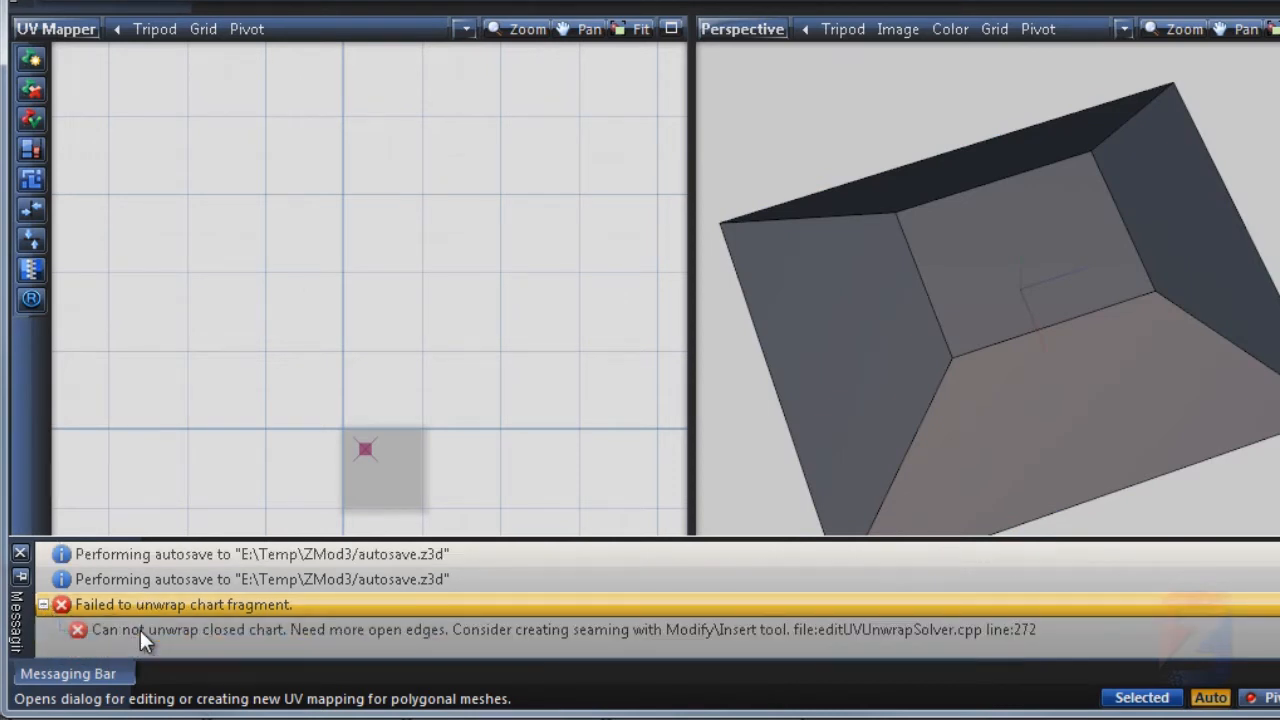
mouse_move(160, 640)
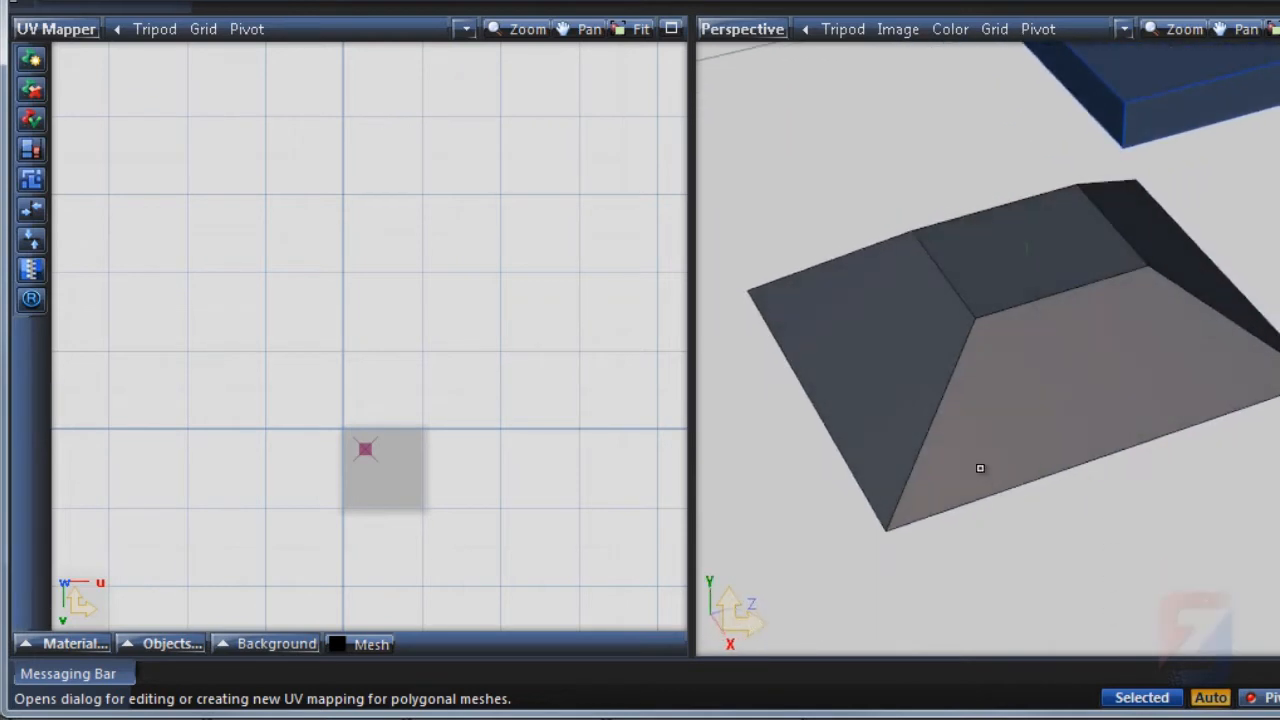
left_click(980, 442)
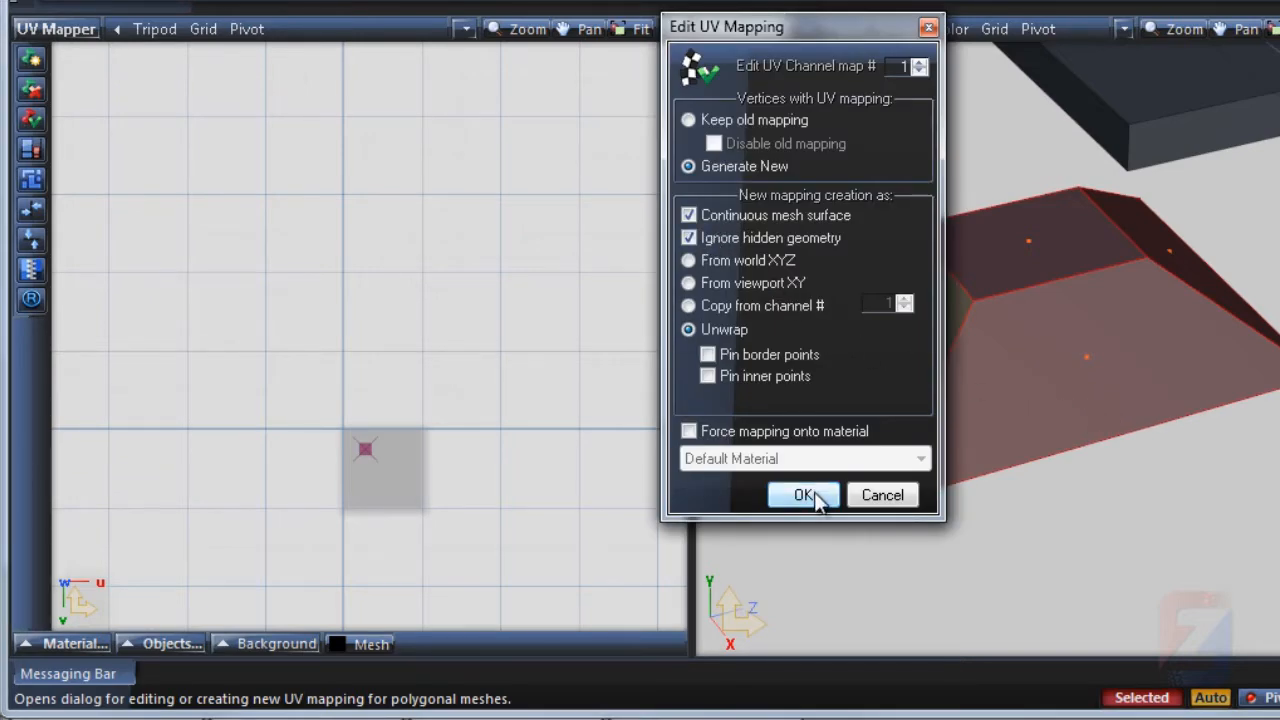
left_click(804, 496)
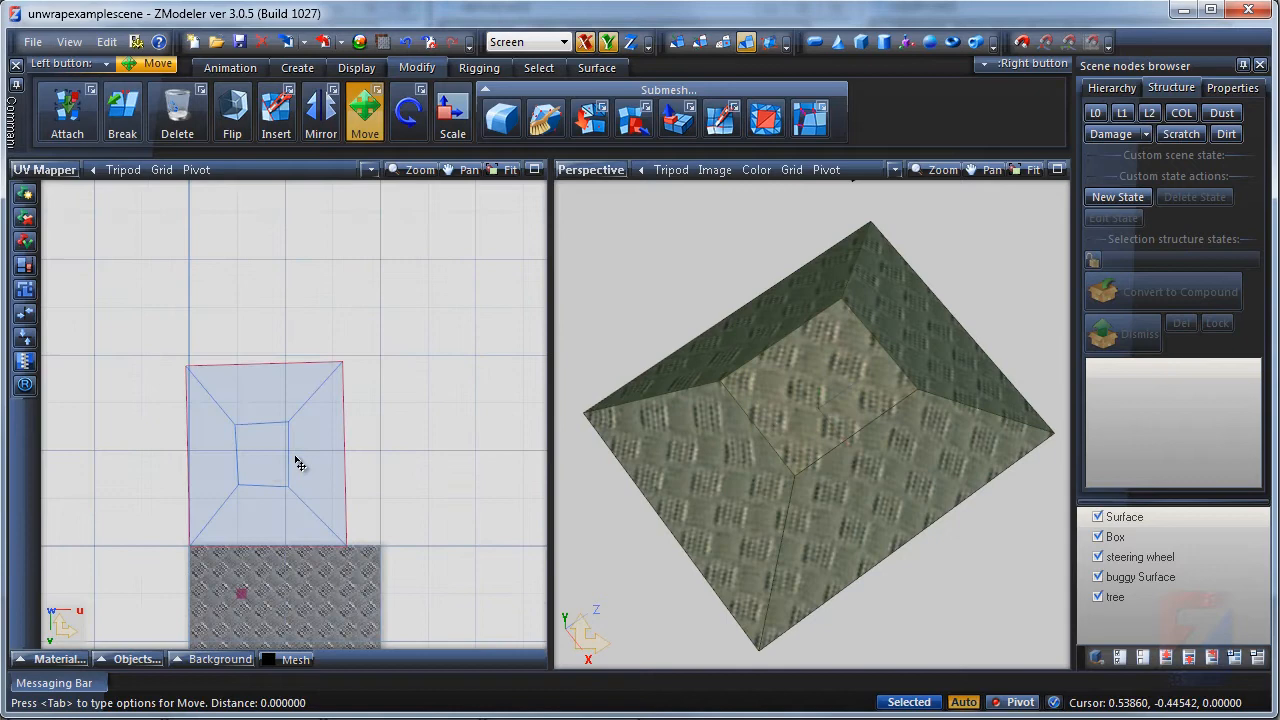
Step: Drag the UV chart's corner points into new positions so the tread-plate texture follows
left_click_drag(270, 464, 310, 450)
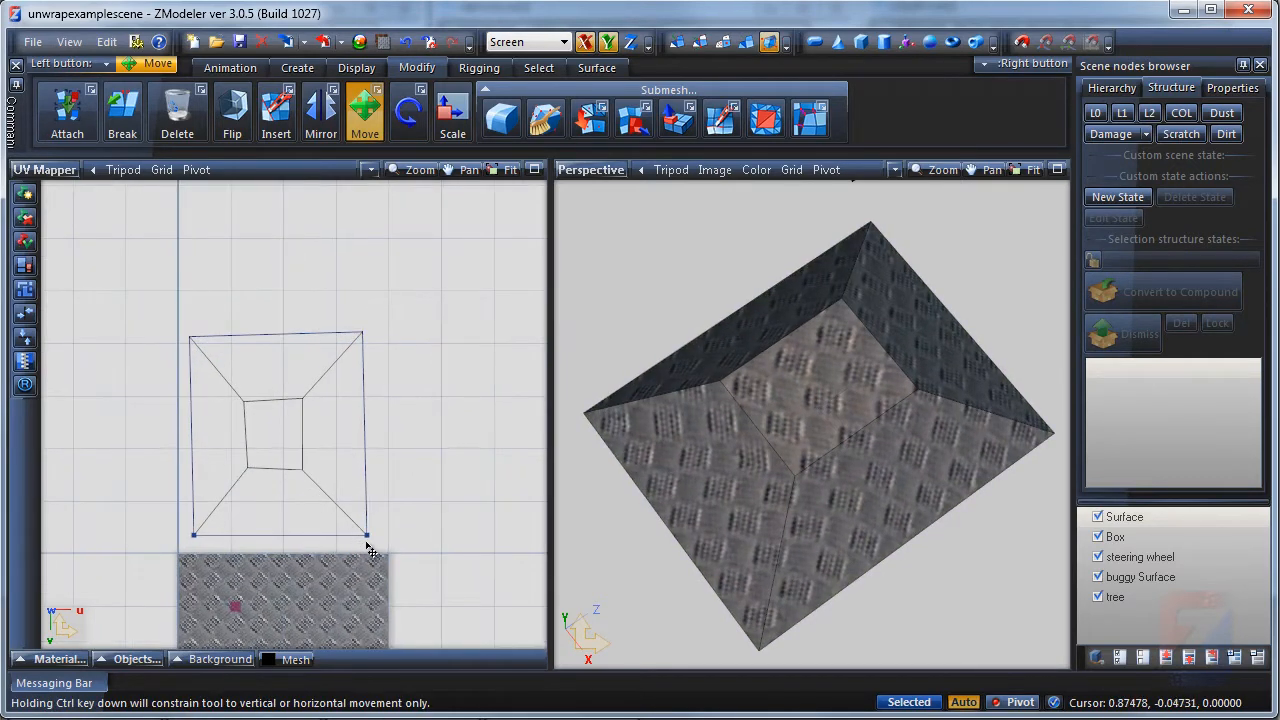
left_click_drag(364, 536, 352, 392)
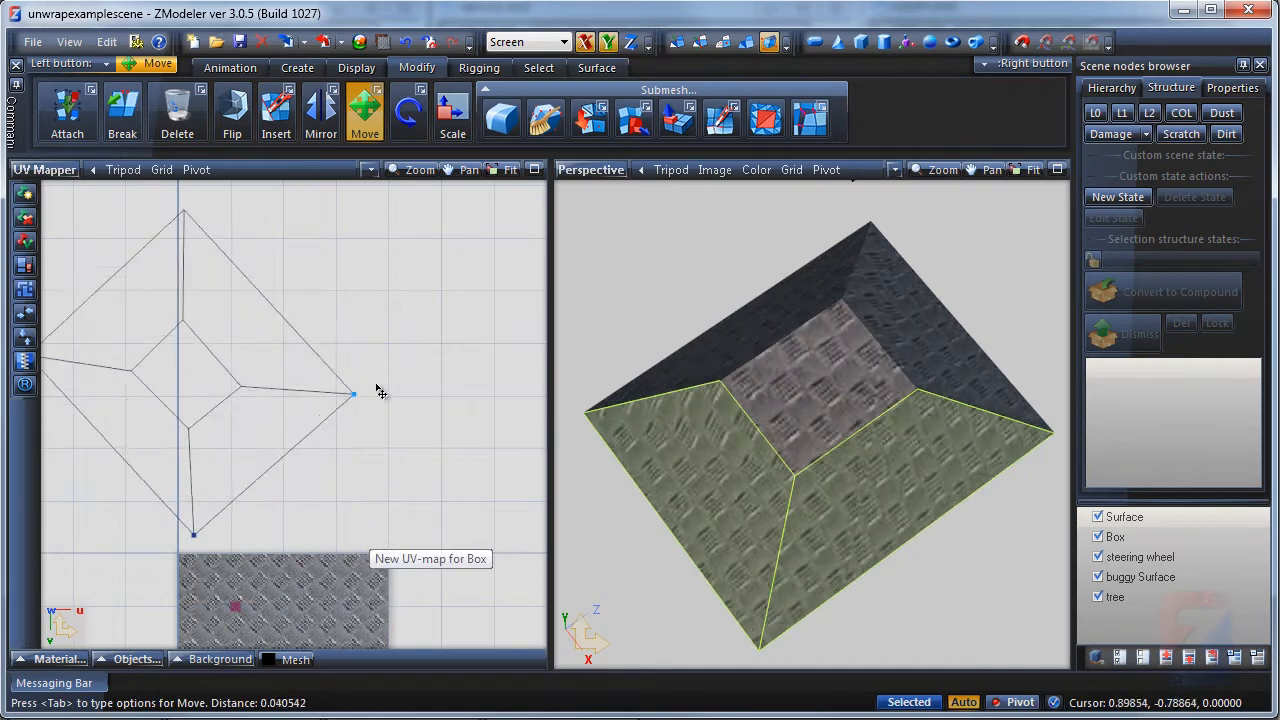
left_click_drag(352, 394, 344, 522)
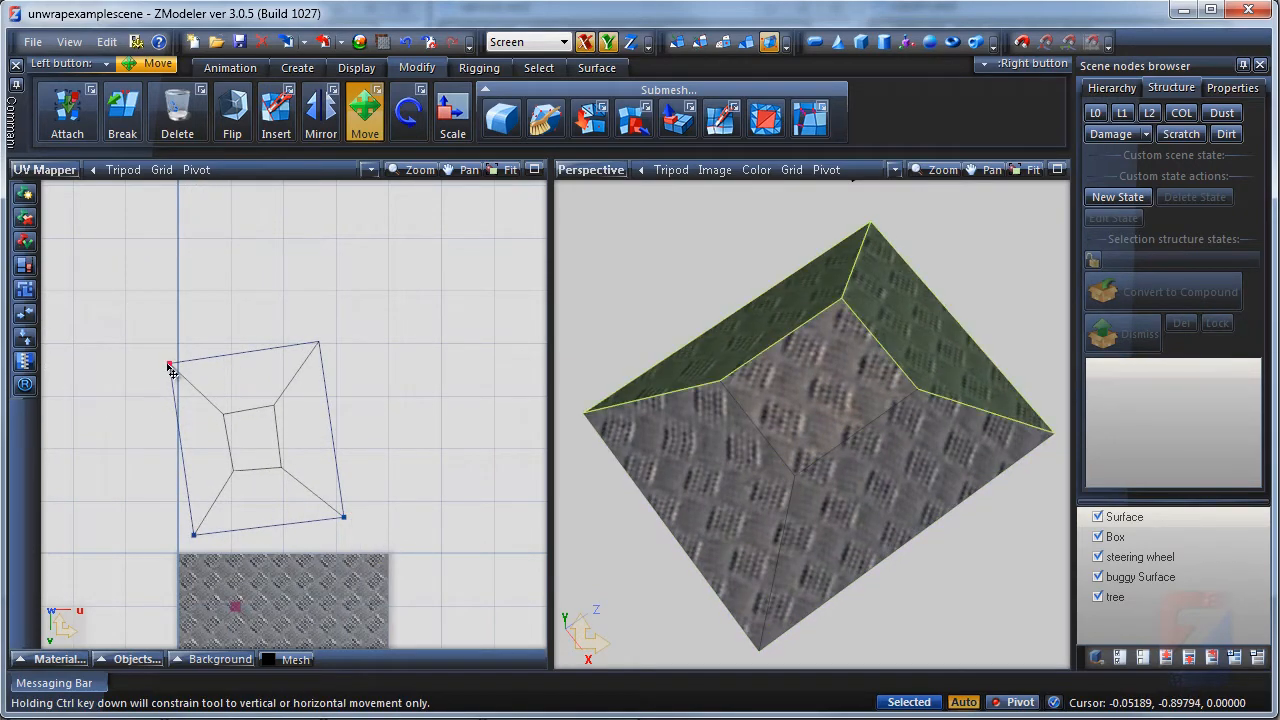
left_click_drag(170, 364, 284, 384)
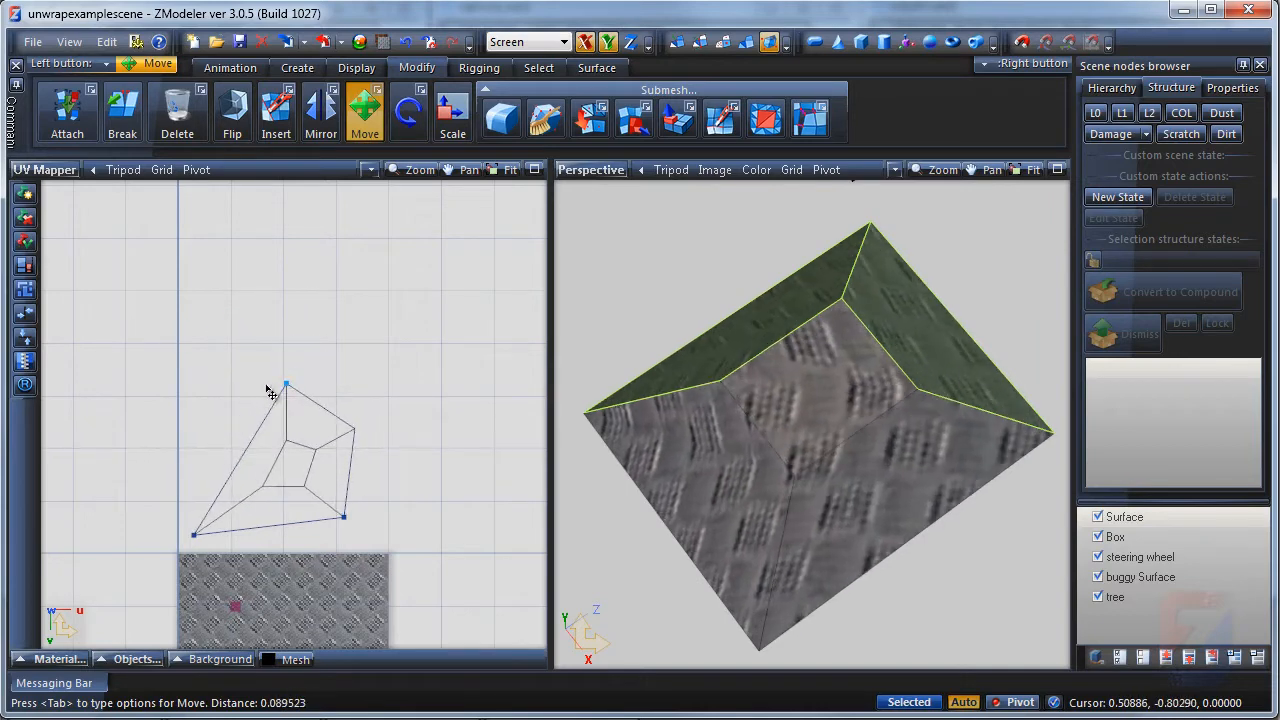
left_click_drag(284, 384, 204, 374)
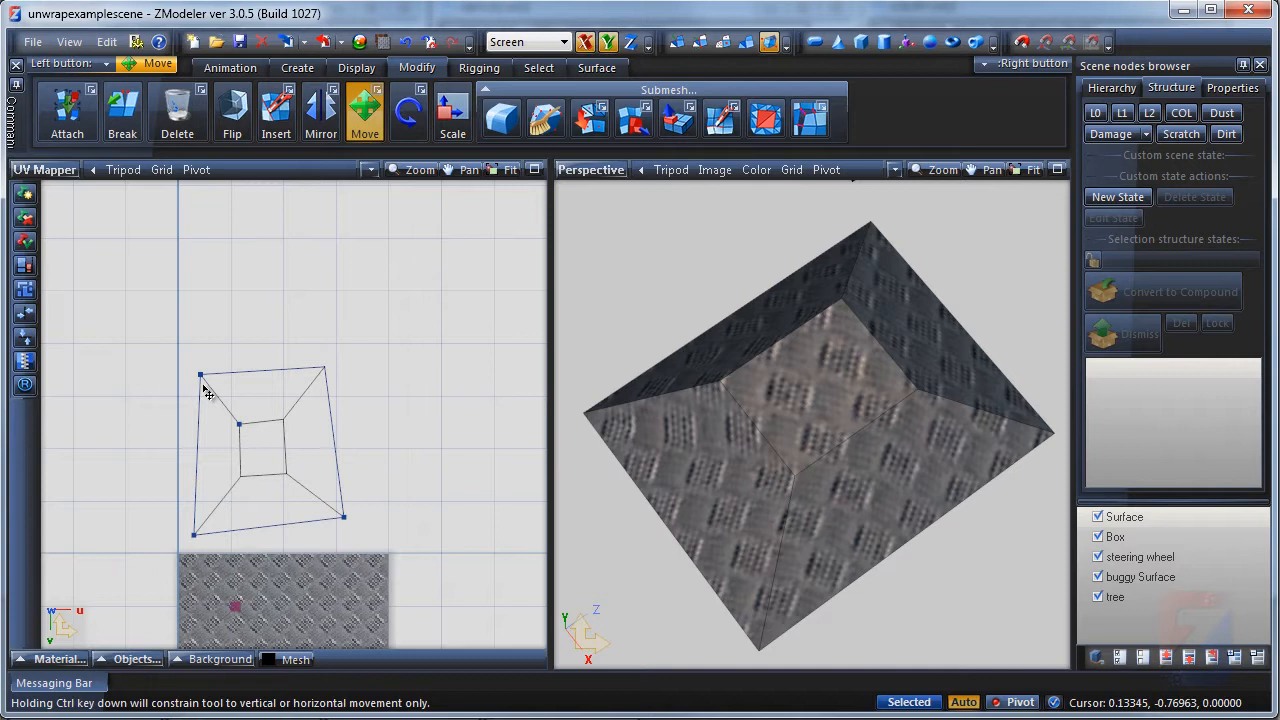
Step: Pin and unpin selected chart corners to fix the reshaped layout
left_click(276, 112)
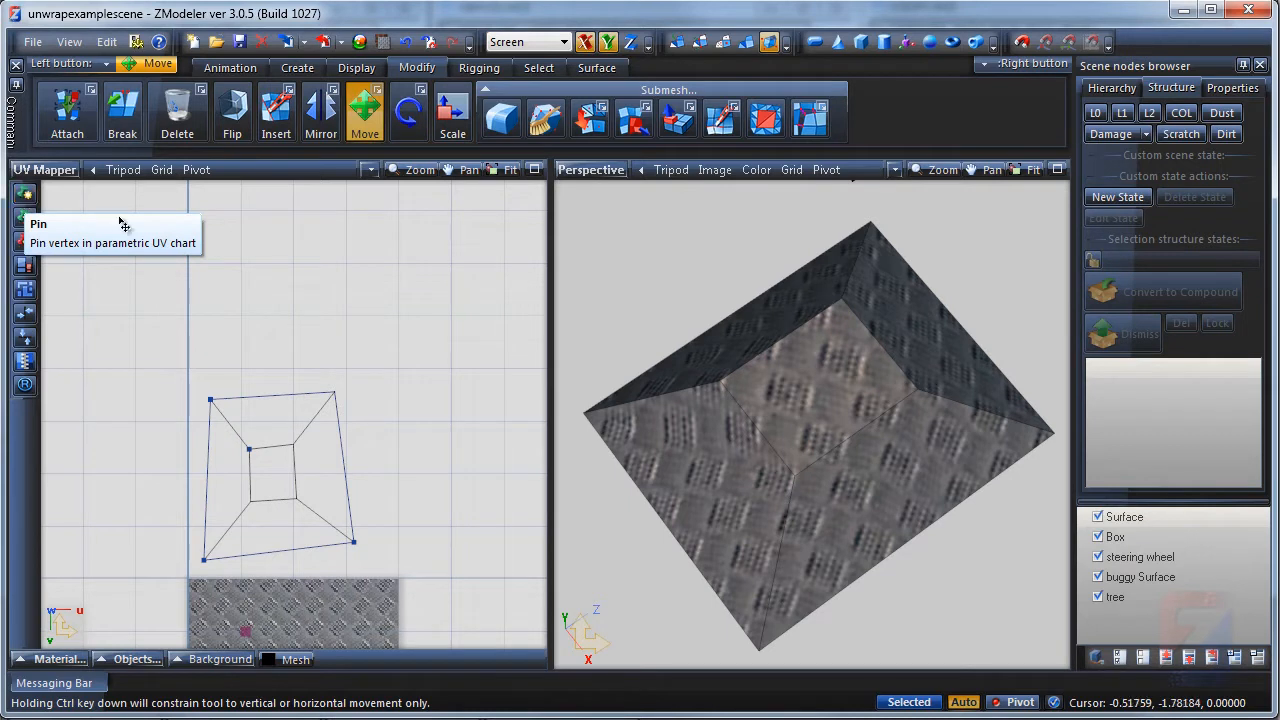
mouse_move(24, 218)
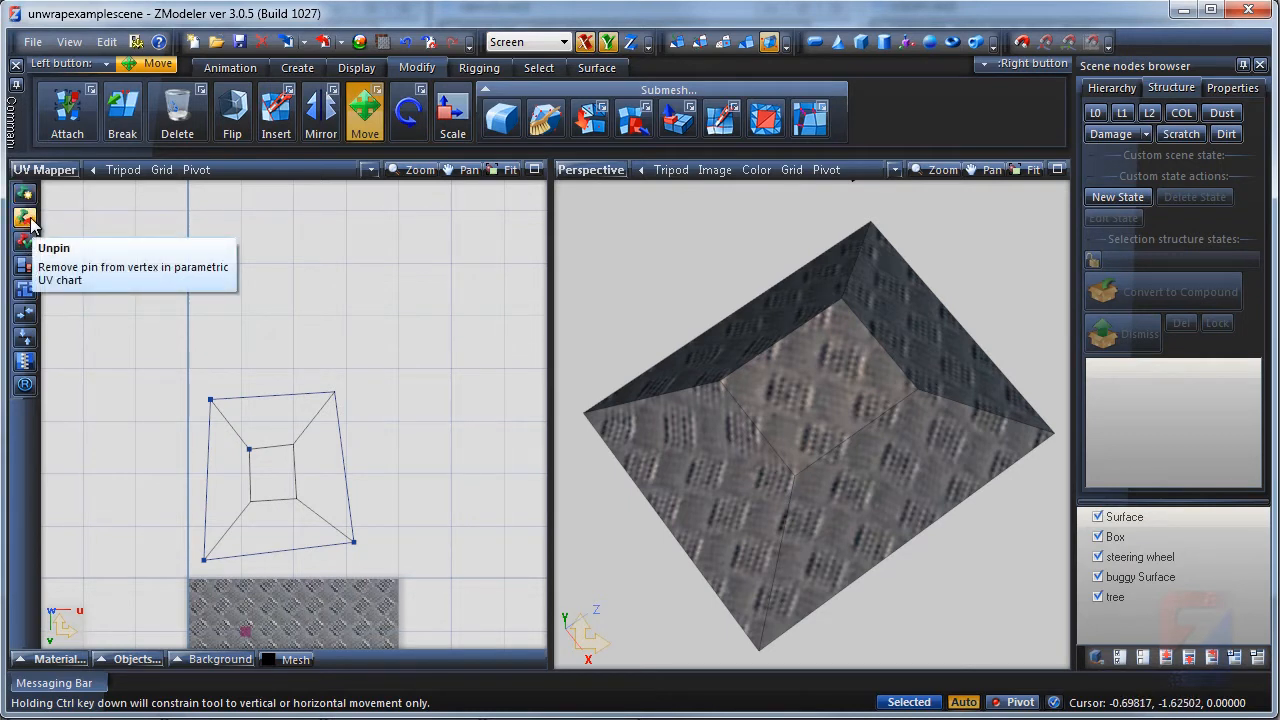
mouse_move(176, 110)
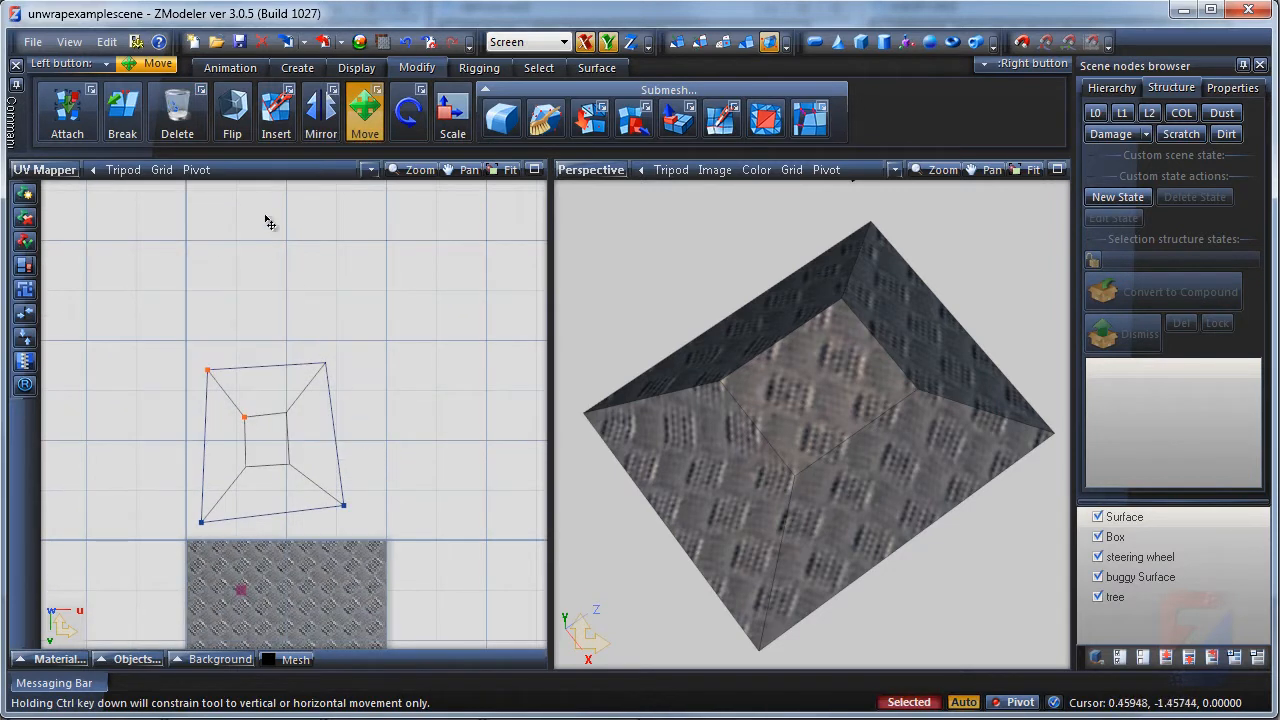
left_click(176, 112)
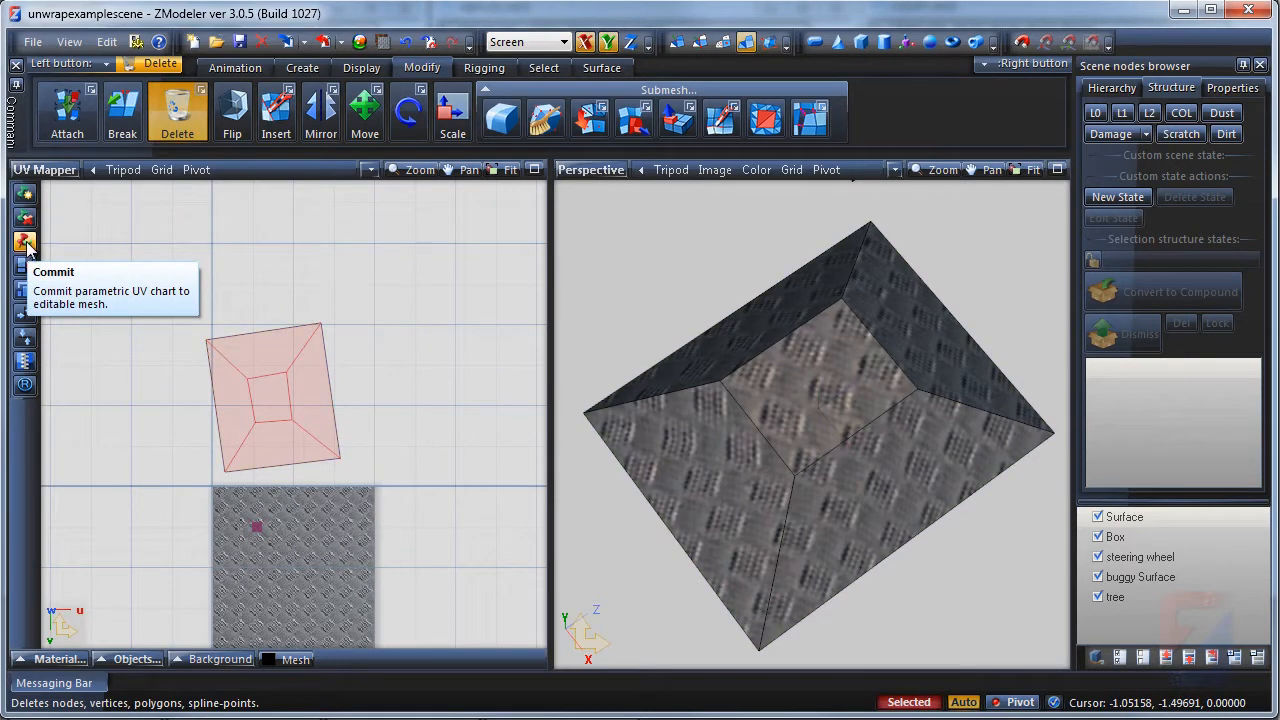
Step: Commit the UV chart as an editable mesh, then reset the slab's UVs from the Surface tools
left_click(24, 244)
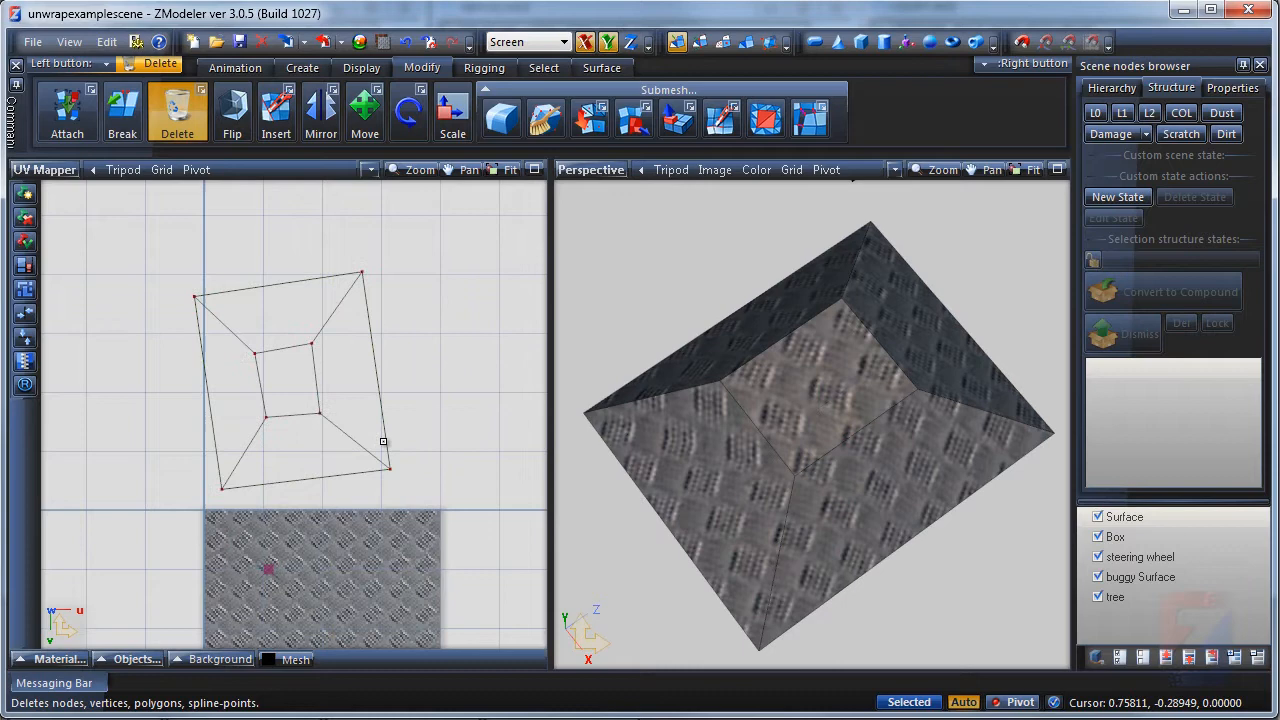
left_click(364, 110)
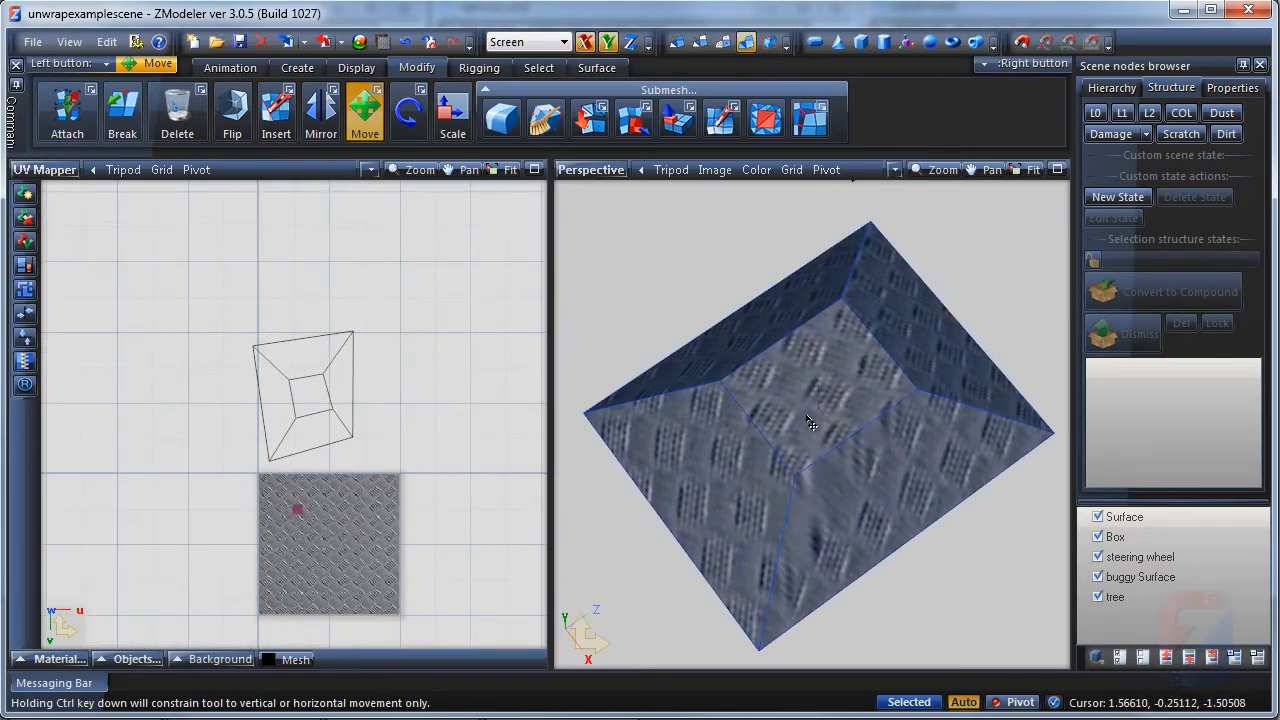
left_click(596, 68)
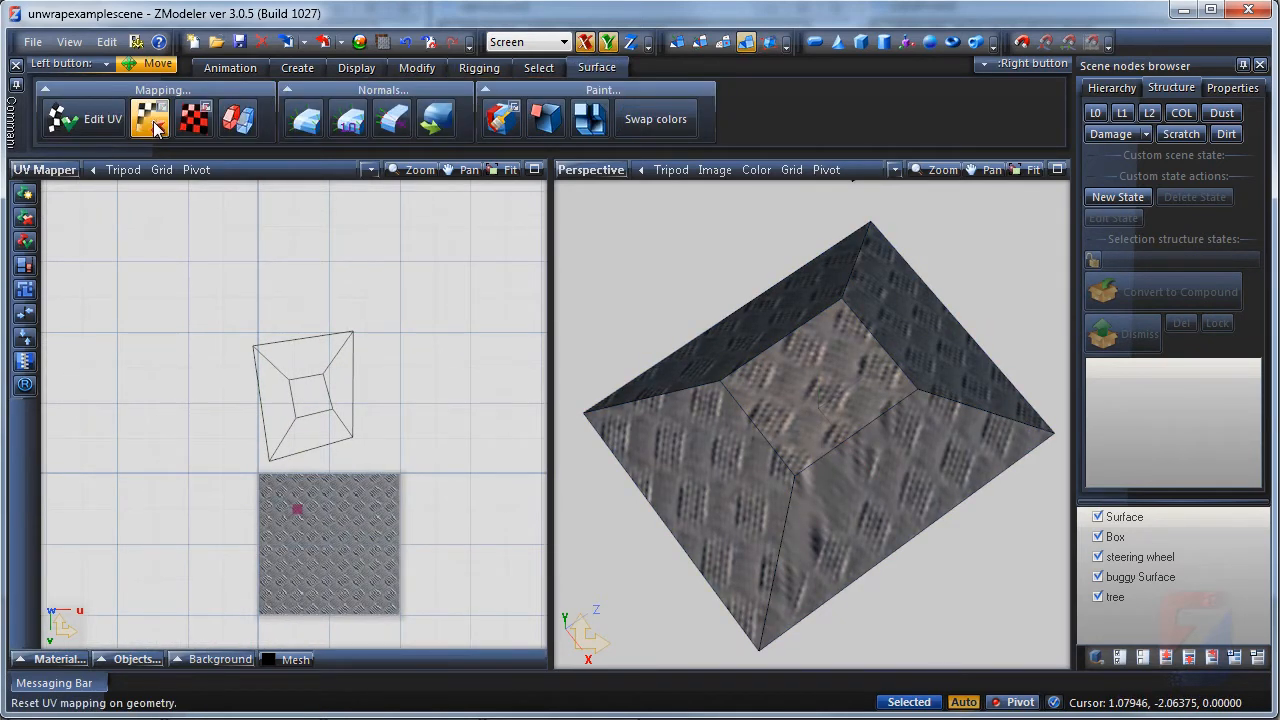
left_click(148, 118)
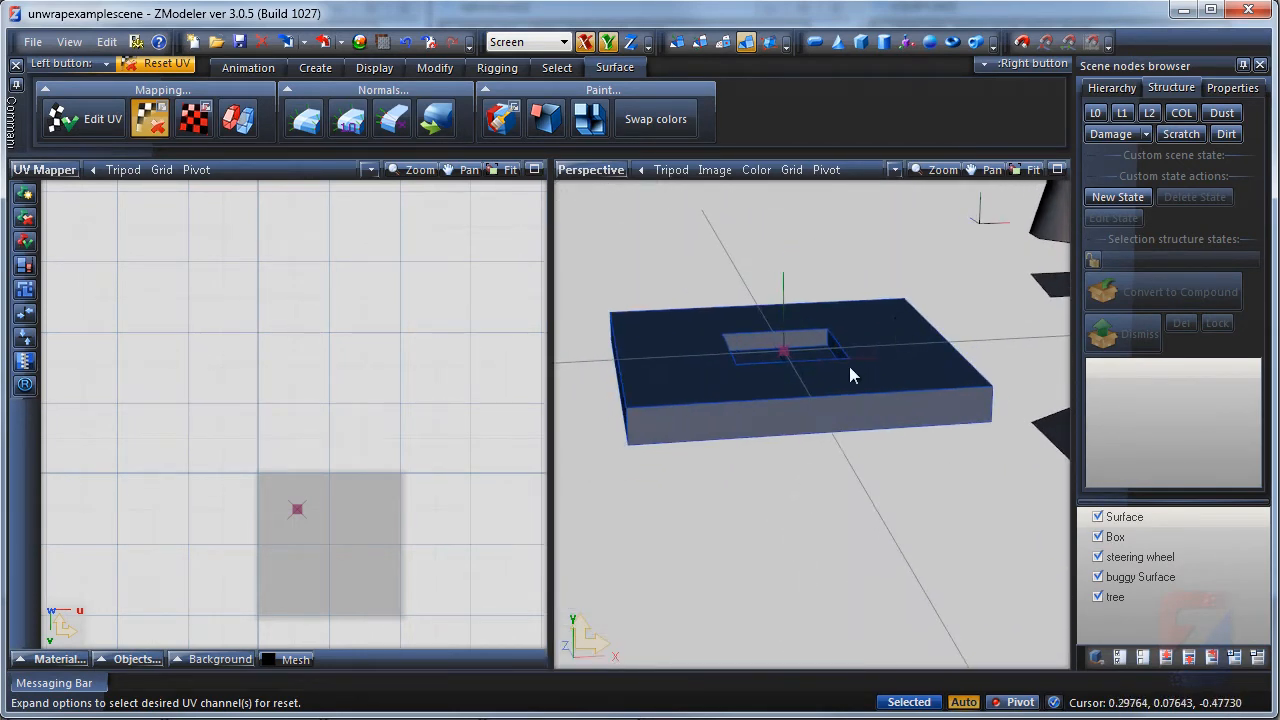
Step: Generate a new unwrapped mapping for the slab's top faces around the square hole
left_click_drag(850, 376, 836, 424)
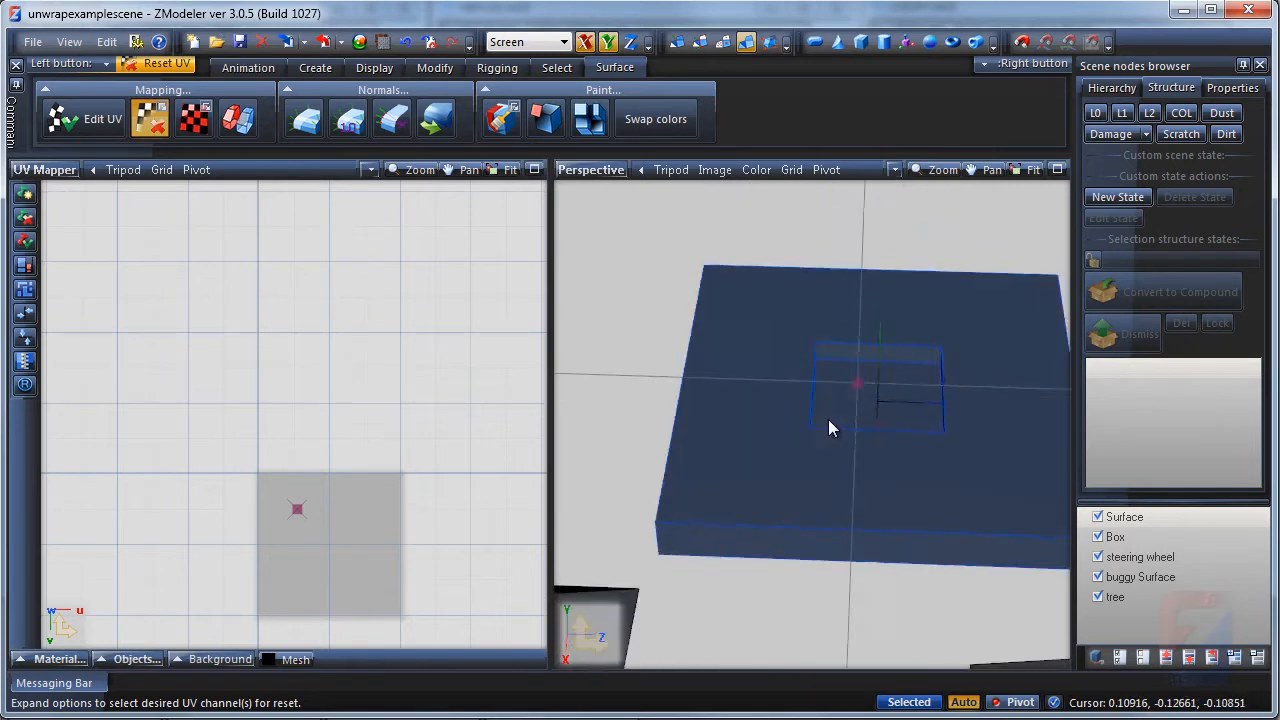
left_click_drag(836, 428, 896, 352)
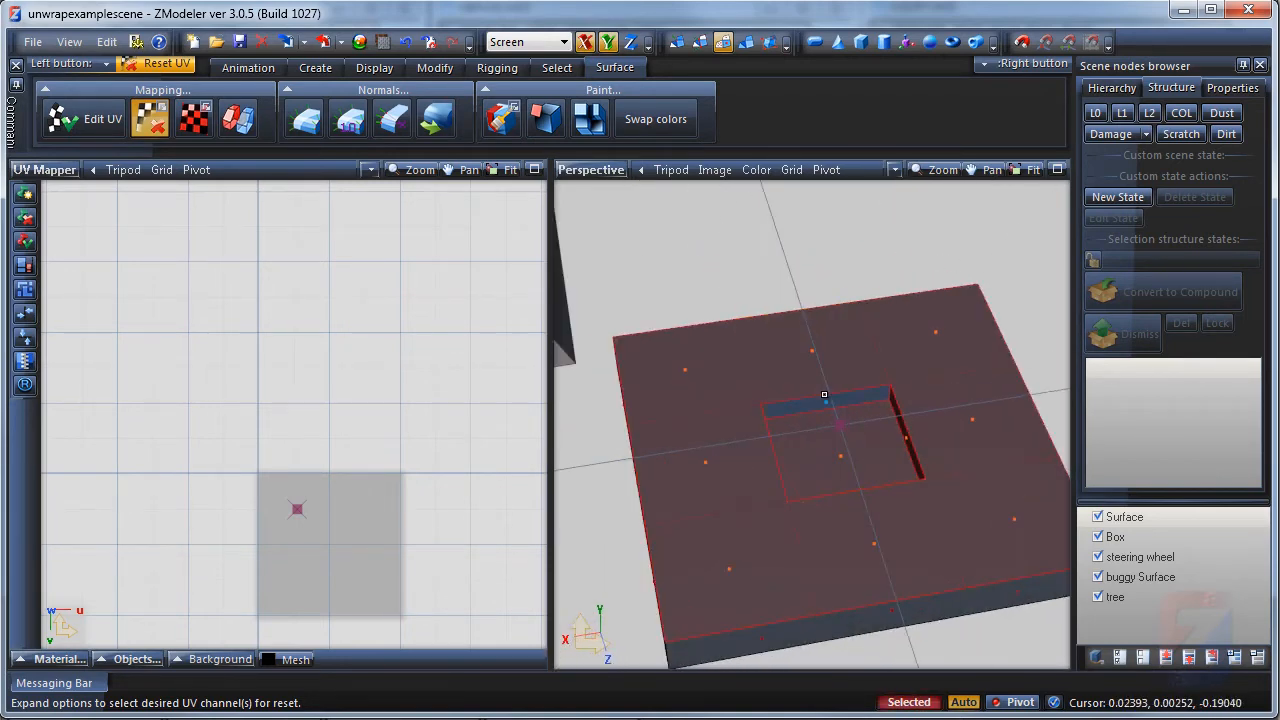
left_click_drag(824, 394, 752, 412)
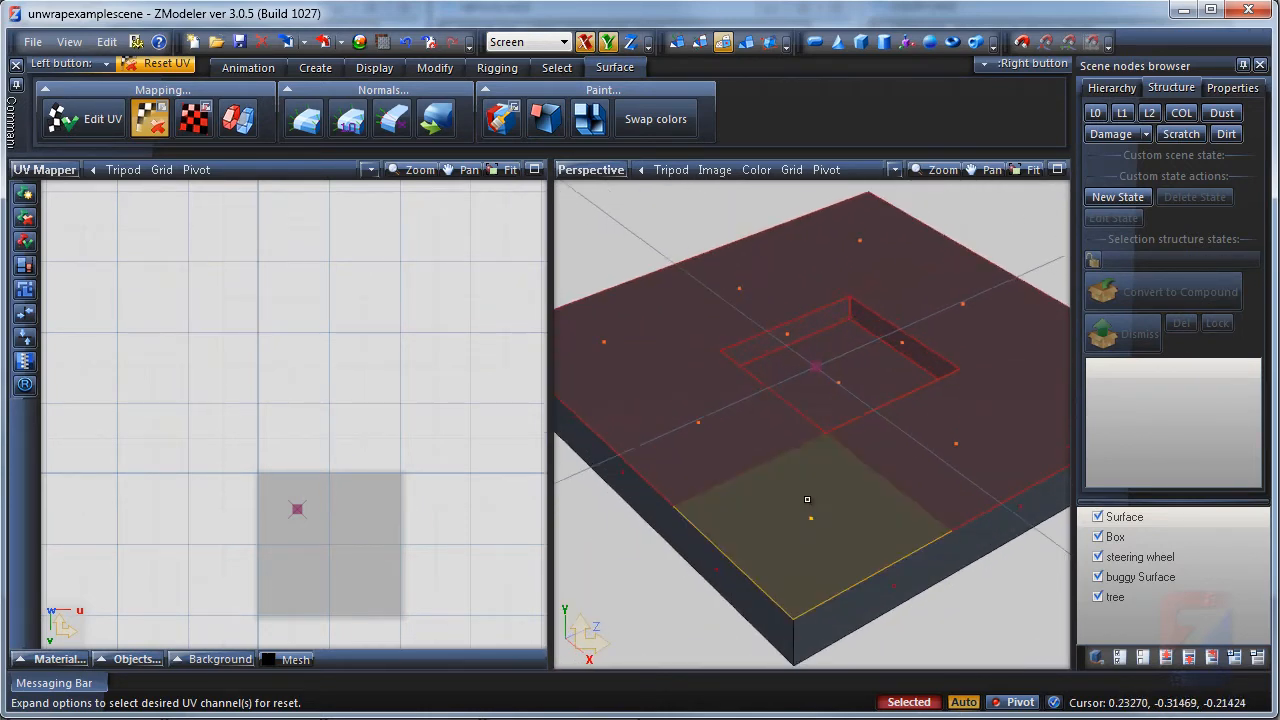
left_click(100, 118)
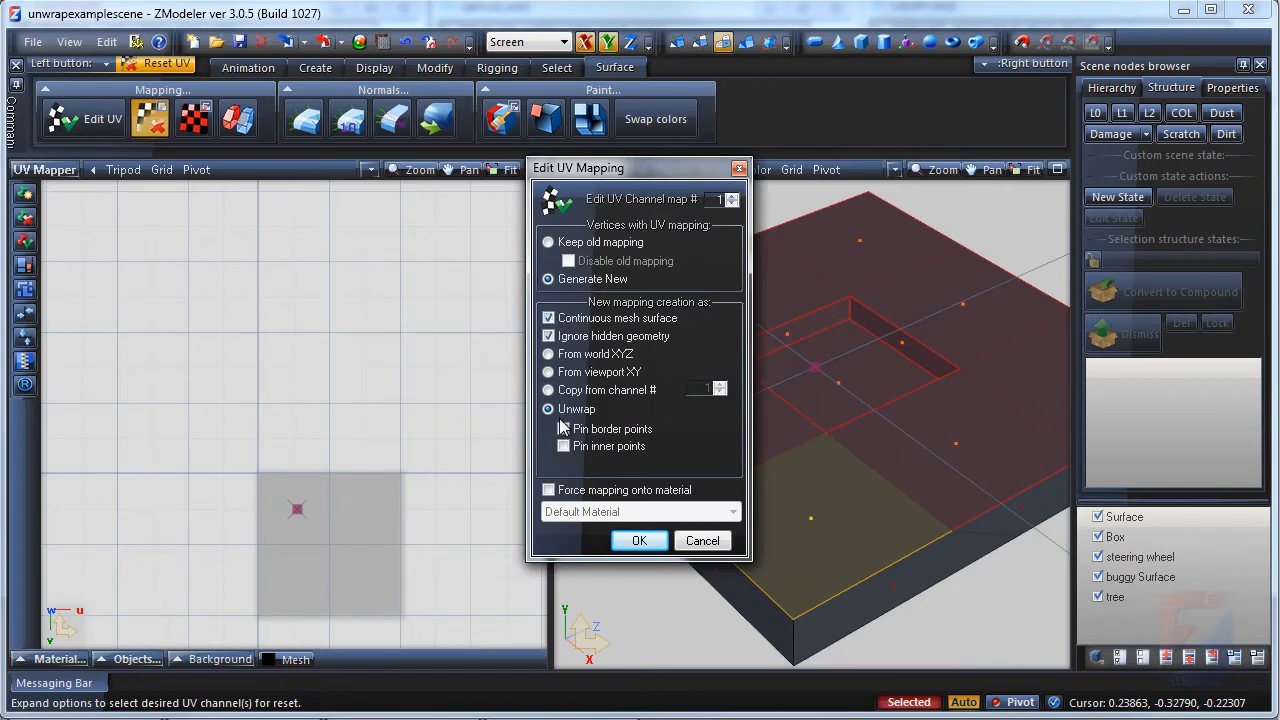
left_click(640, 540)
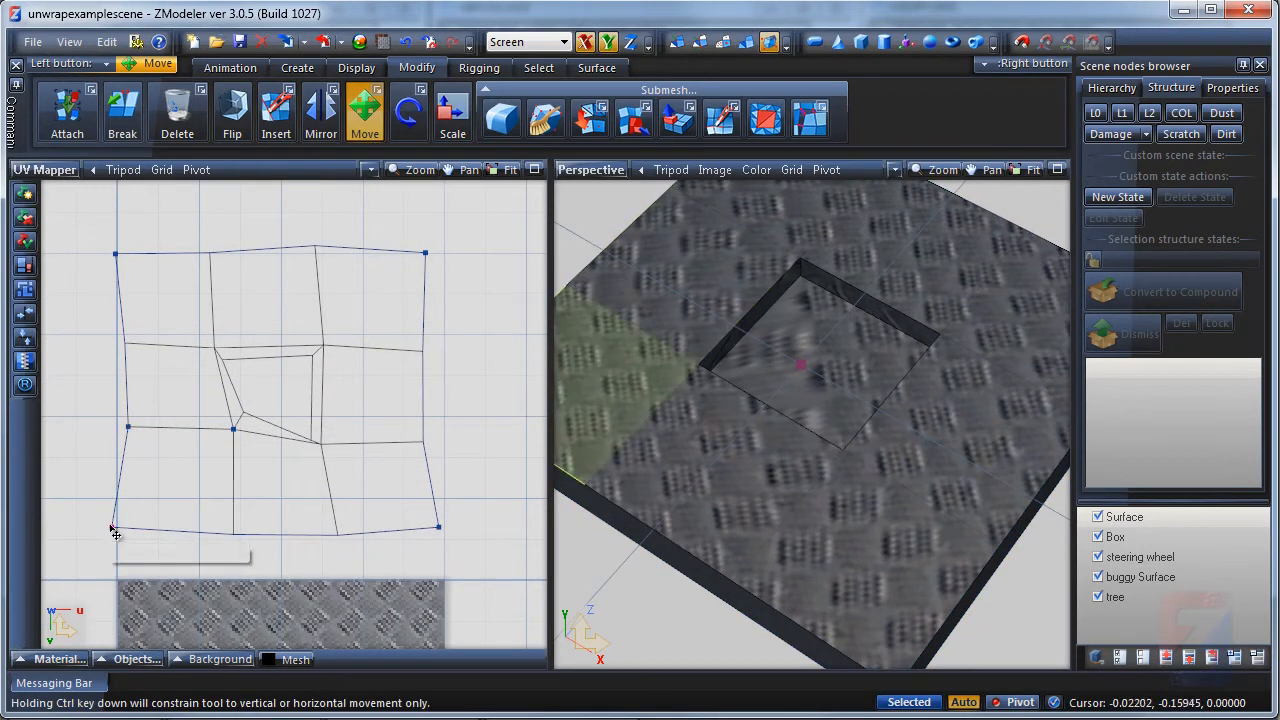
Step: Straighten the unwrapped layout into a grid and even out the UV points around the hole
left_click_drag(112, 530, 232, 430)
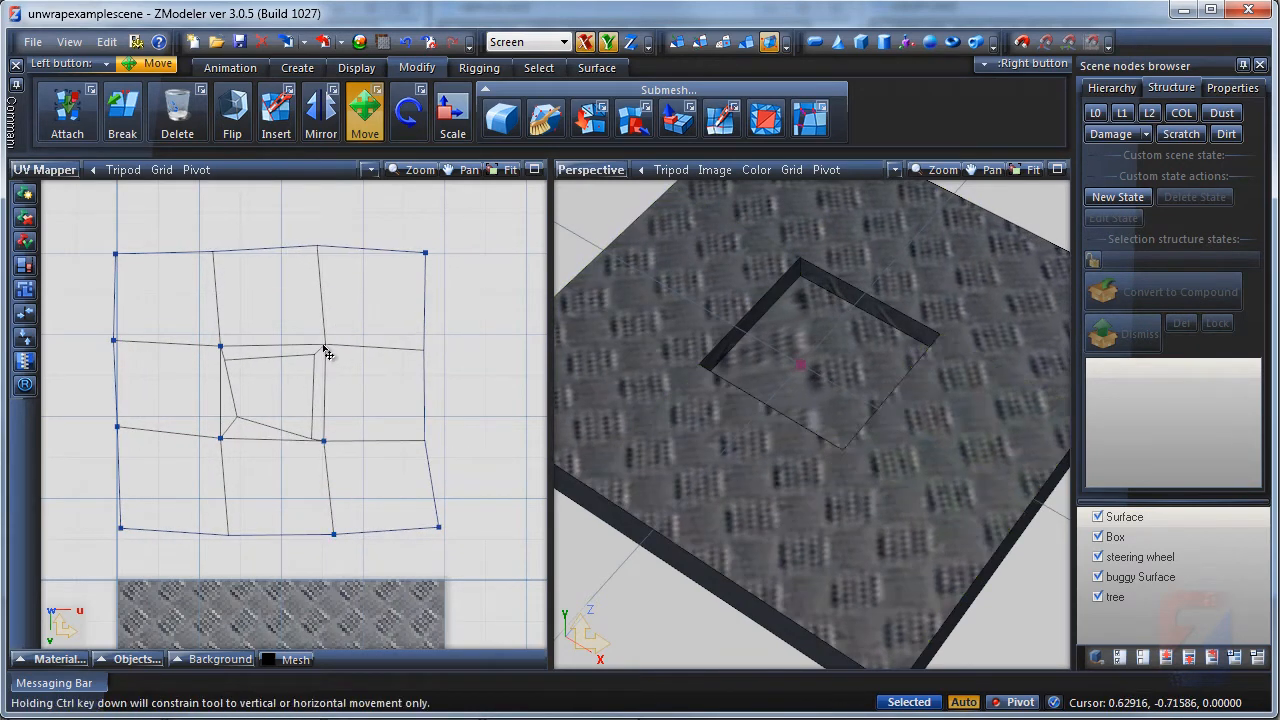
left_click_drag(324, 350, 240, 414)
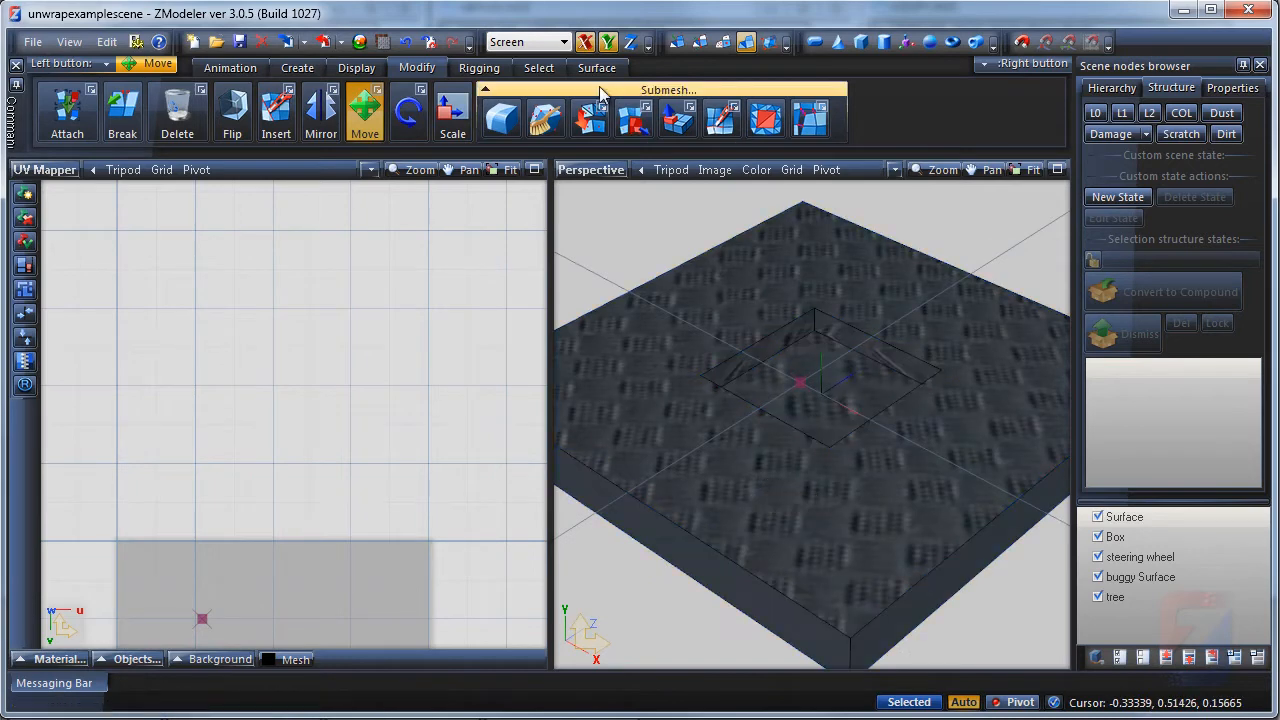
Step: Select the slab's top faces and generate a fresh unwrap laid out as a regular square grid
left_click(614, 68)
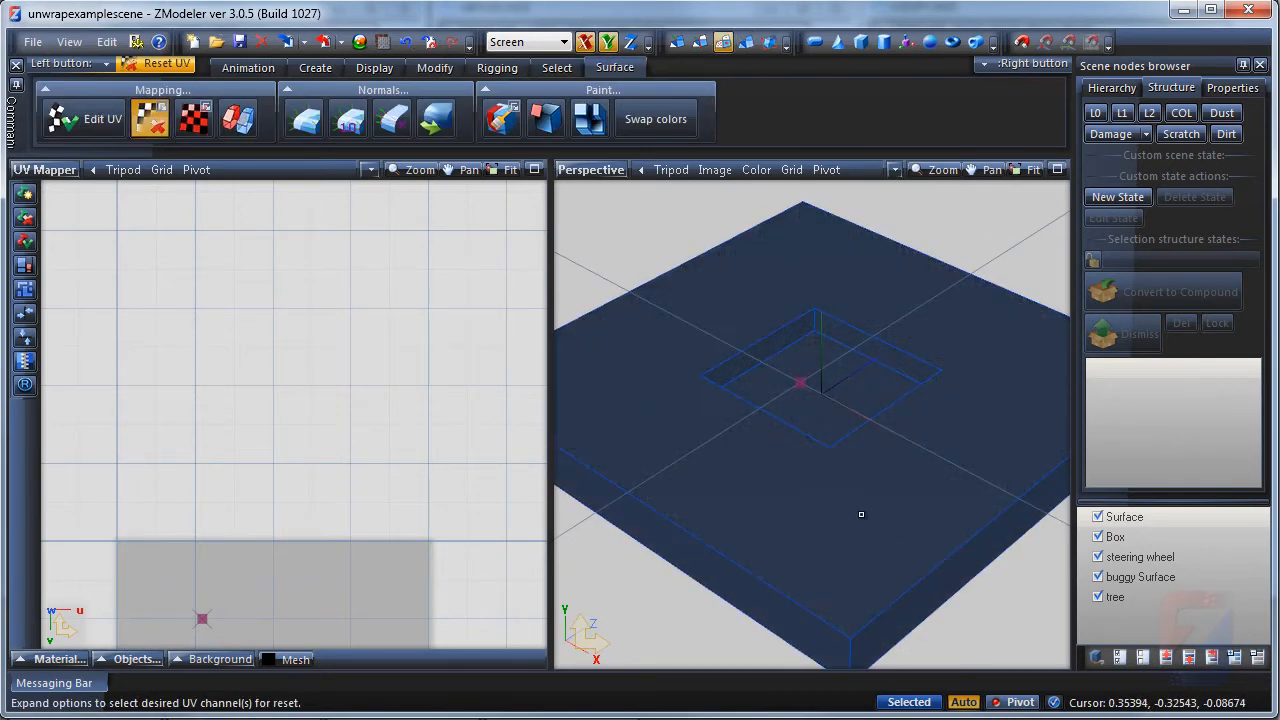
left_click(856, 520)
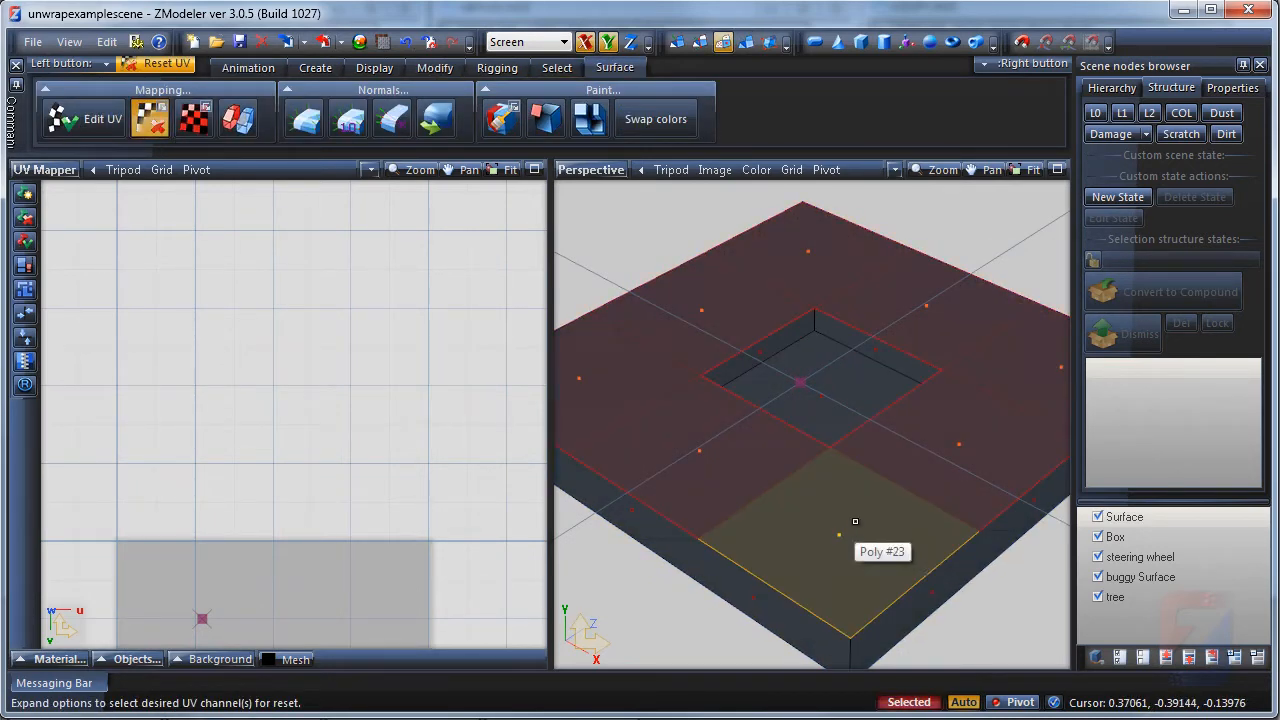
mouse_move(840, 532)
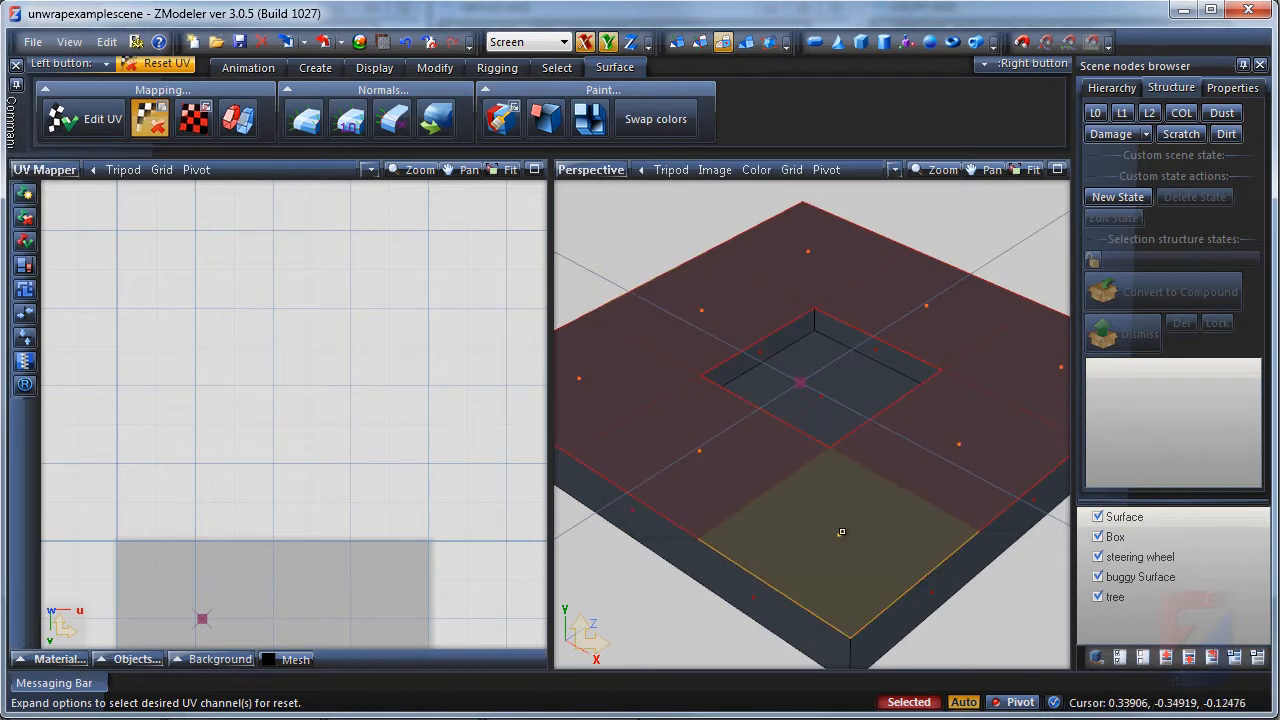
left_click(100, 118)
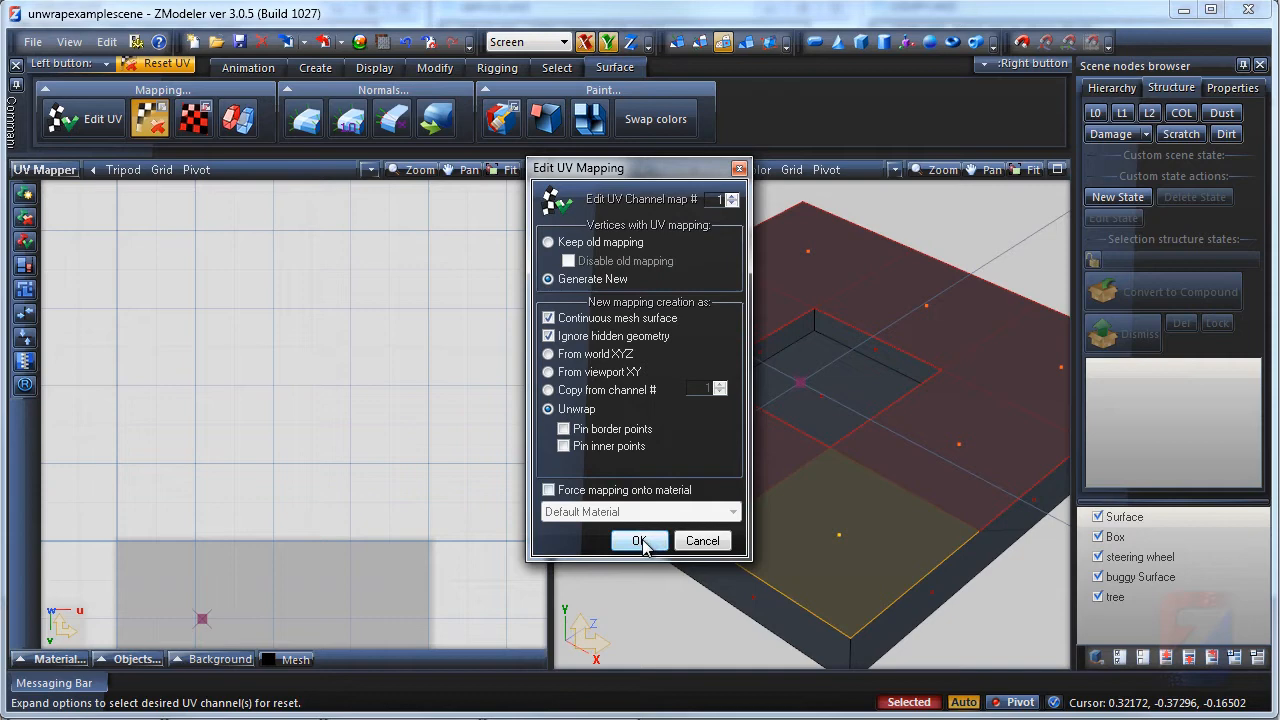
left_click(640, 540)
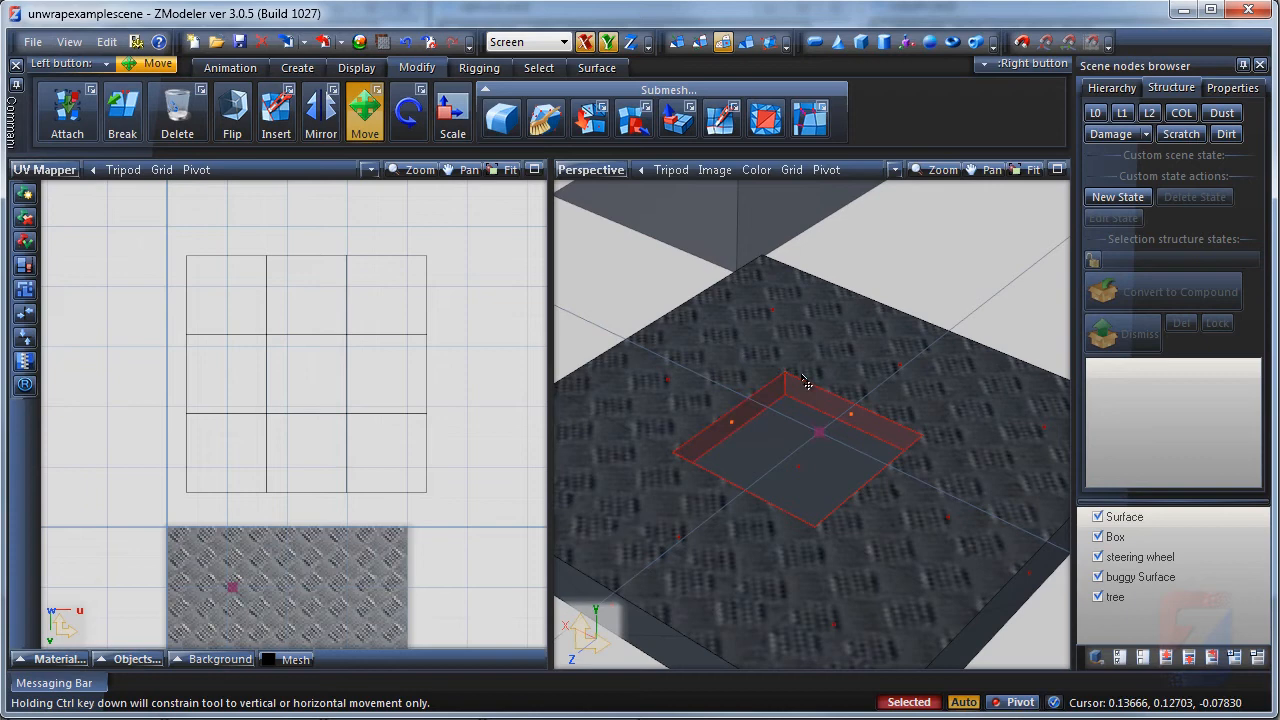
mouse_move(780, 390)
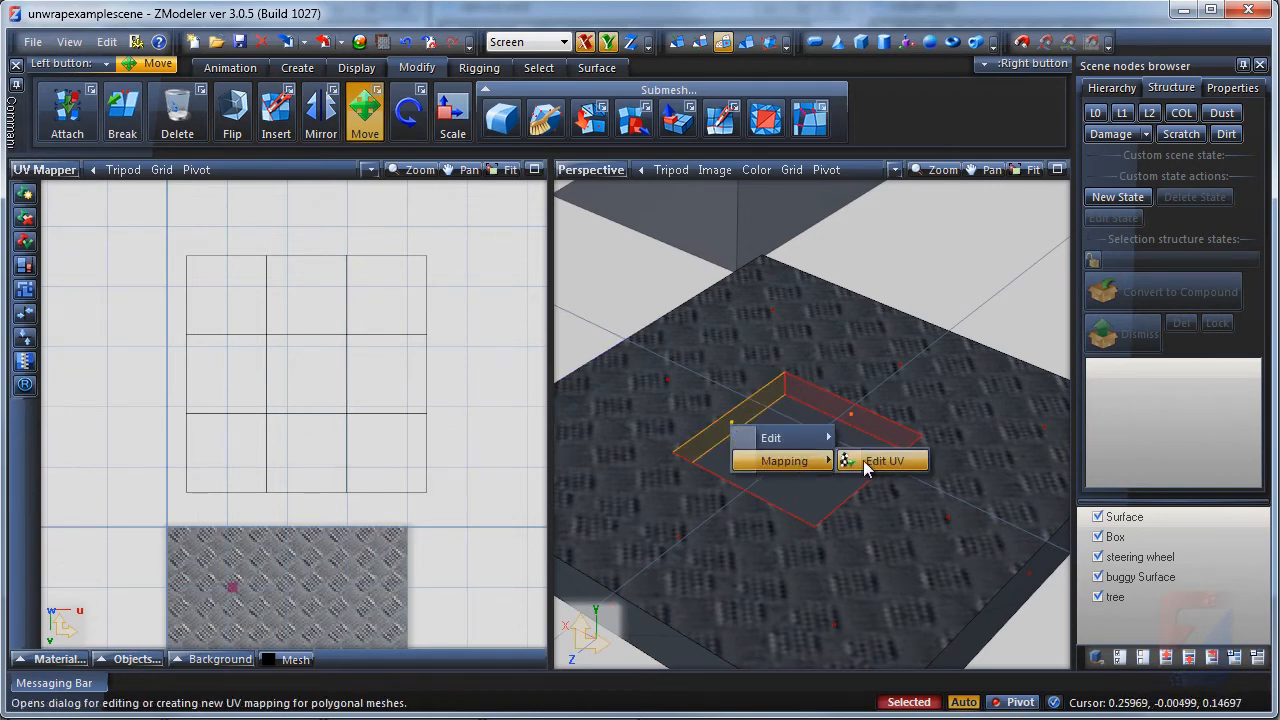
Step: Unwrap the hole's inner walls and fit their UV corners into the grid's centre square
left_click(884, 460)
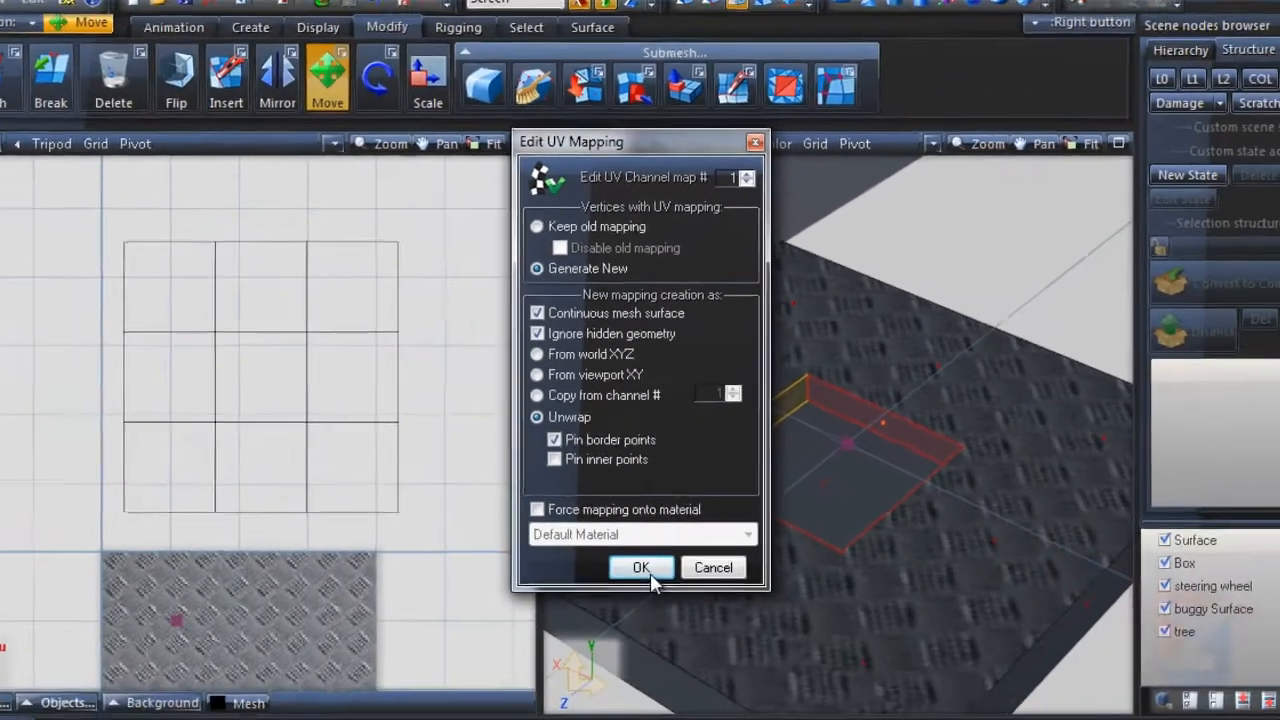
left_click(640, 568)
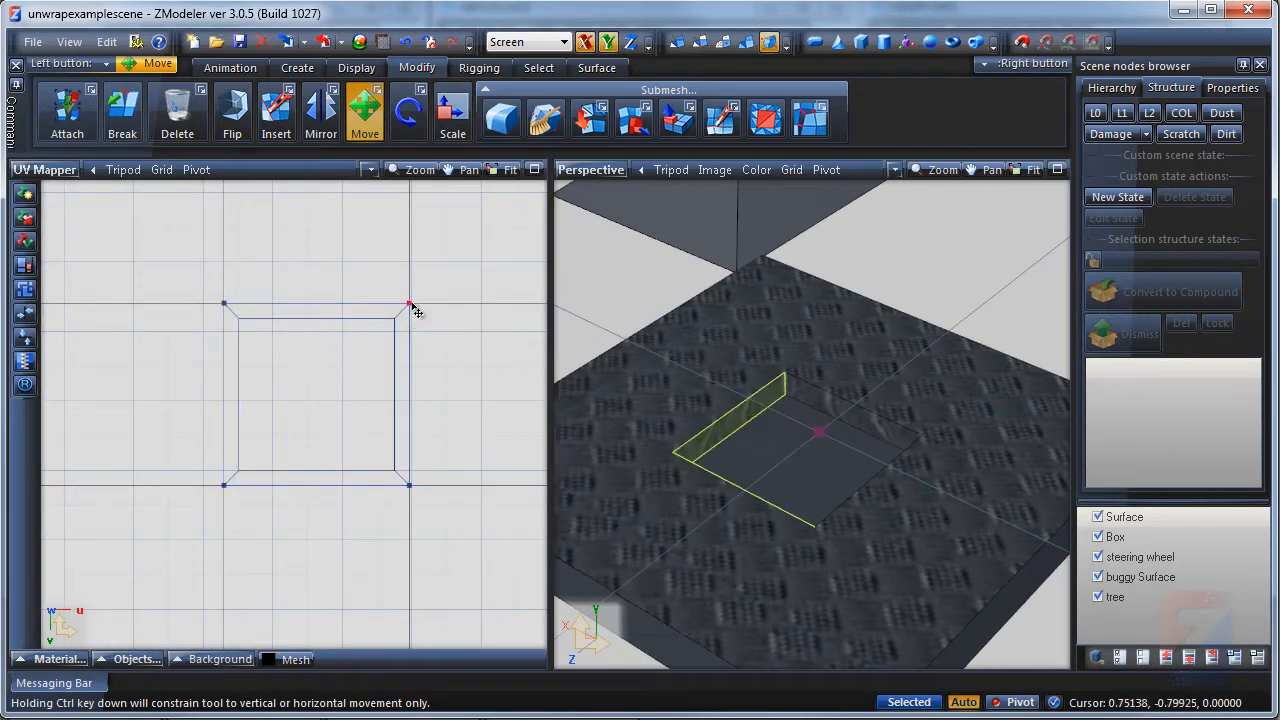
left_click_drag(408, 304, 370, 330)
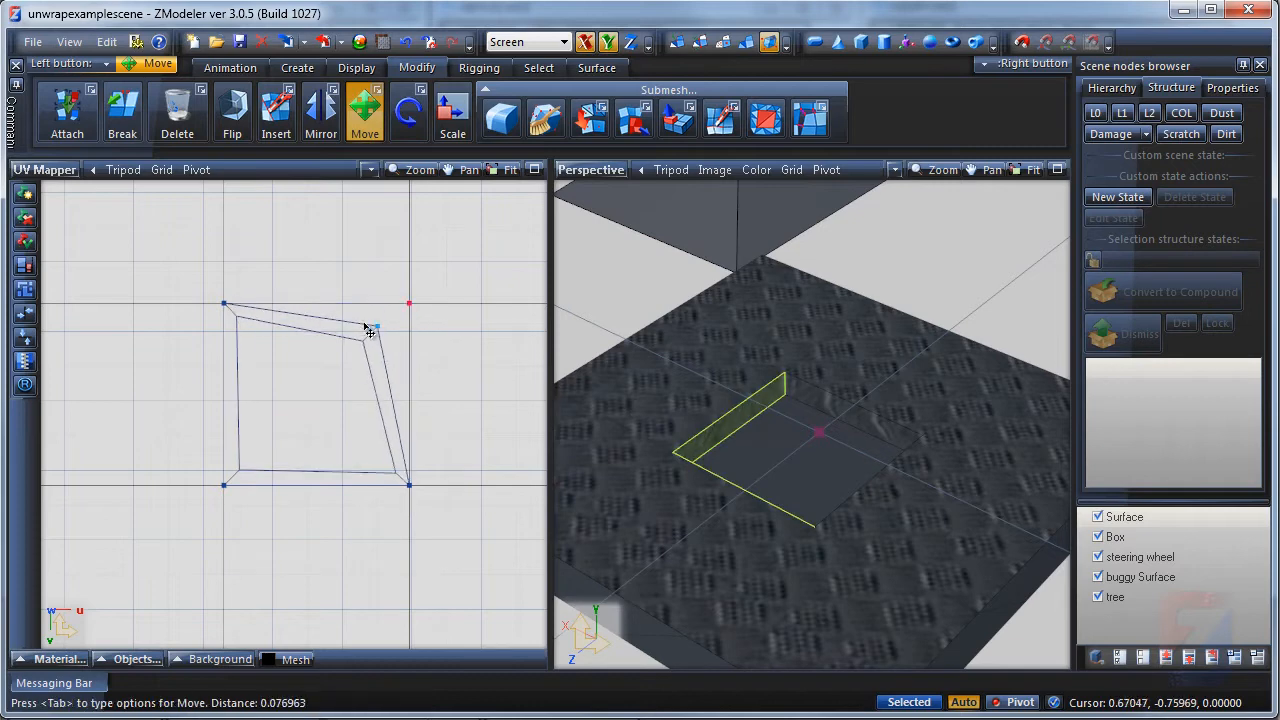
left_click_drag(370, 332, 380, 340)
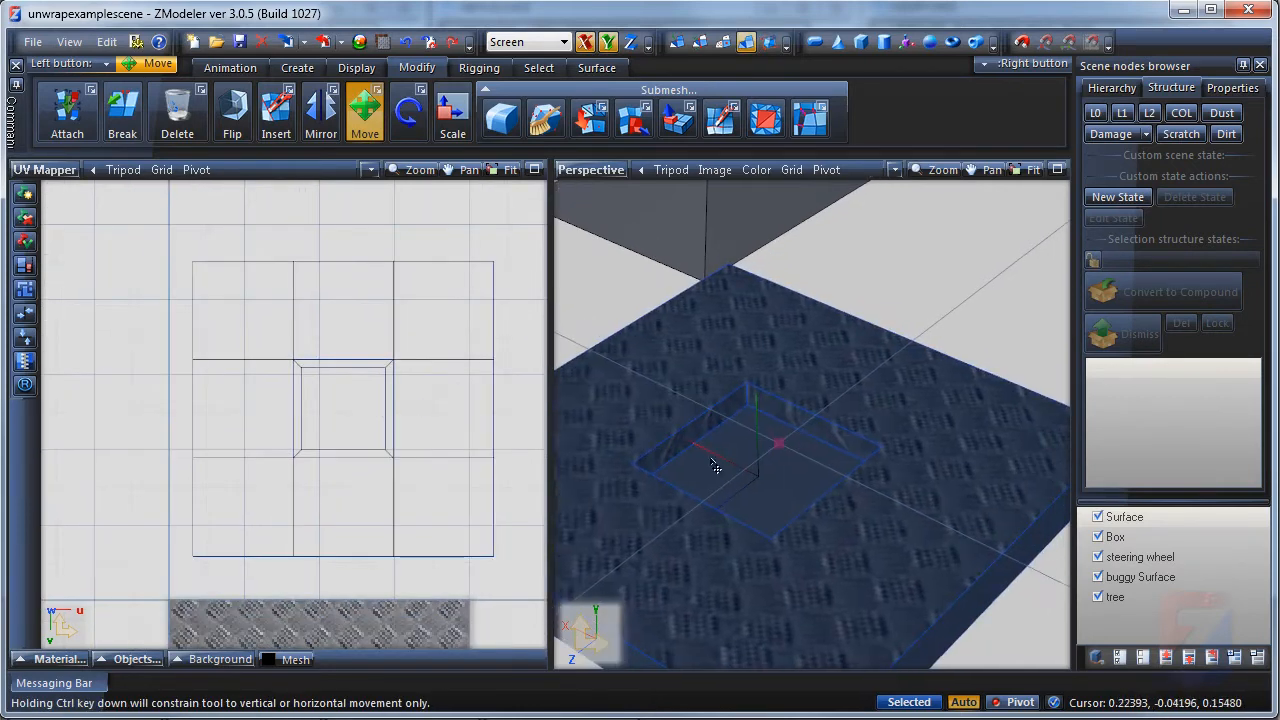
Step: Re-unwrap the slab's top surface via Mapping > Edit UV
right_click(716, 464)
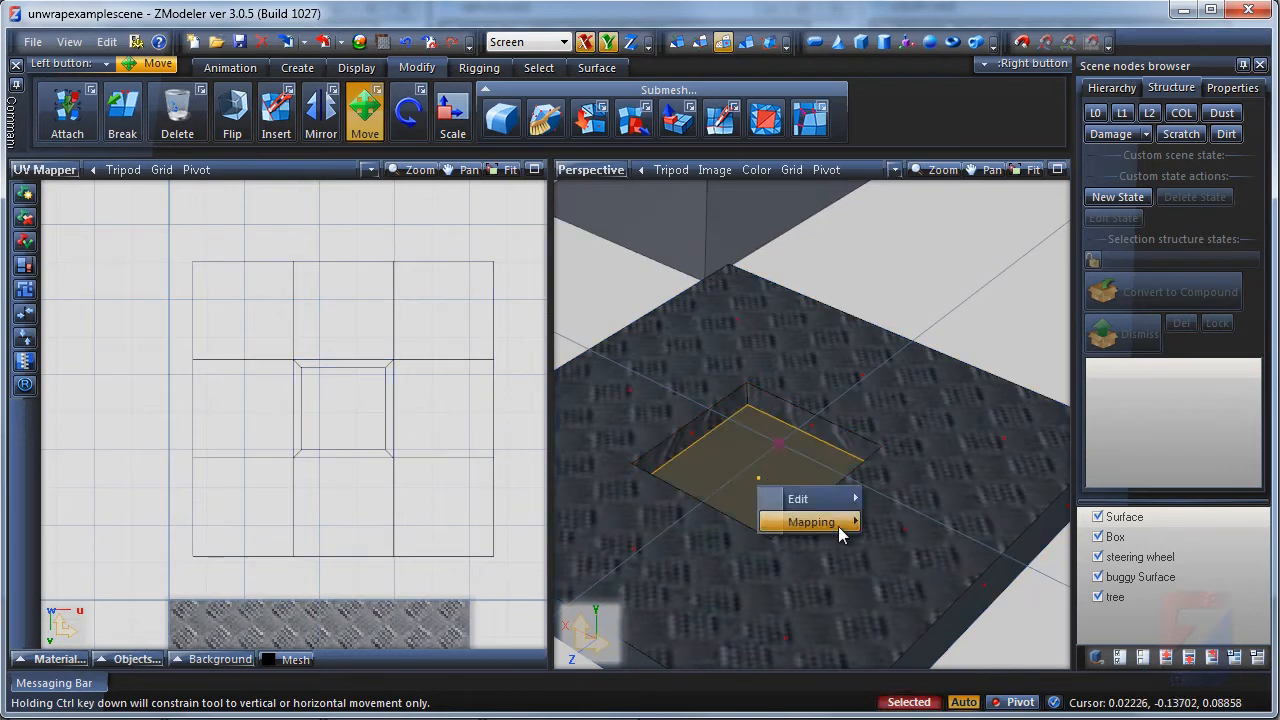
left_click(810, 520)
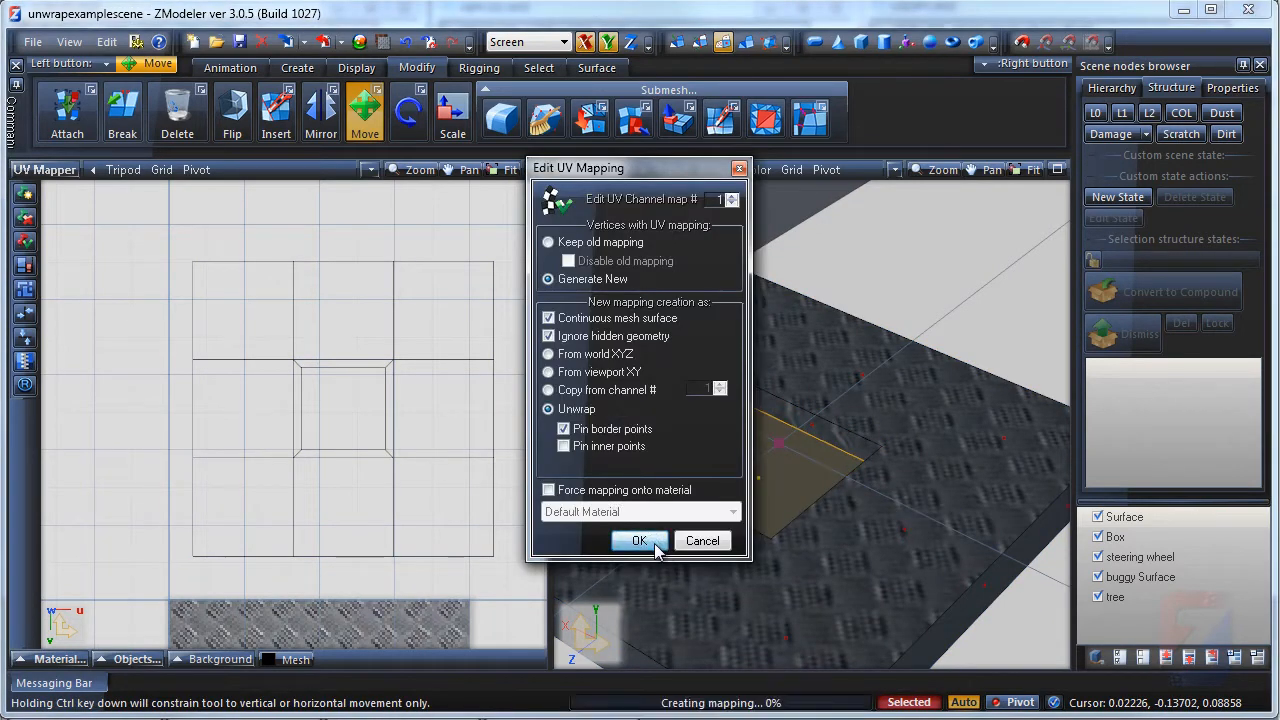
left_click(640, 540)
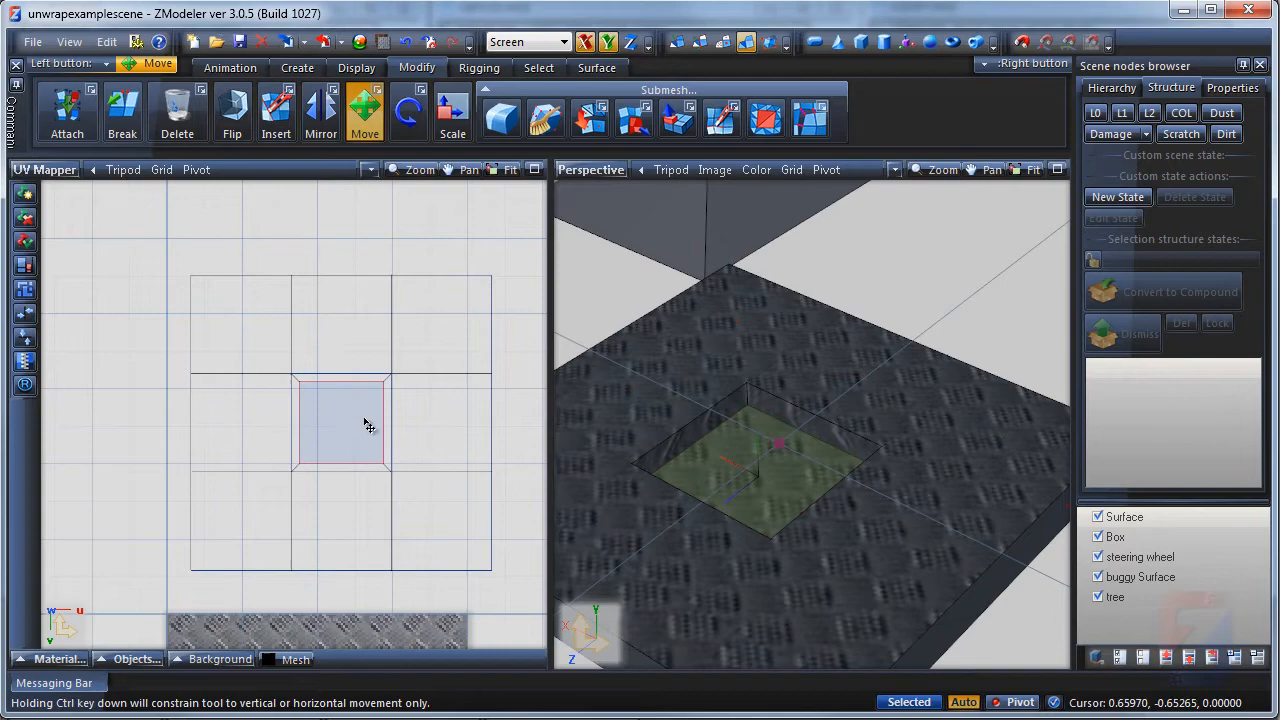
left_click(614, 68)
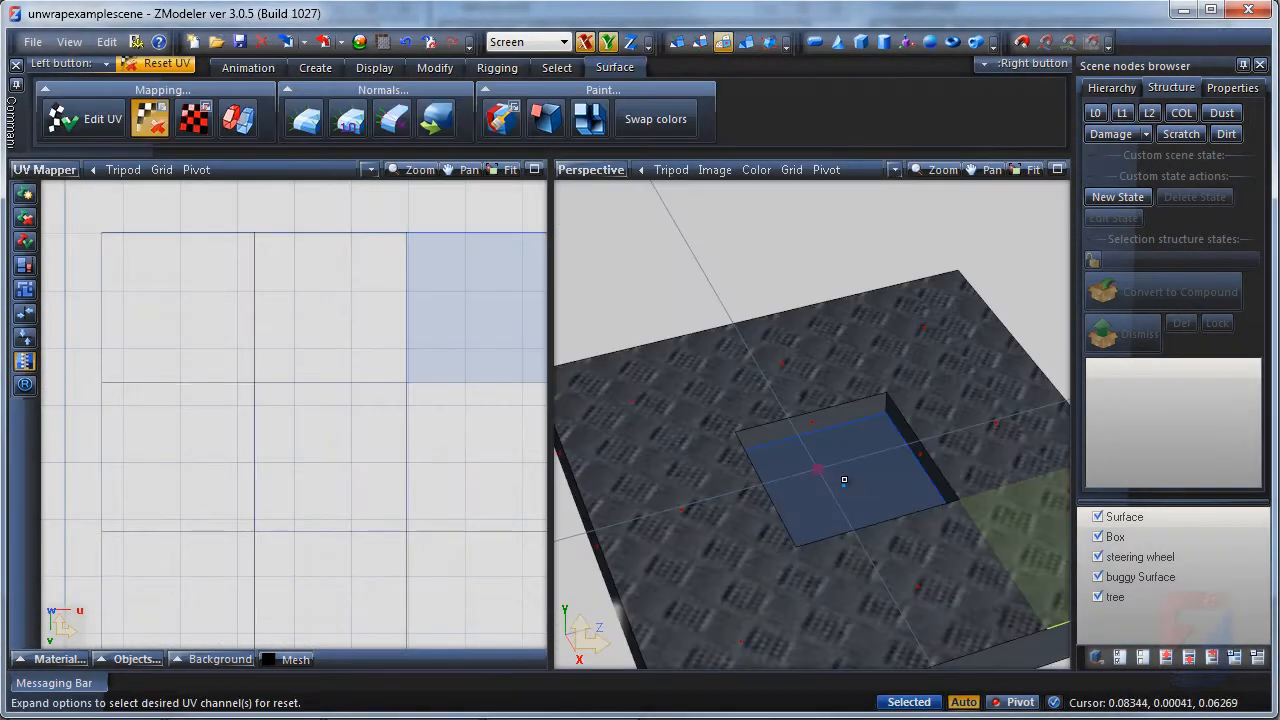
Step: Unwrap the hole's floor and scale its UVs down to match the surrounding texture density
left_click(102, 118)
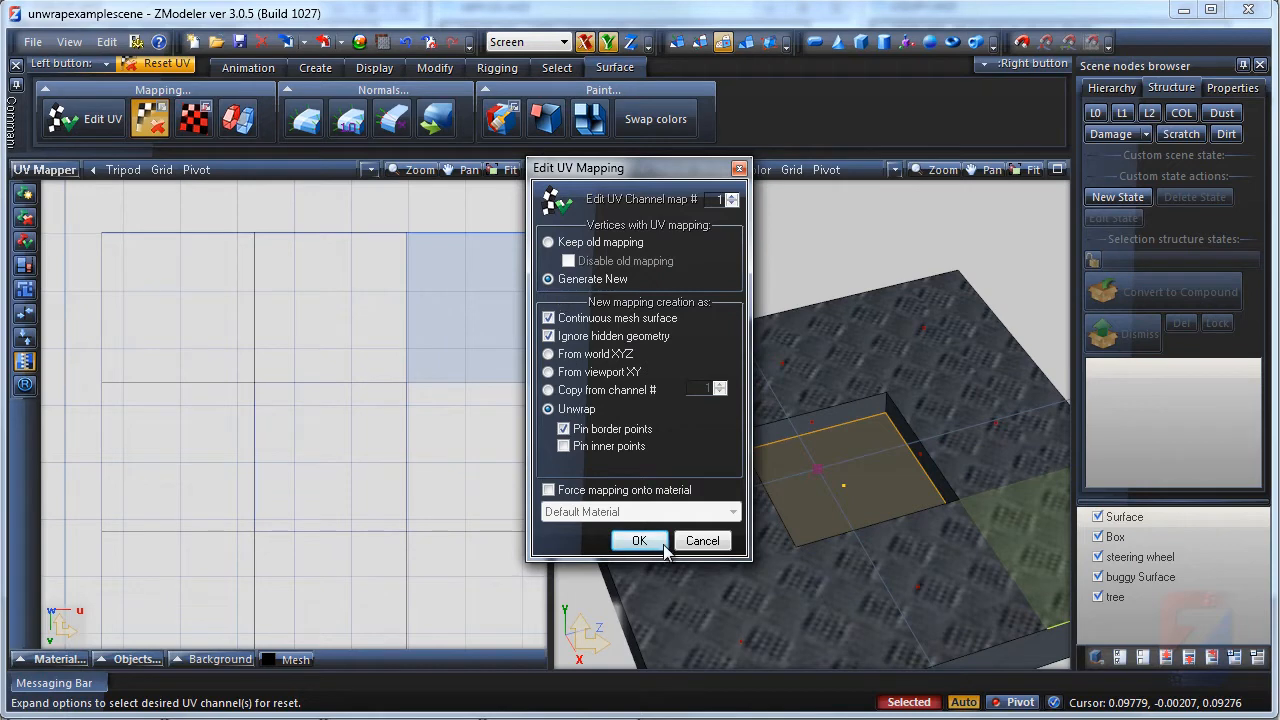
left_click(640, 540)
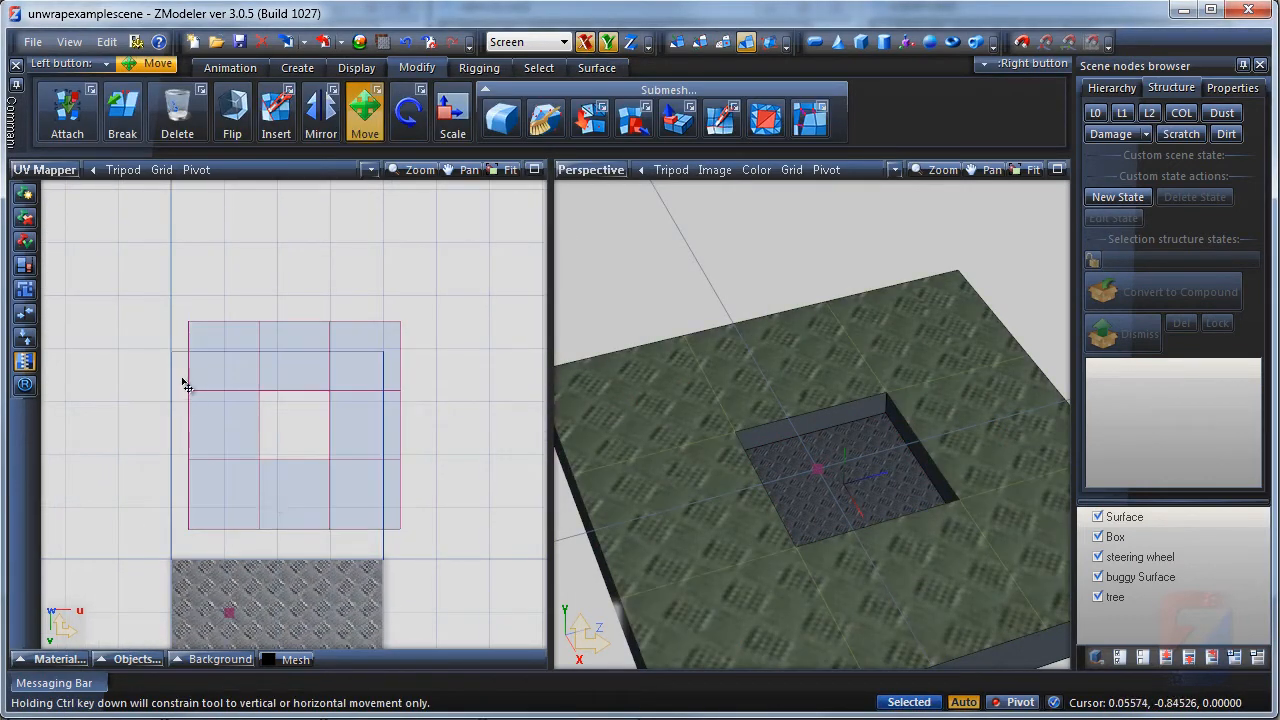
left_click(452, 112)
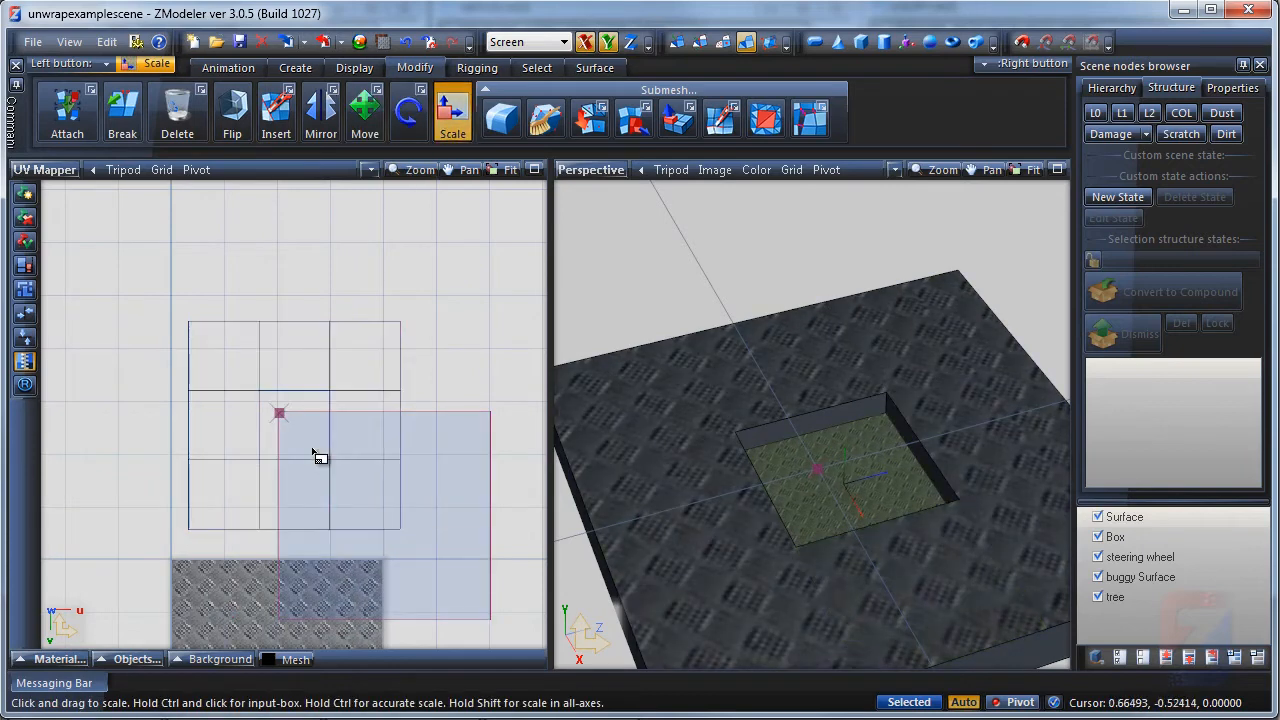
left_click_drag(320, 456, 300, 436)
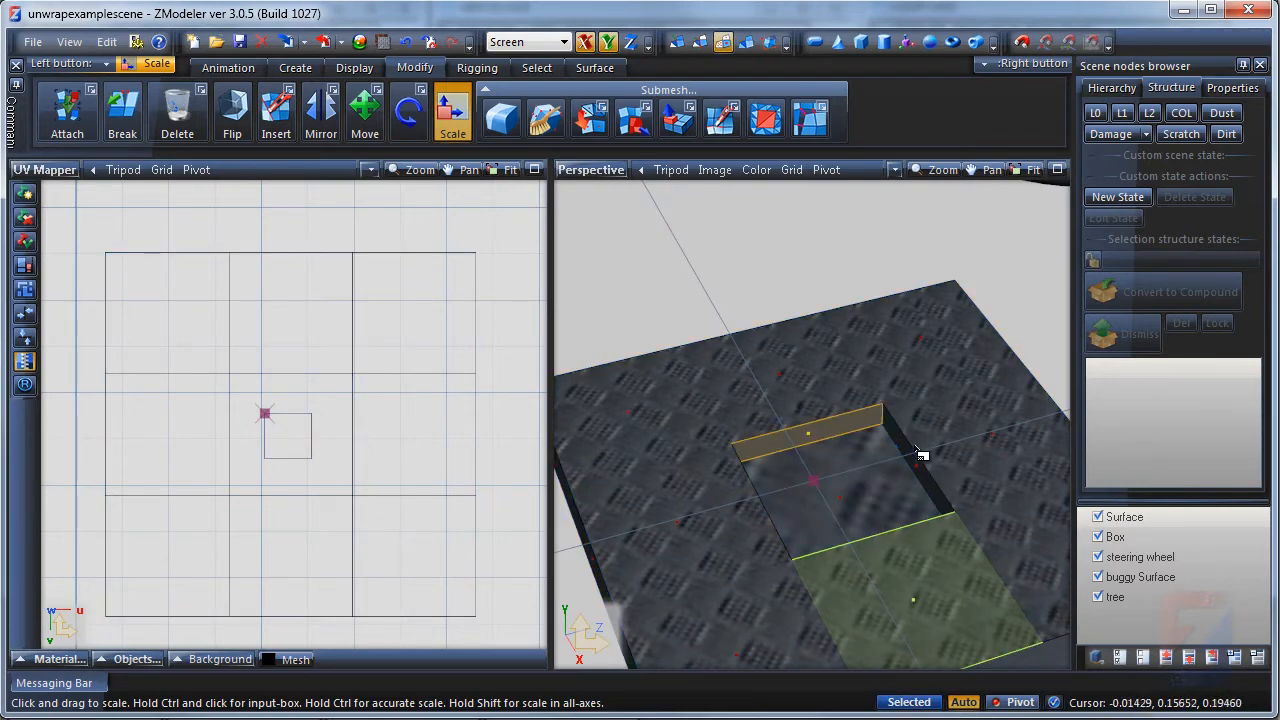
Step: Unwrap the hole's wall faces and return to moving UV points
left_click_drag(920, 456, 728, 432)
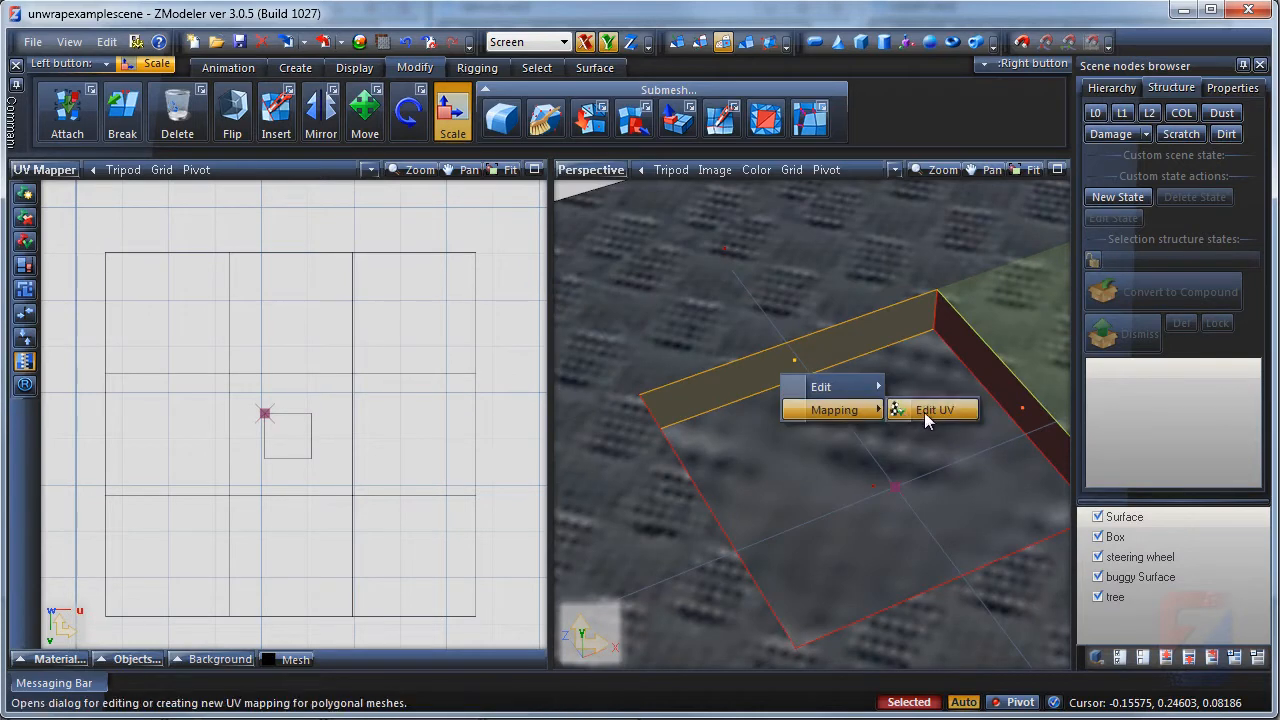
left_click(932, 410)
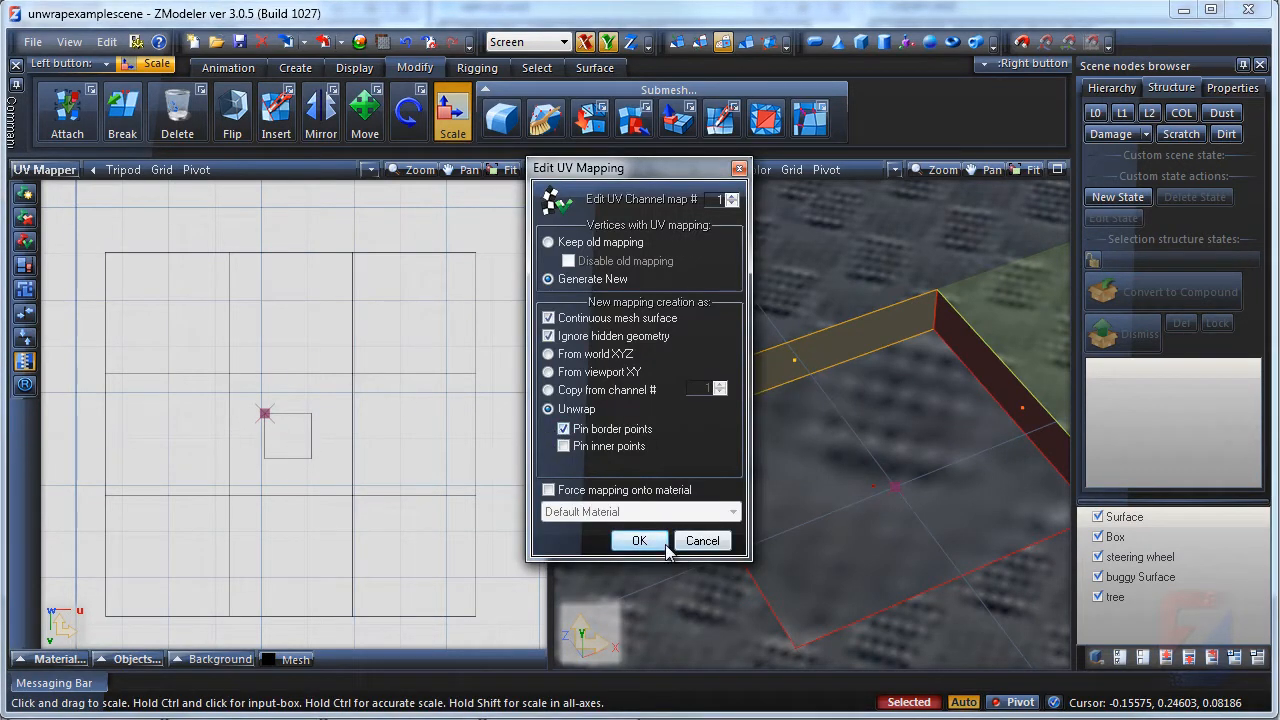
left_click(640, 540)
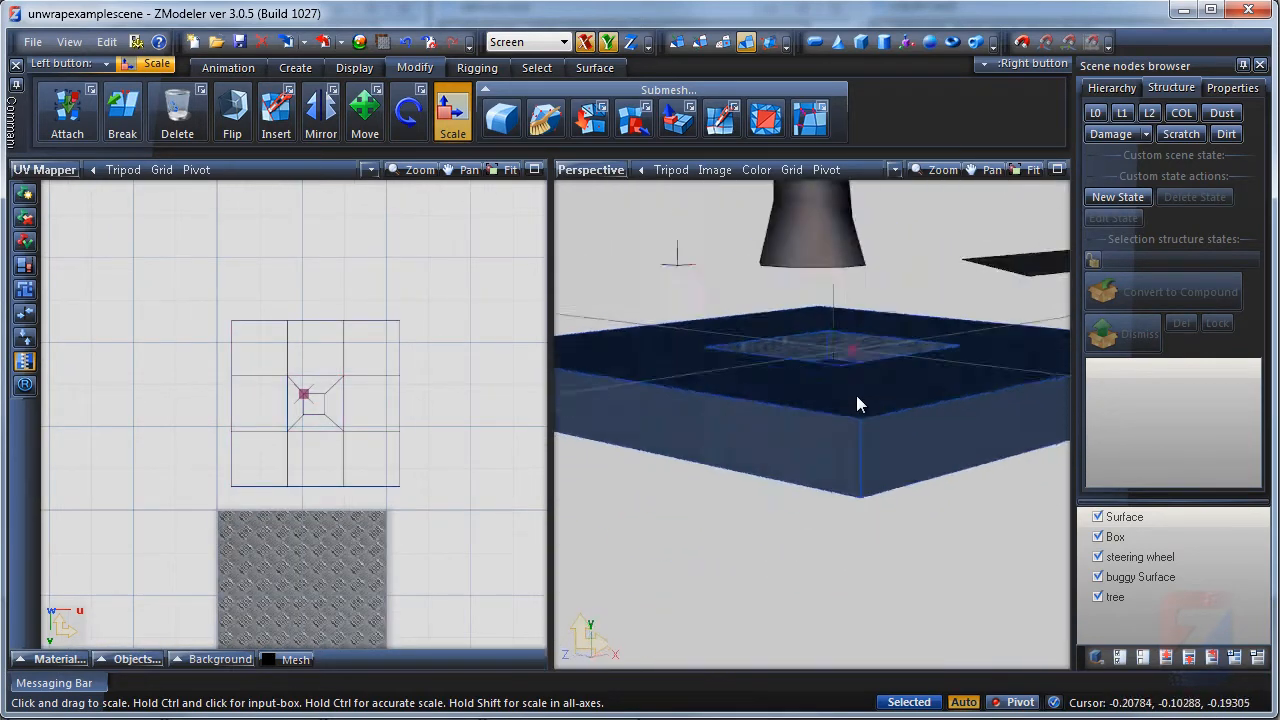
left_click_drag(856, 404, 850, 388)
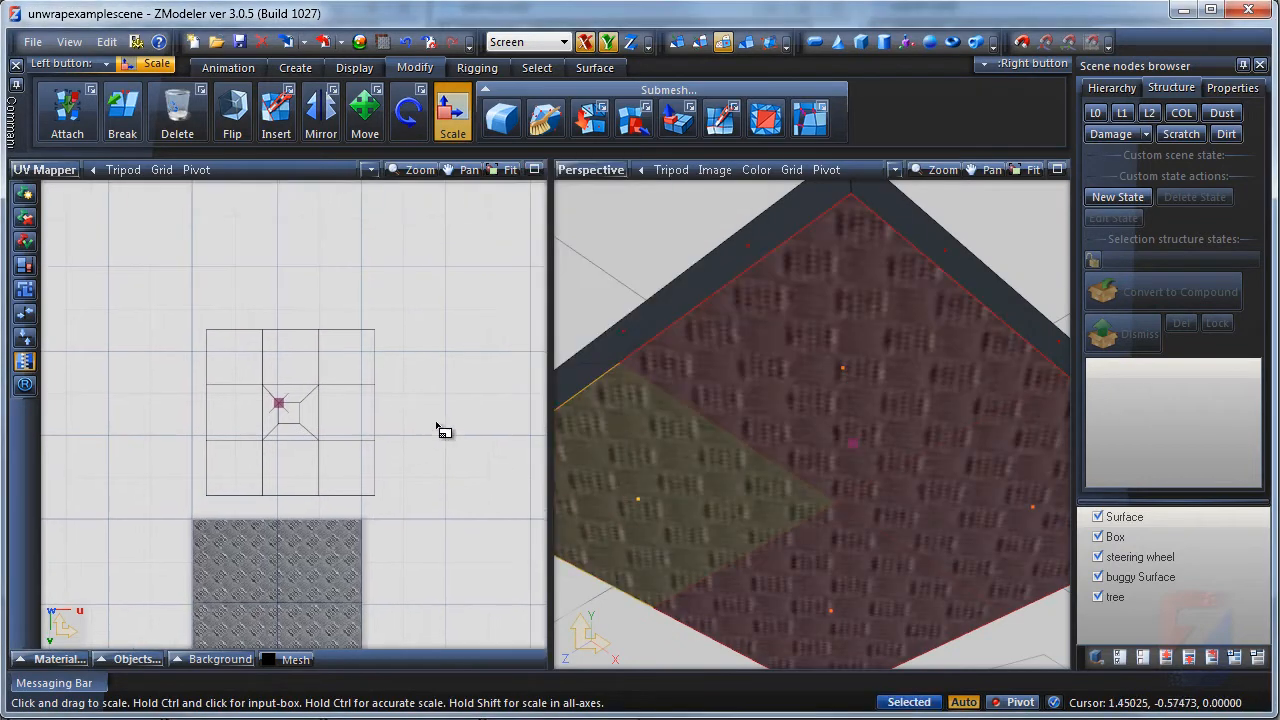
left_click(364, 110)
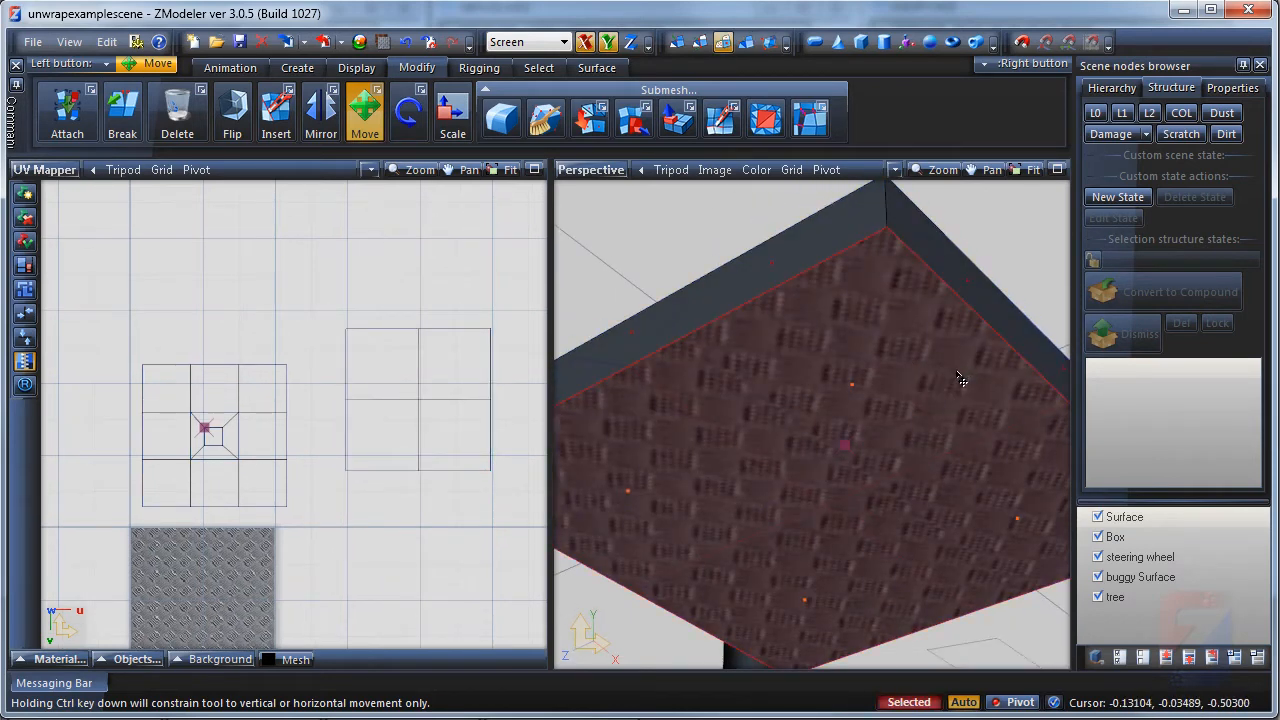
Step: Unwrap the first slab's outer side faces so tread-plate texture covers its sides
left_click(892, 168)
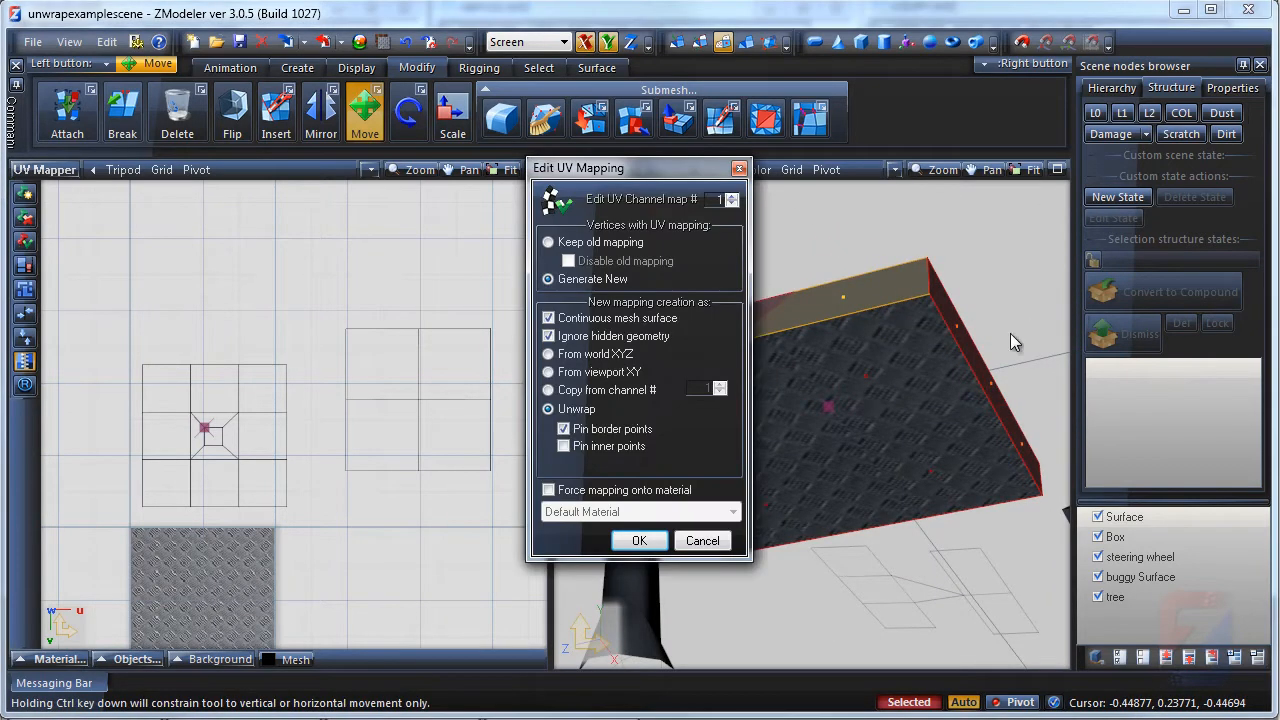
left_click(640, 540)
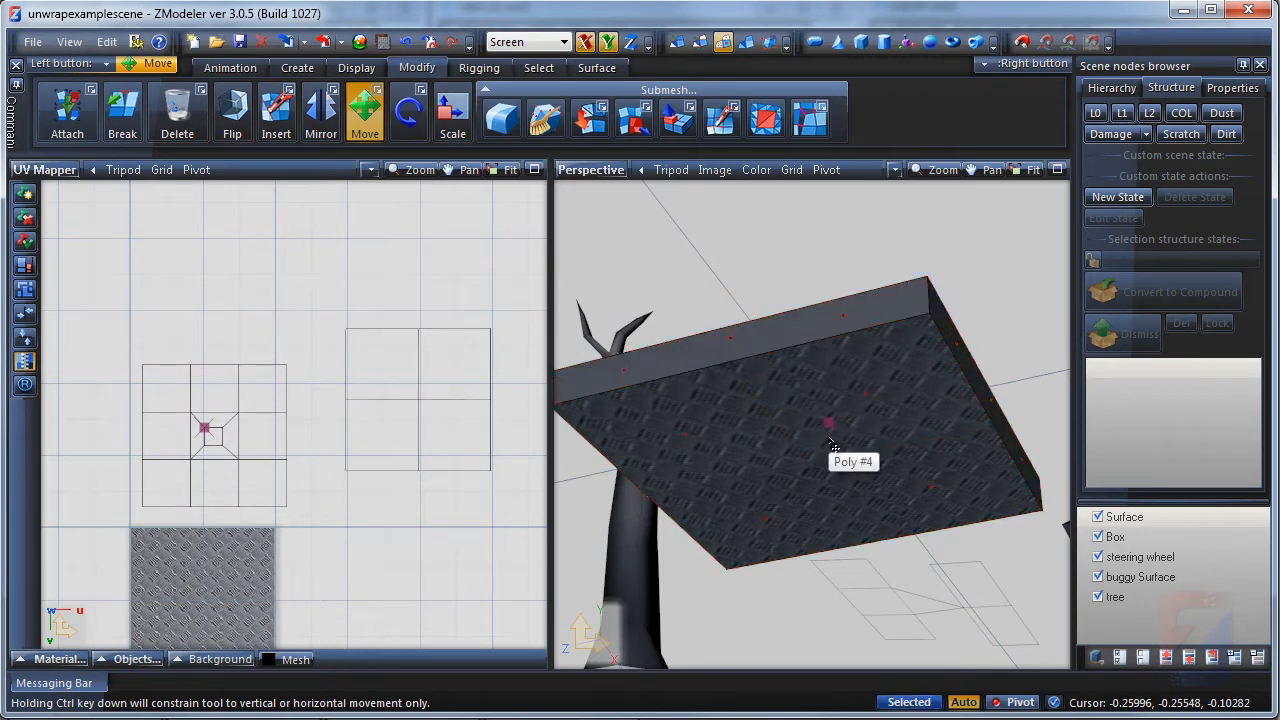
left_click(688, 438)
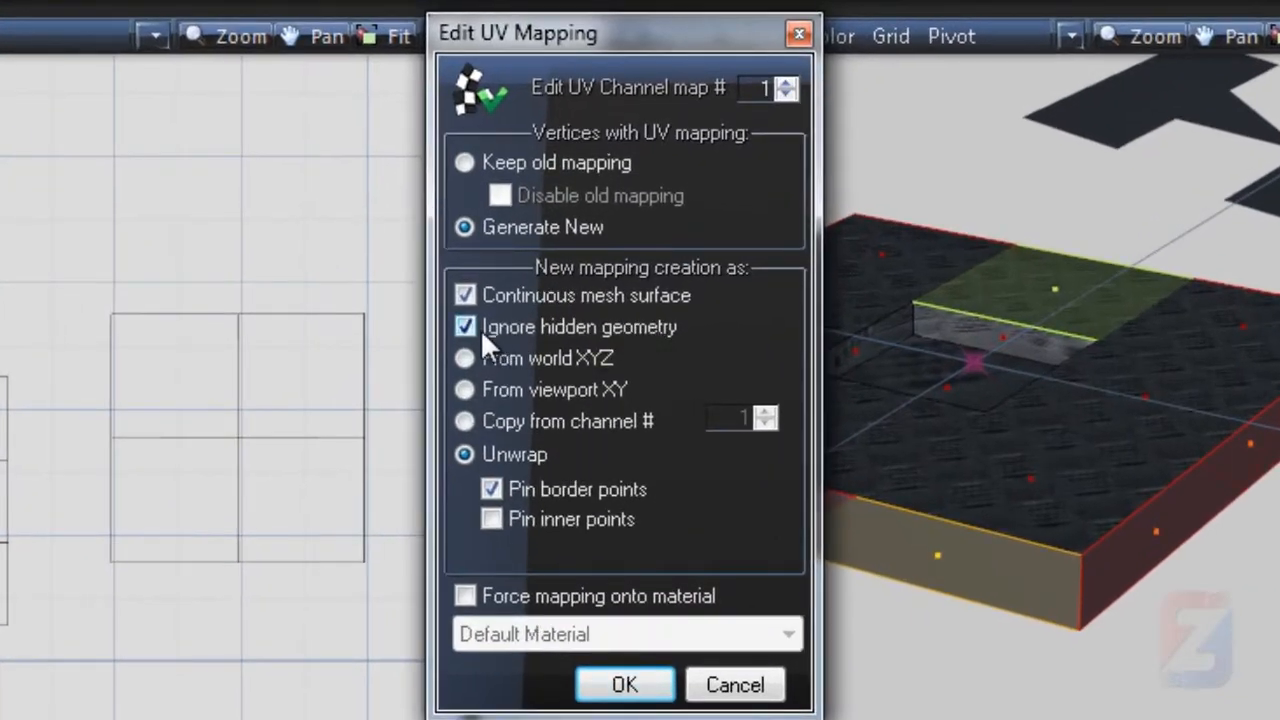
mouse_move(670, 340)
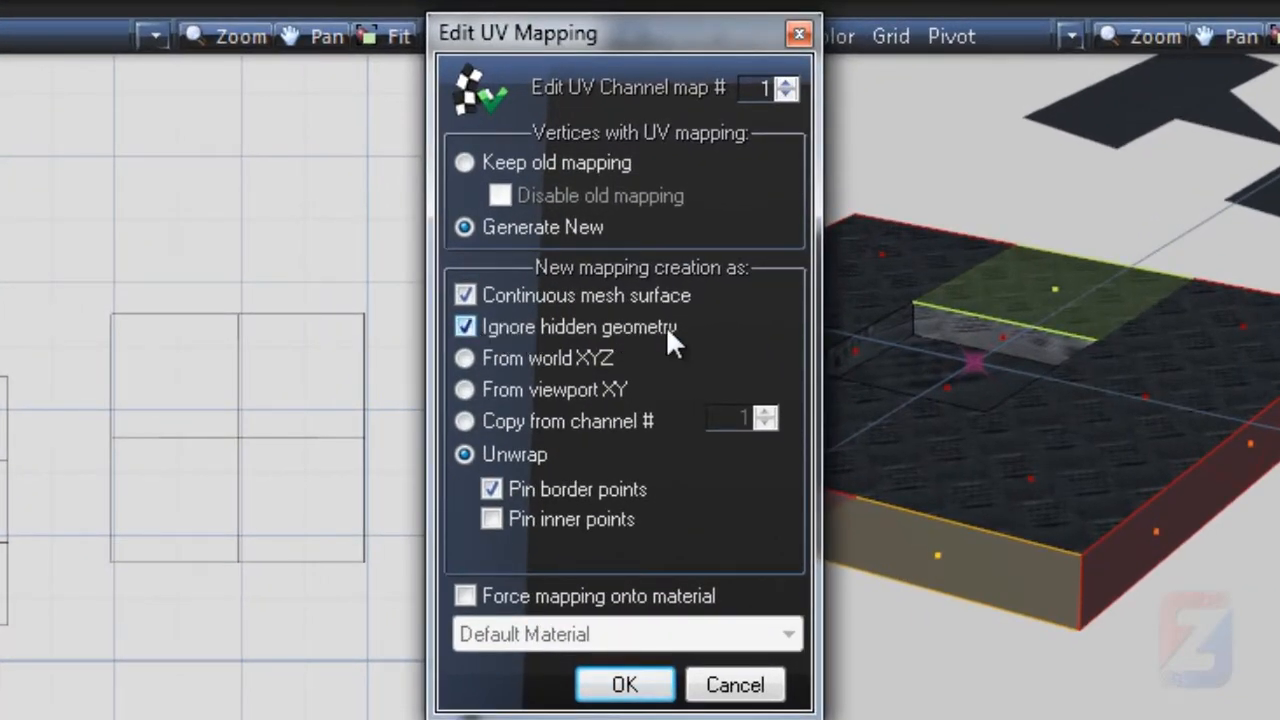
left_click(624, 684)
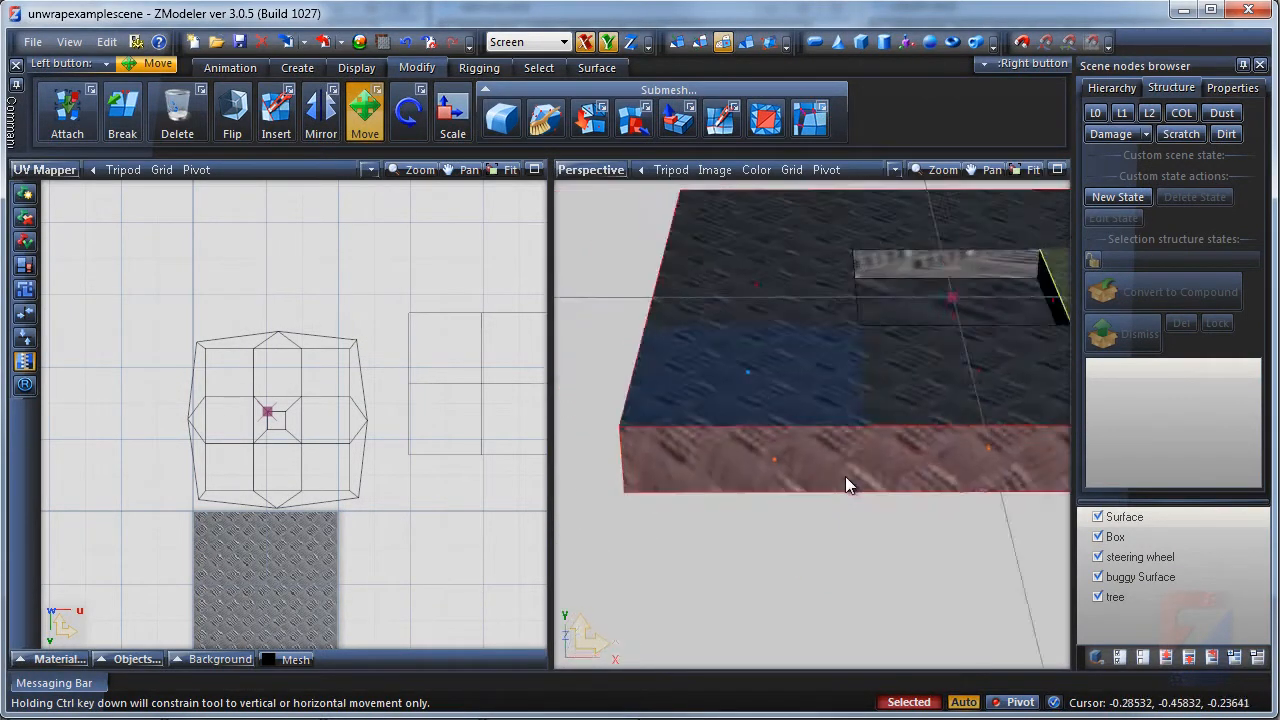
left_click_drag(844, 486, 630, 470)
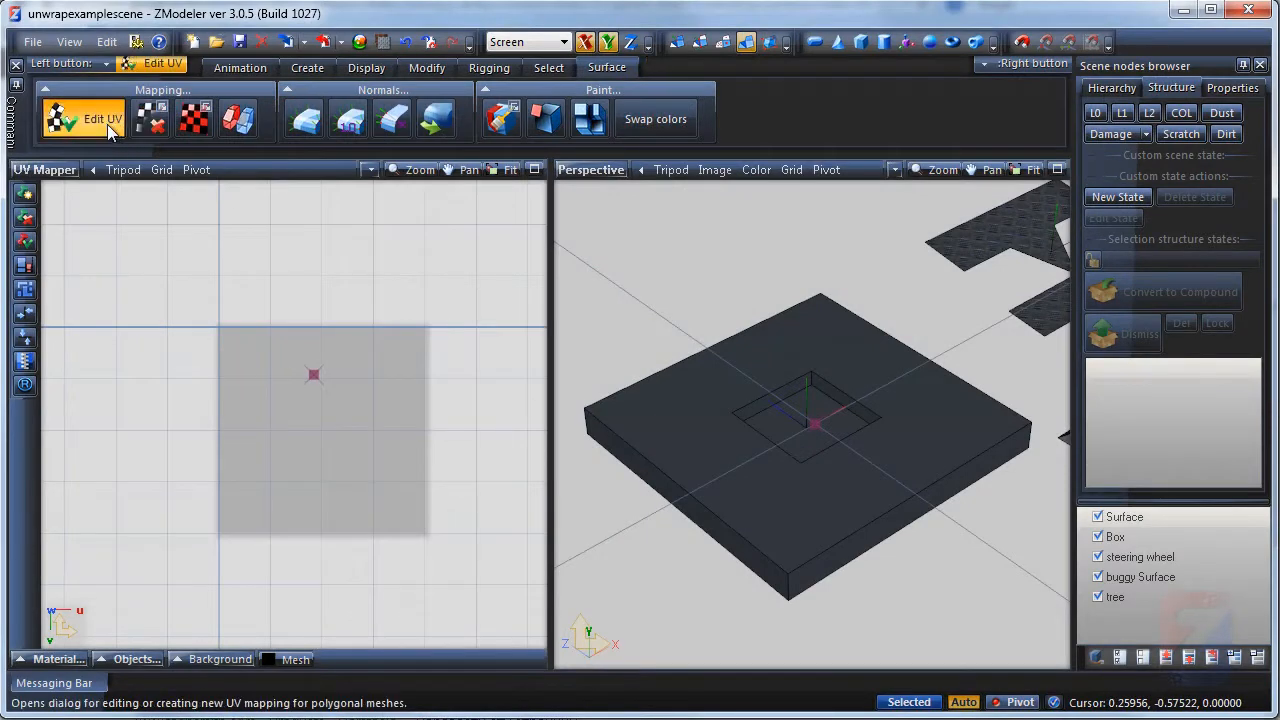
Step: Create a fresh mapping for the whole holed slab
left_click(764, 496)
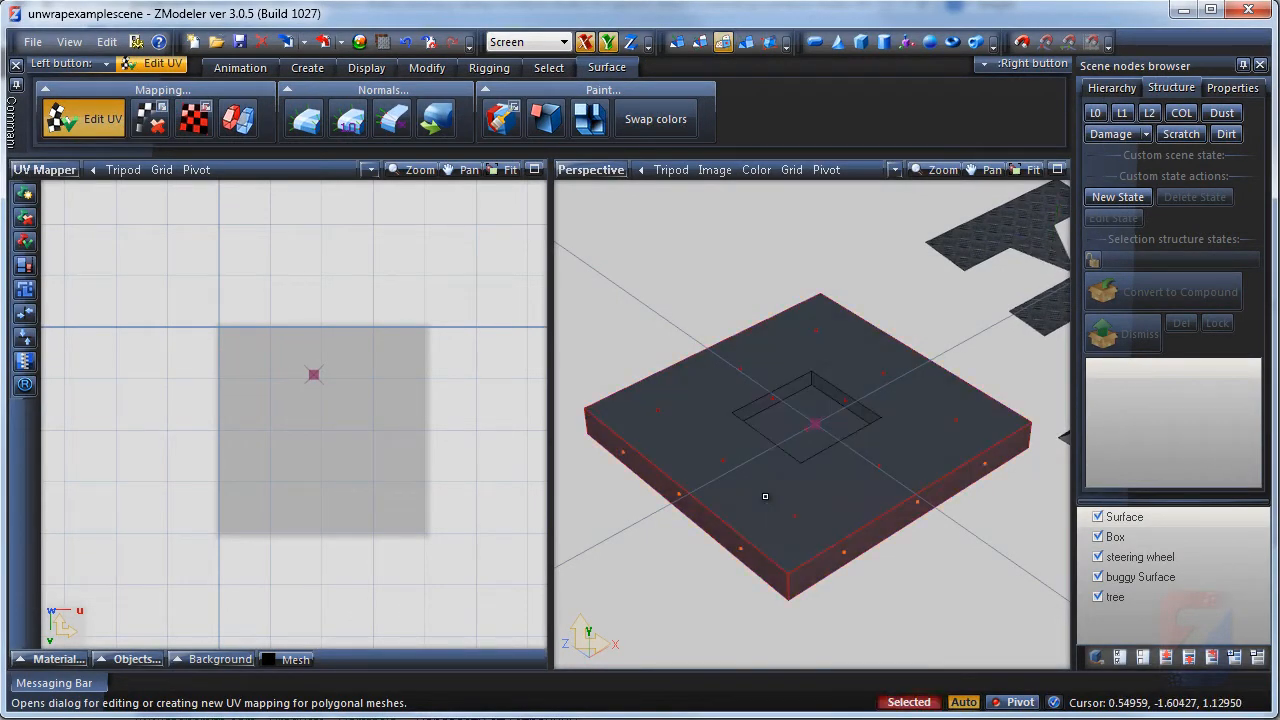
left_click(102, 118)
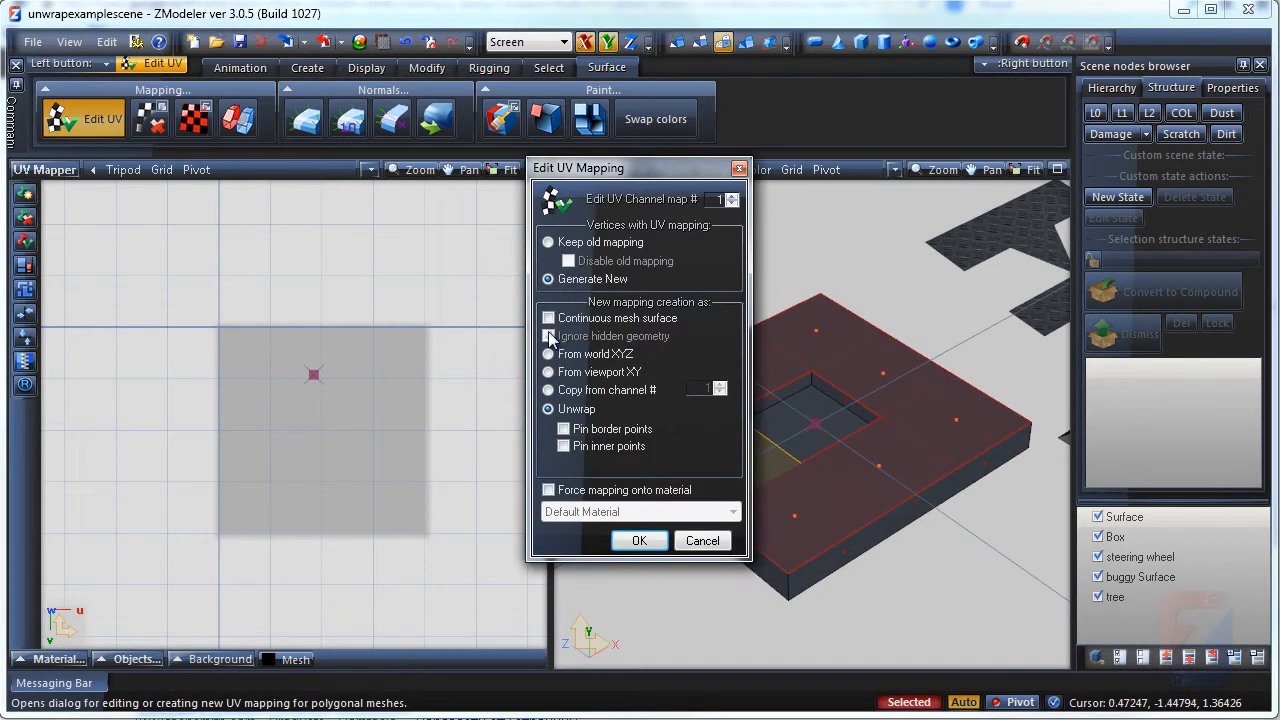
left_click(640, 540)
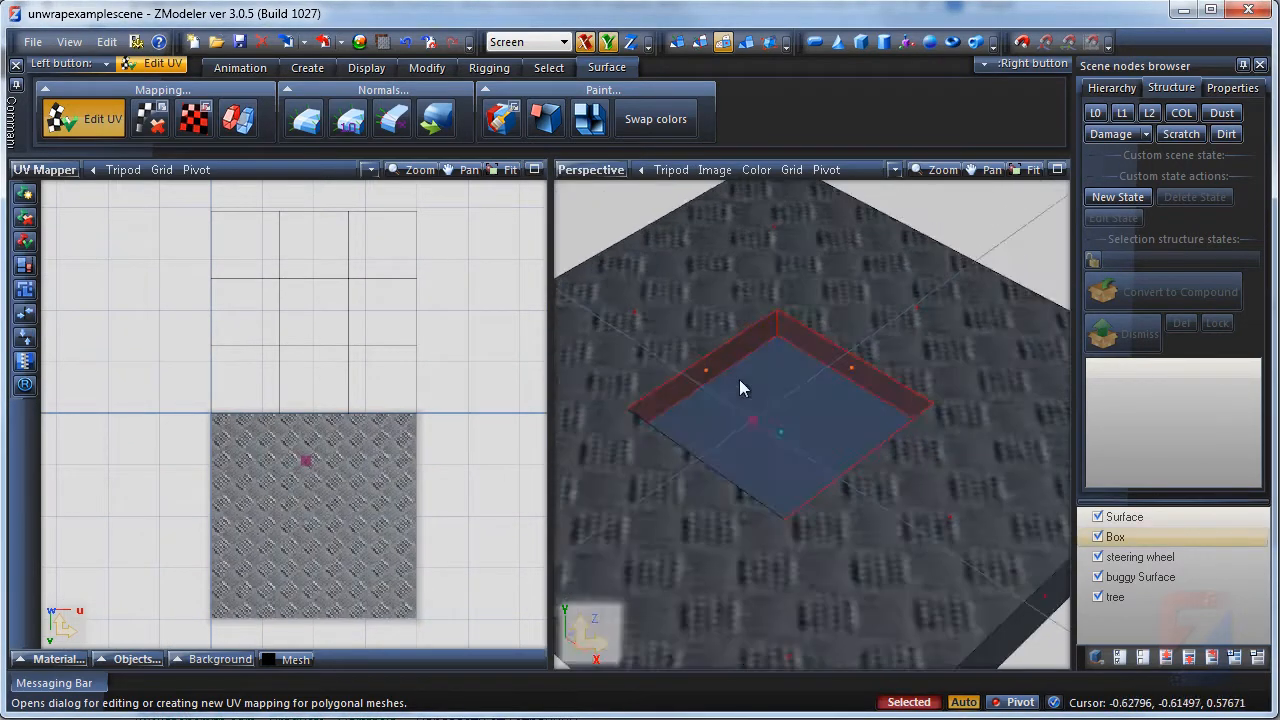
Step: Give the faces lining the hole their own unwrap via Mapping > Edit UV
right_click(740, 388)
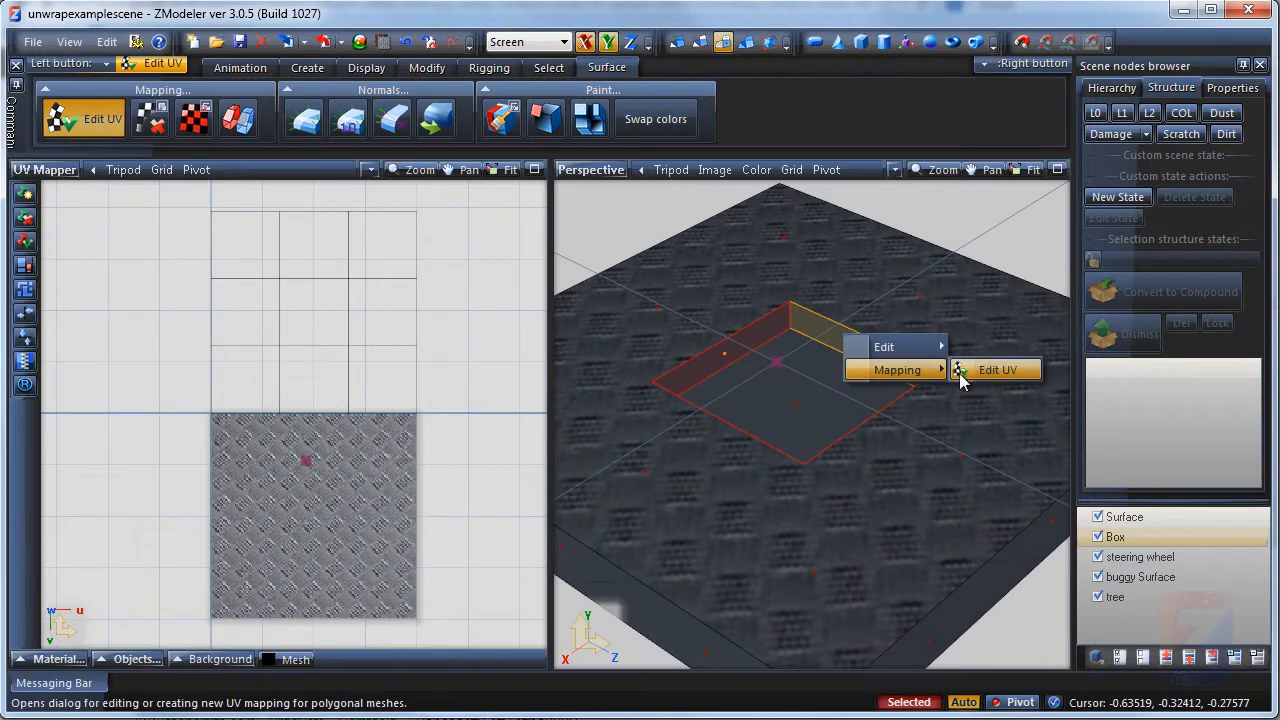
left_click(996, 368)
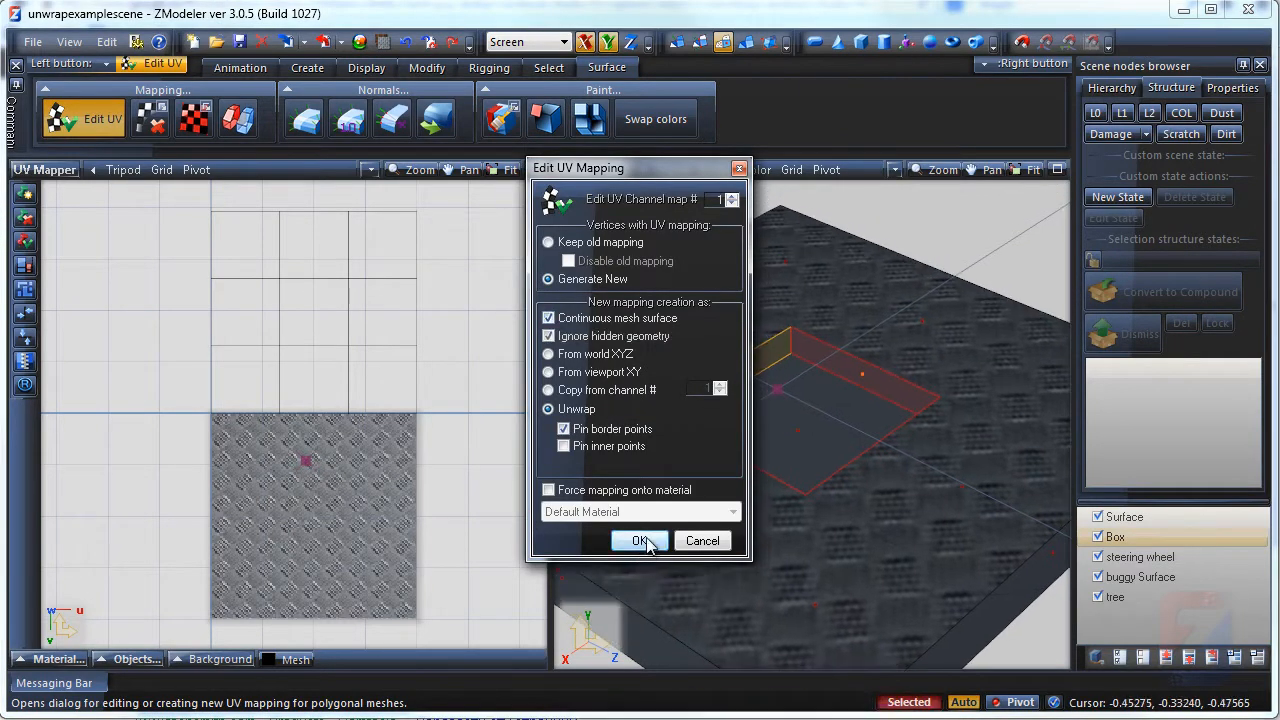
left_click(640, 540)
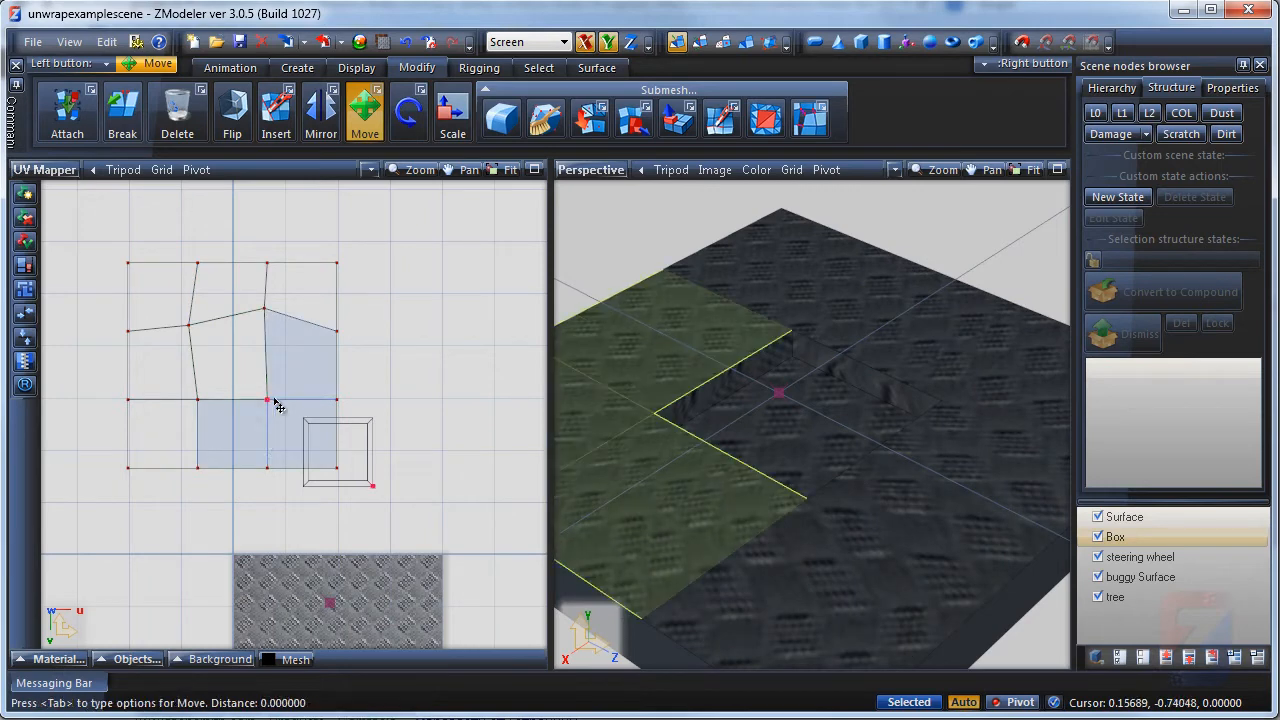
Step: Drag the hole's UV island and lining strip into a tidy square frame inside the top-face layout
left_click_drag(278, 400, 268, 308)
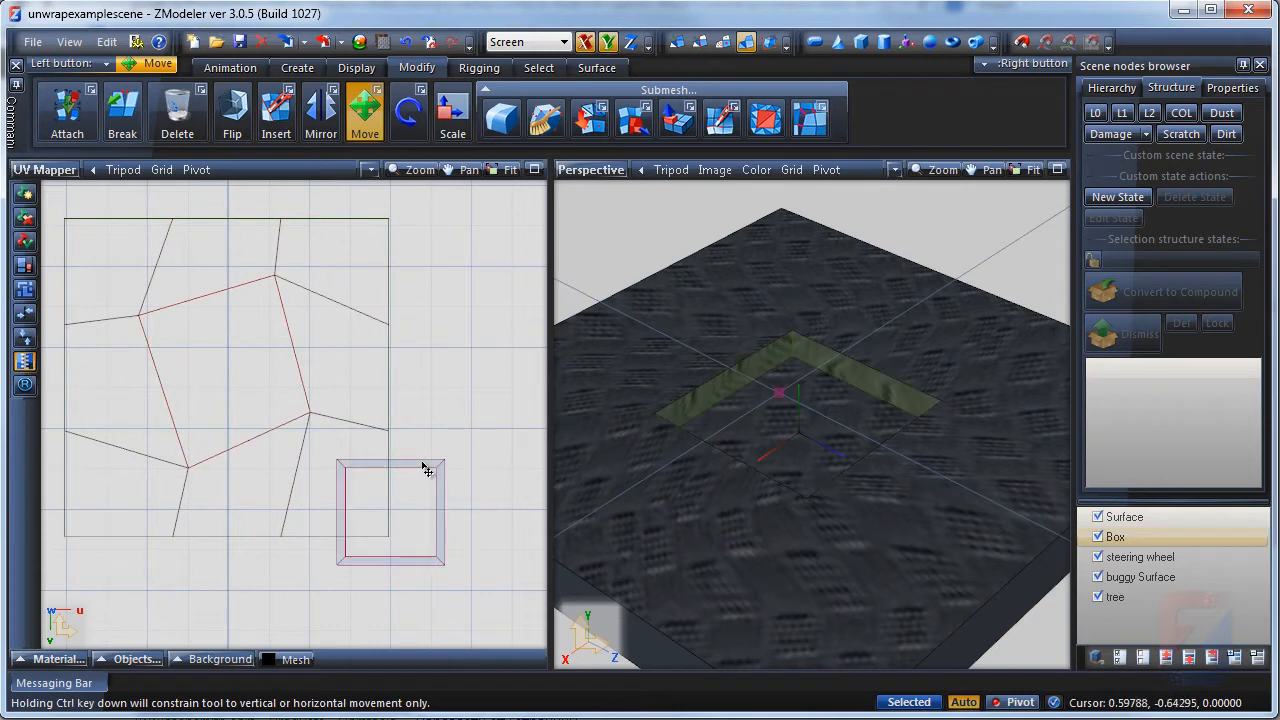
left_click_drag(424, 466, 218, 284)
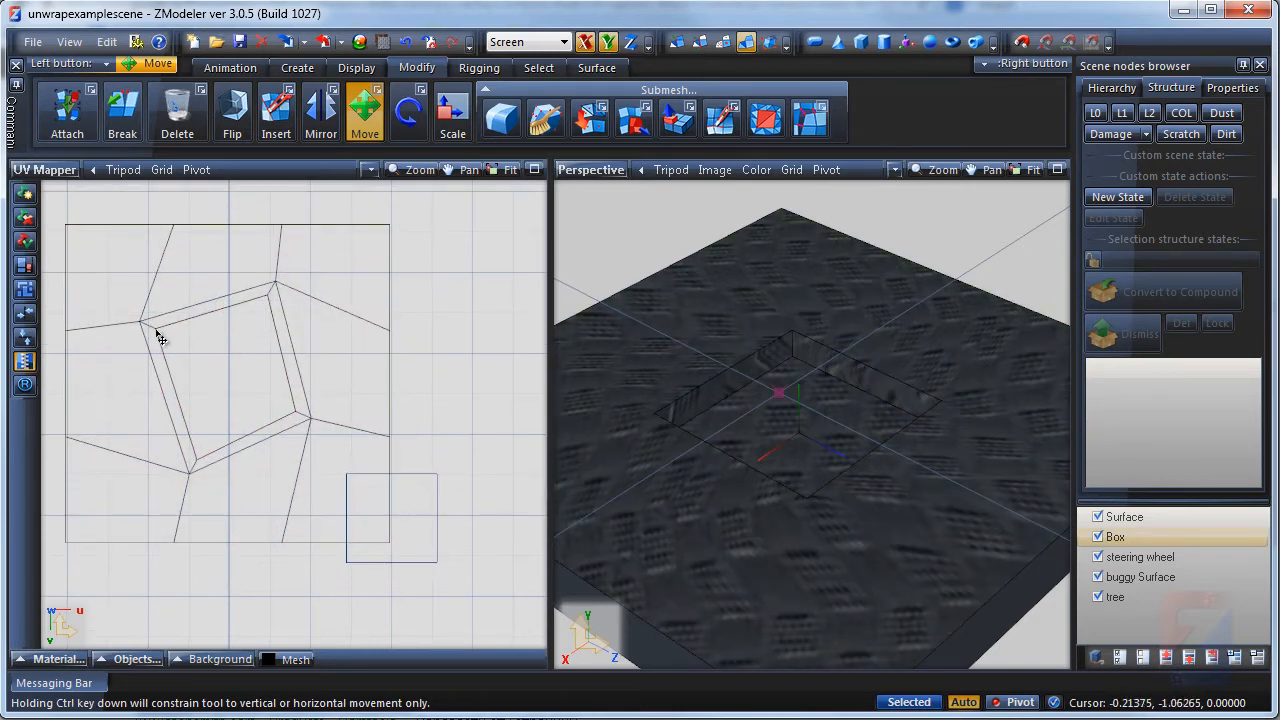
left_click(160, 336)
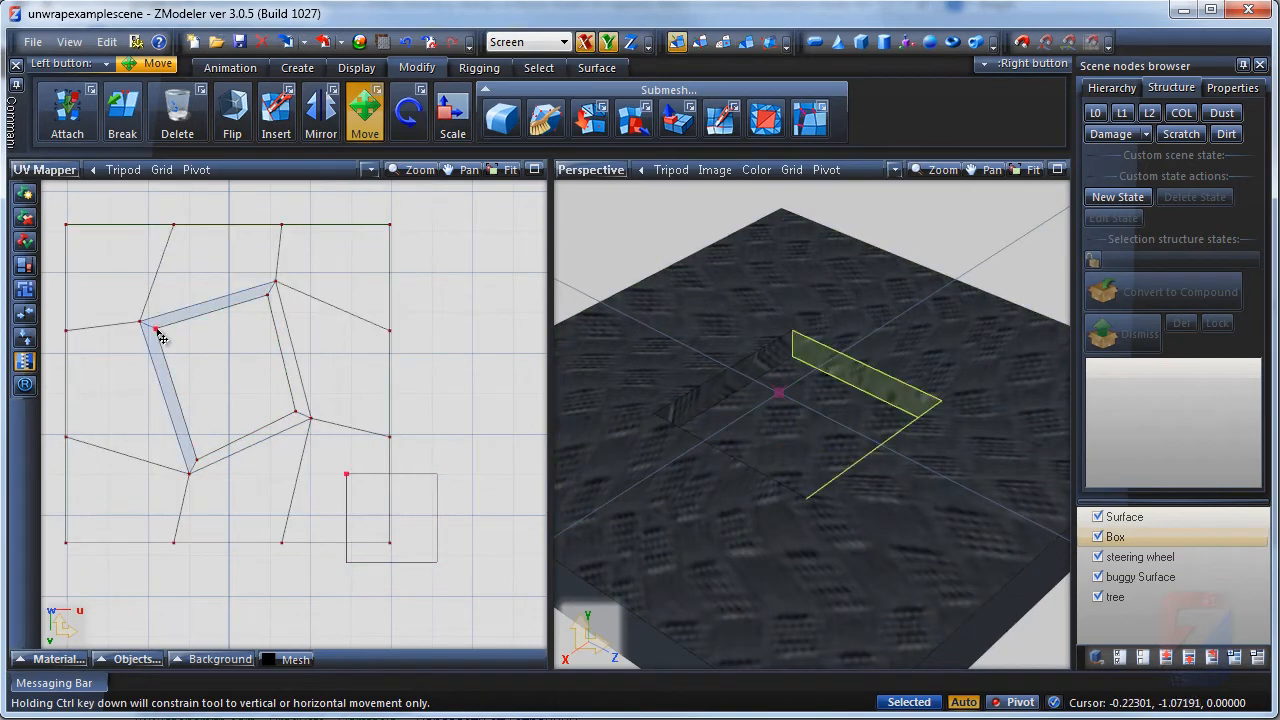
left_click_drag(160, 336, 268, 318)
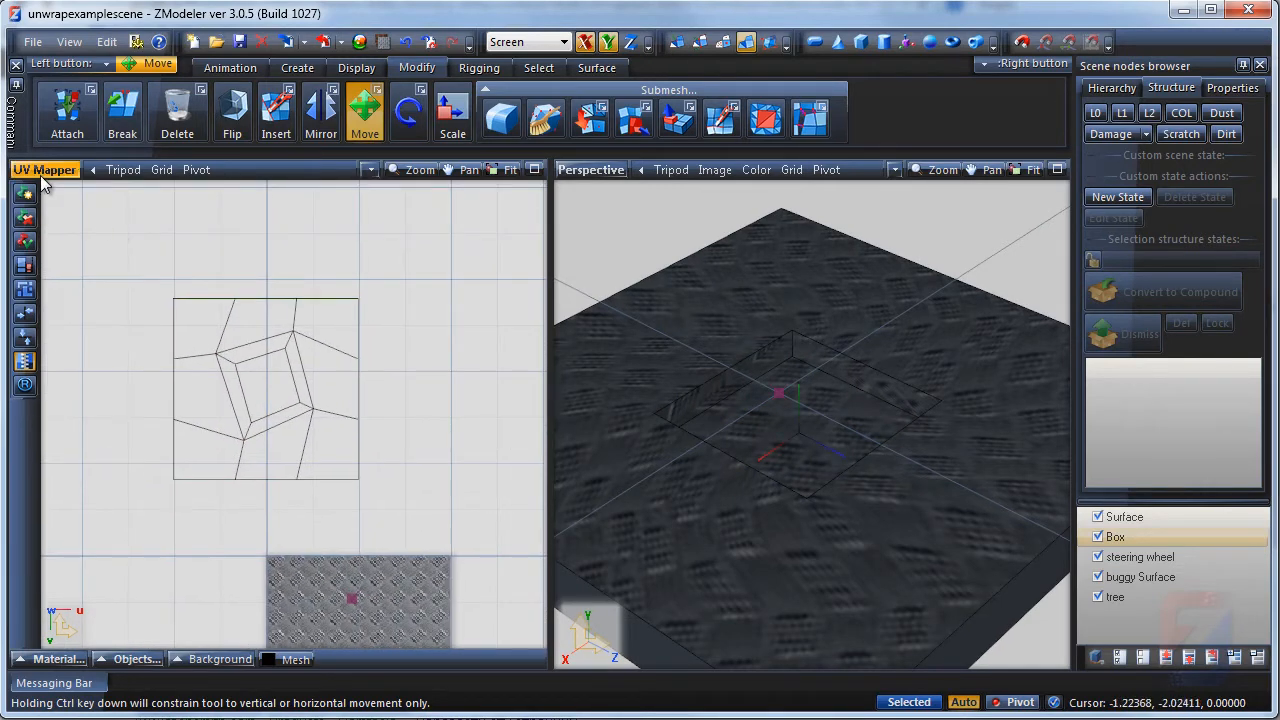
Step: Switch the left view to Back and then return it to the UV Mapper layout
left_click(44, 168)
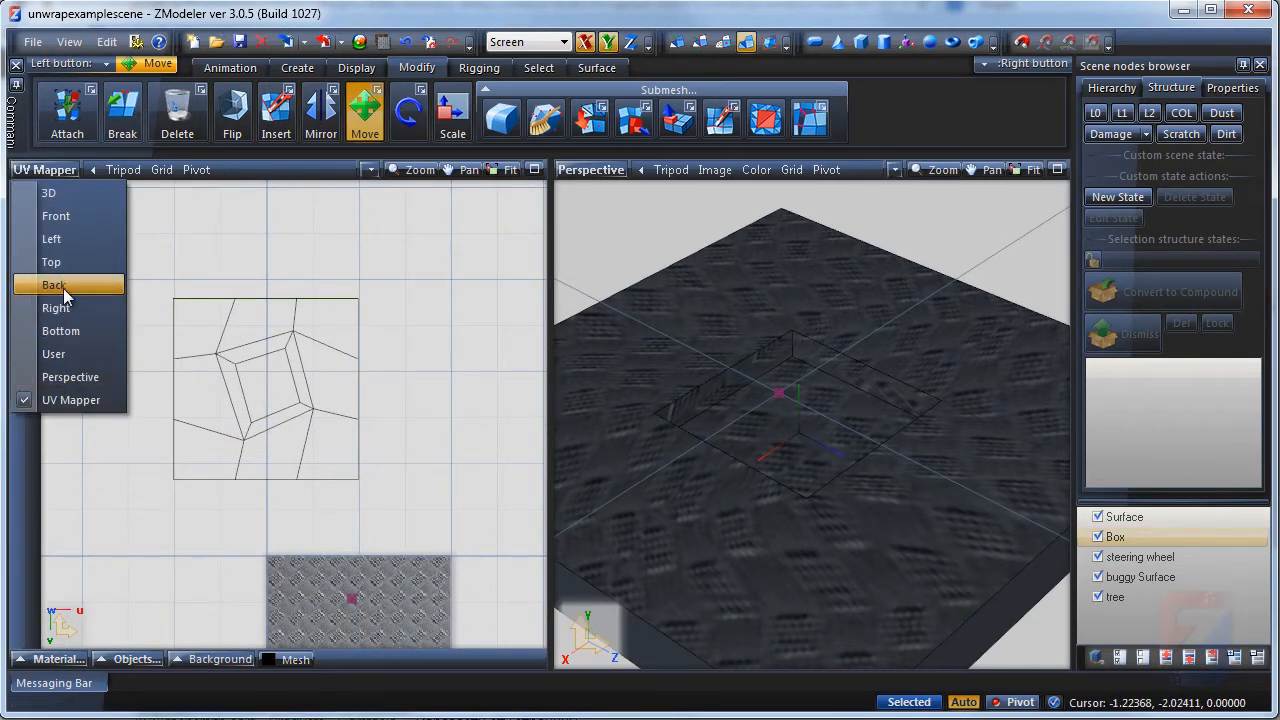
left_click(52, 284)
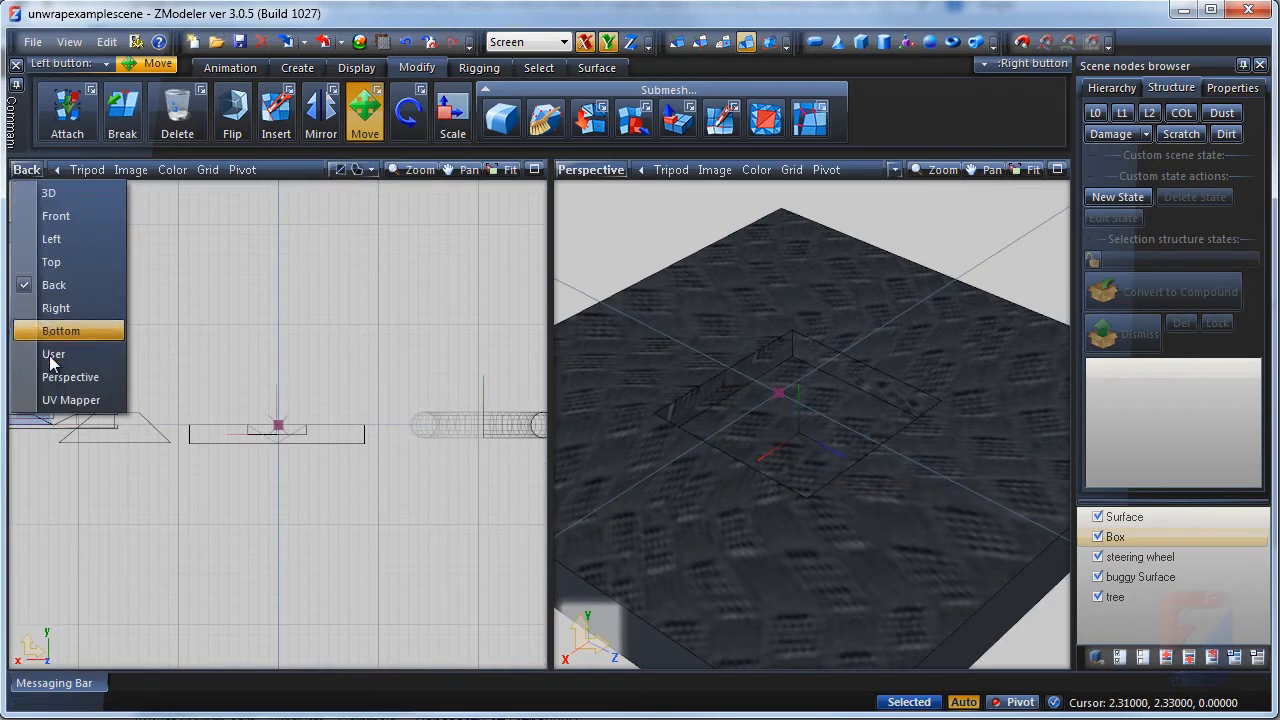
left_click(72, 400)
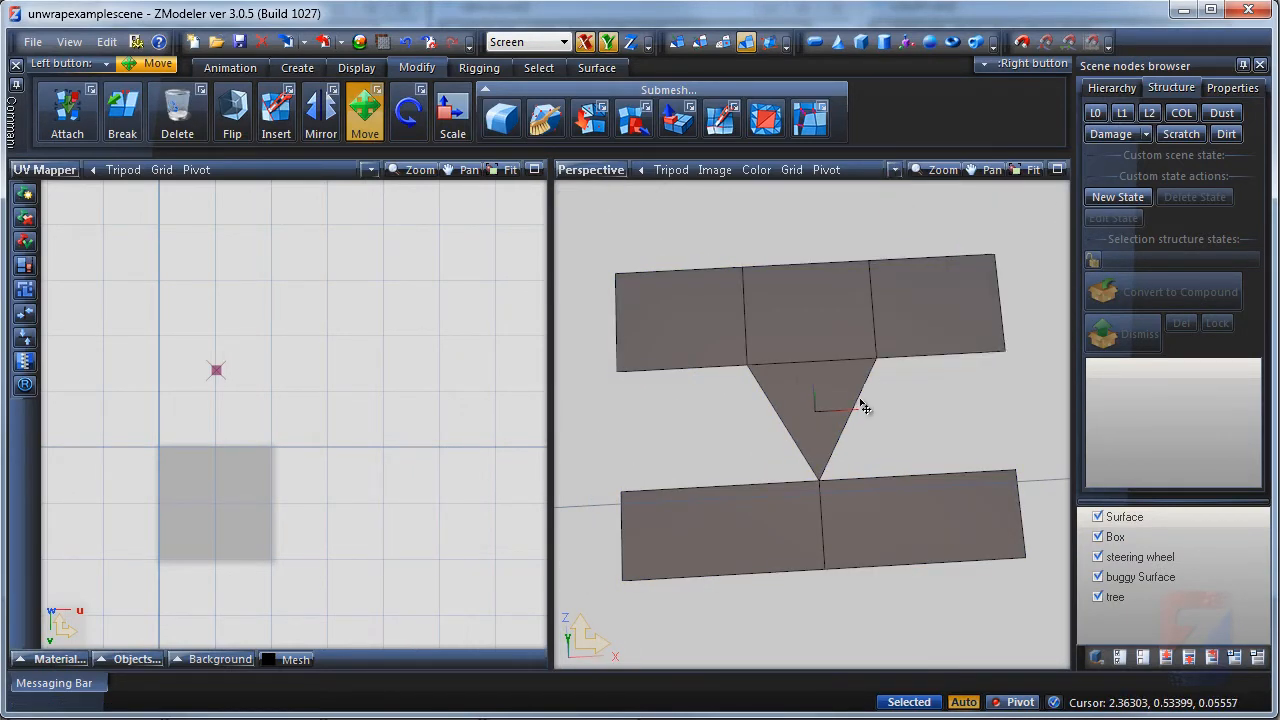
Step: Unwrap the panel's upper strip and triangle with the Unwrap mapping method
left_click_drag(860, 404, 816, 384)
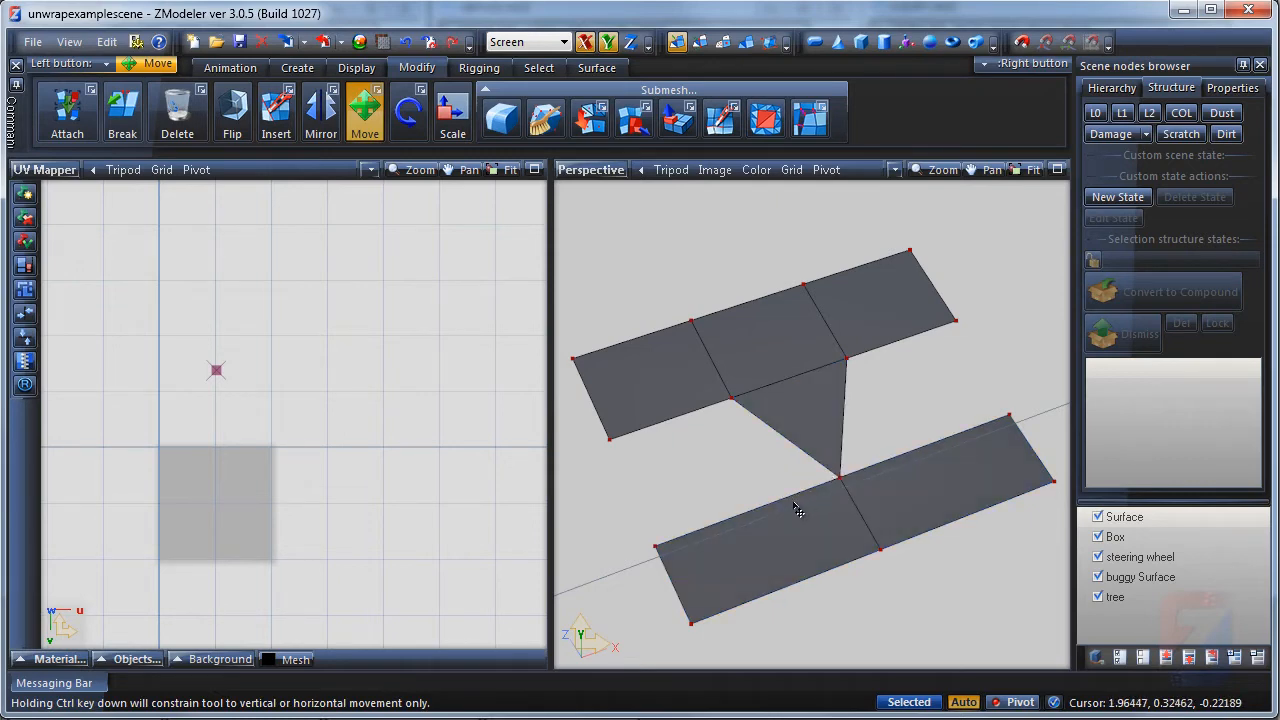
right_click(796, 504)
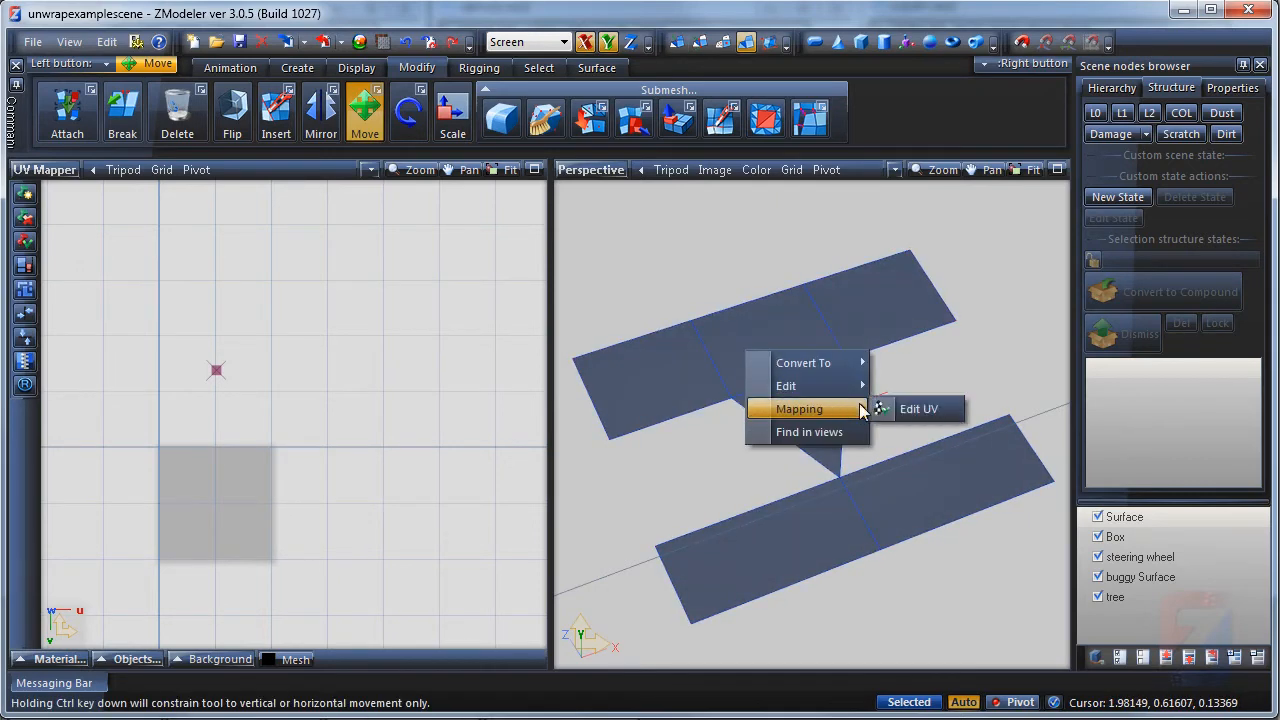
left_click(918, 408)
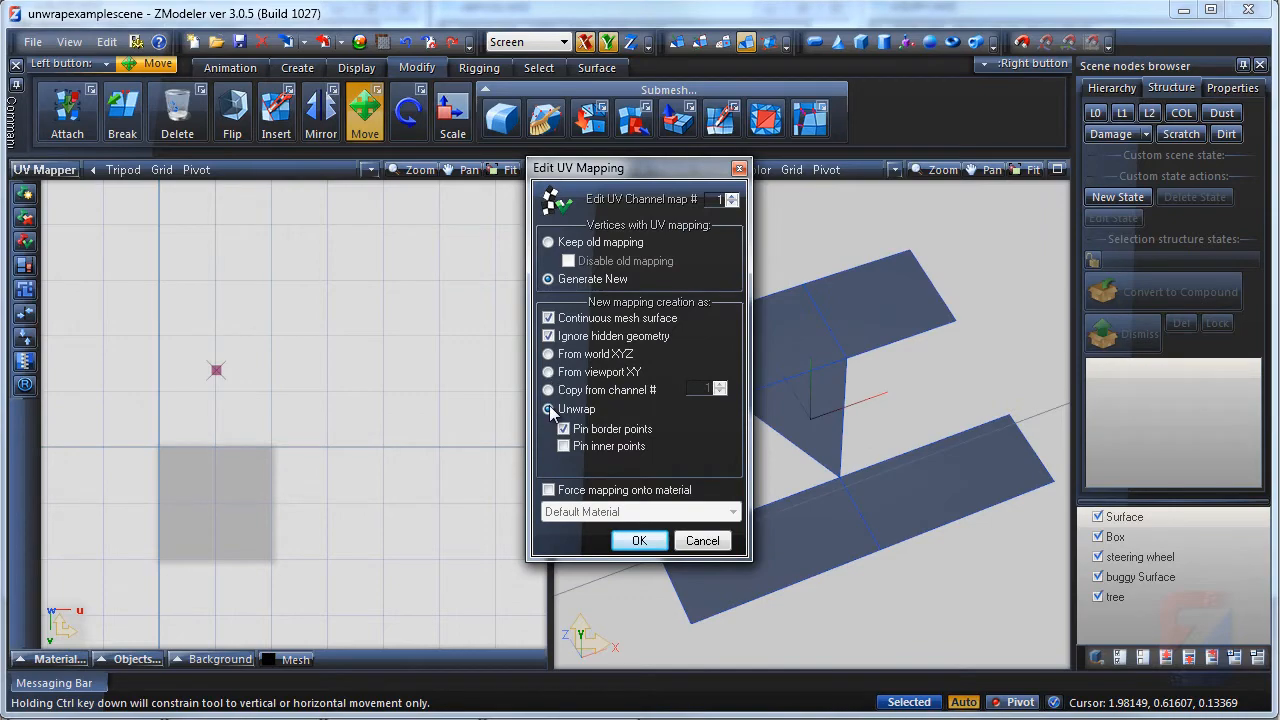
left_click(640, 540)
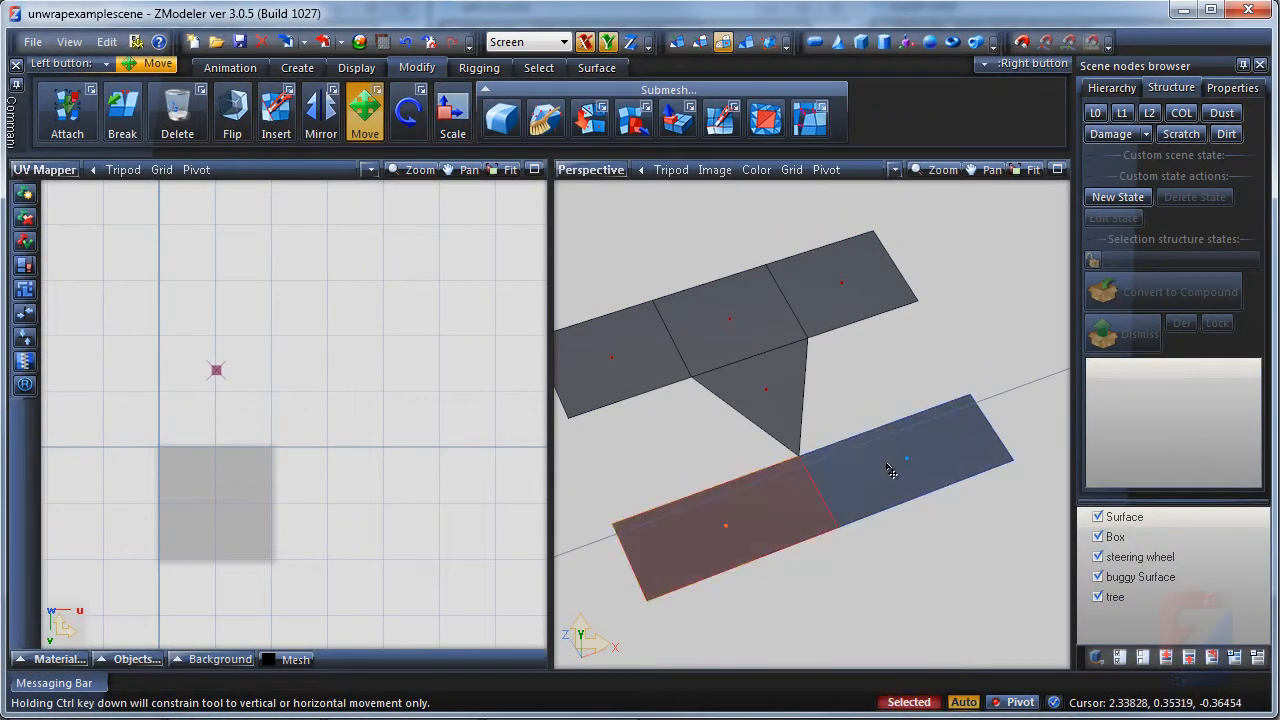
mouse_move(634, 118)
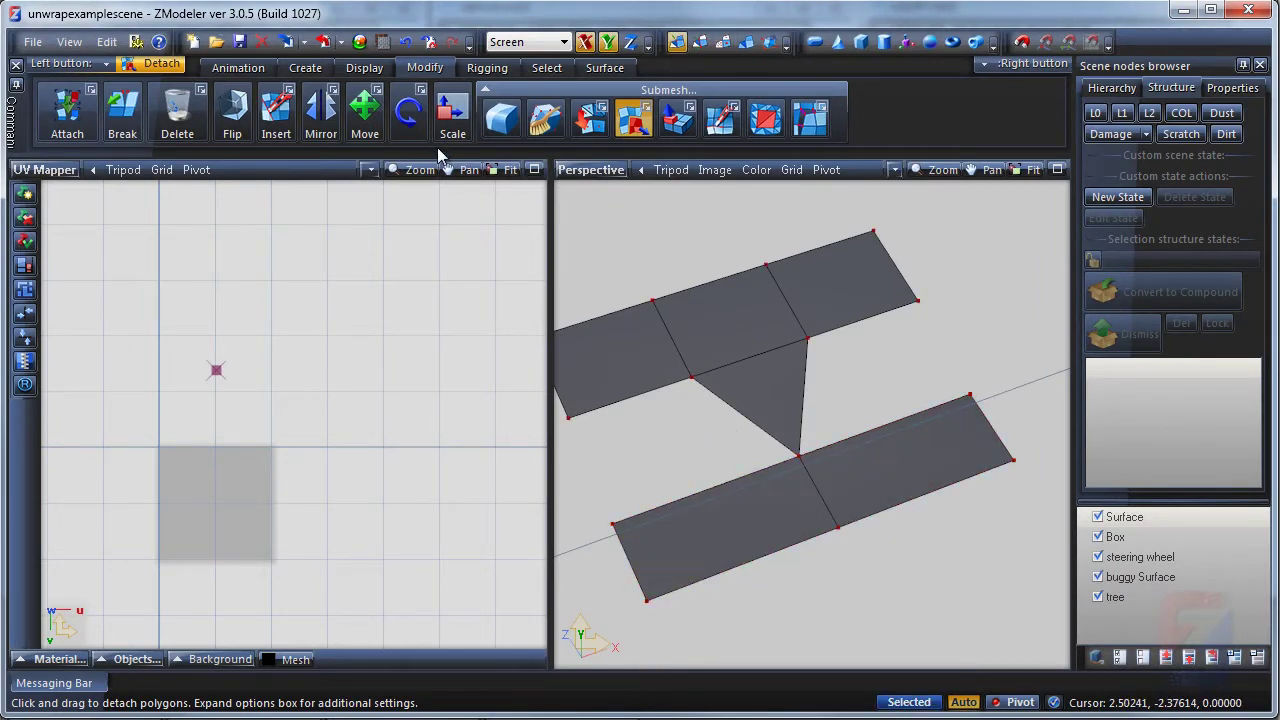
Step: Unwrap the lower strip too and reposition its UV island in the layout
left_click(364, 112)
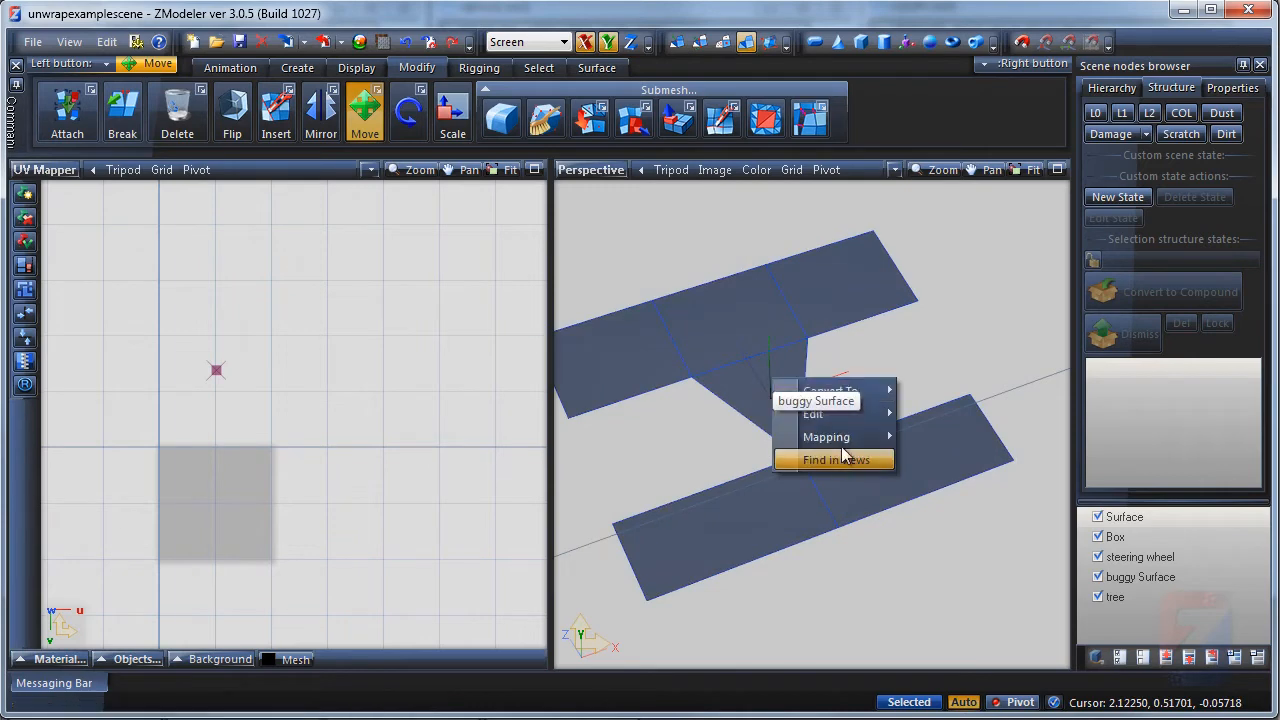
left_click(826, 436)
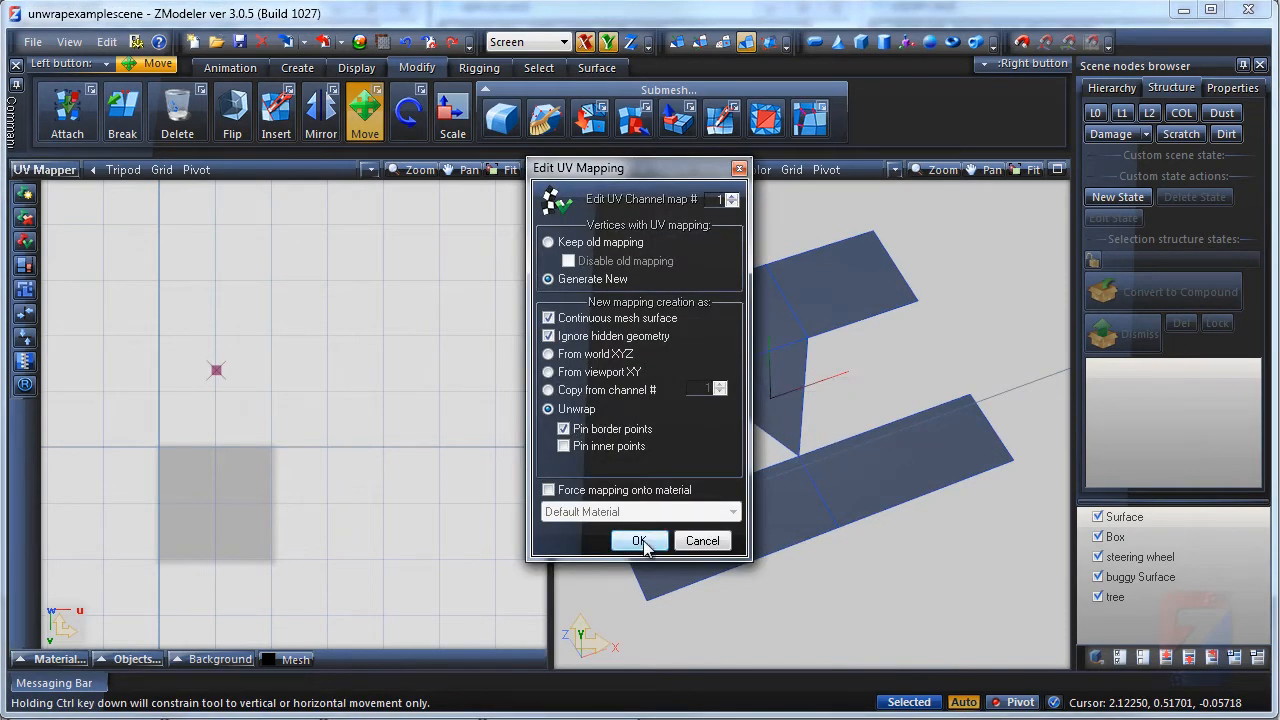
left_click(640, 540)
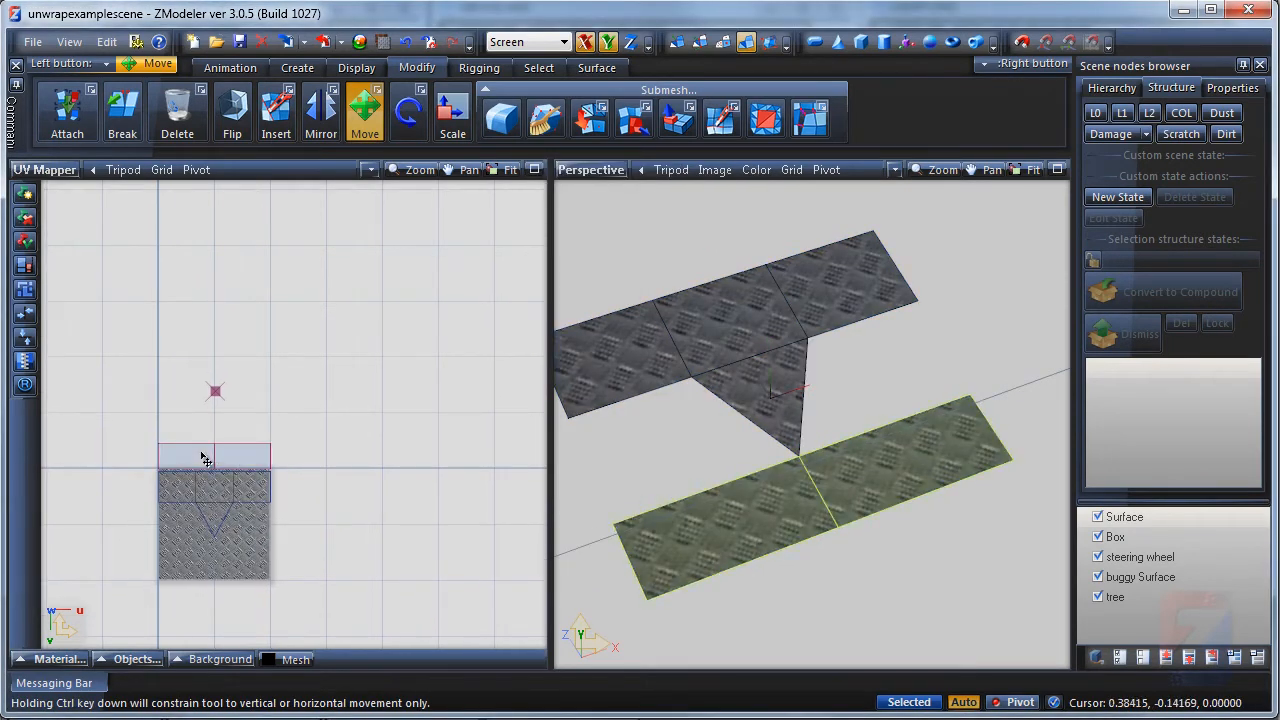
left_click_drag(208, 456, 220, 390)
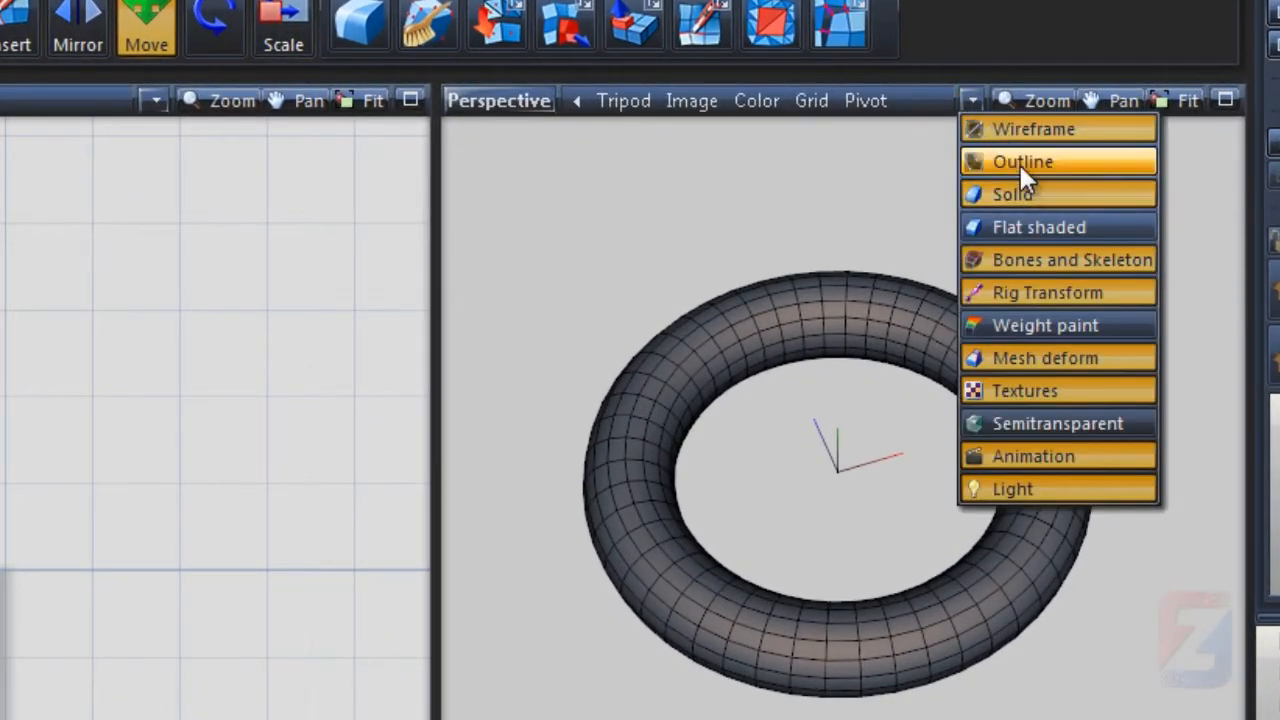
Step: Show the torus outlined, select a quarter of its faces and detach them as a seam
left_click(1012, 194)
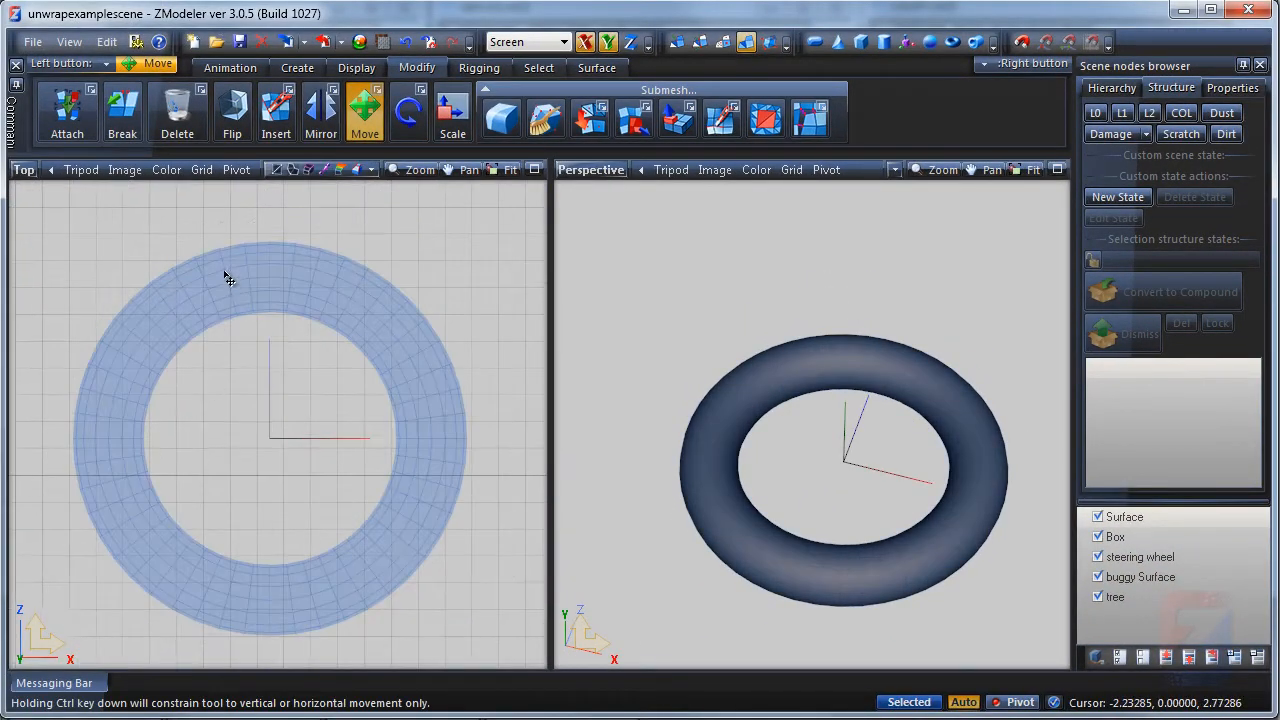
left_click_drag(58, 218, 342, 432)
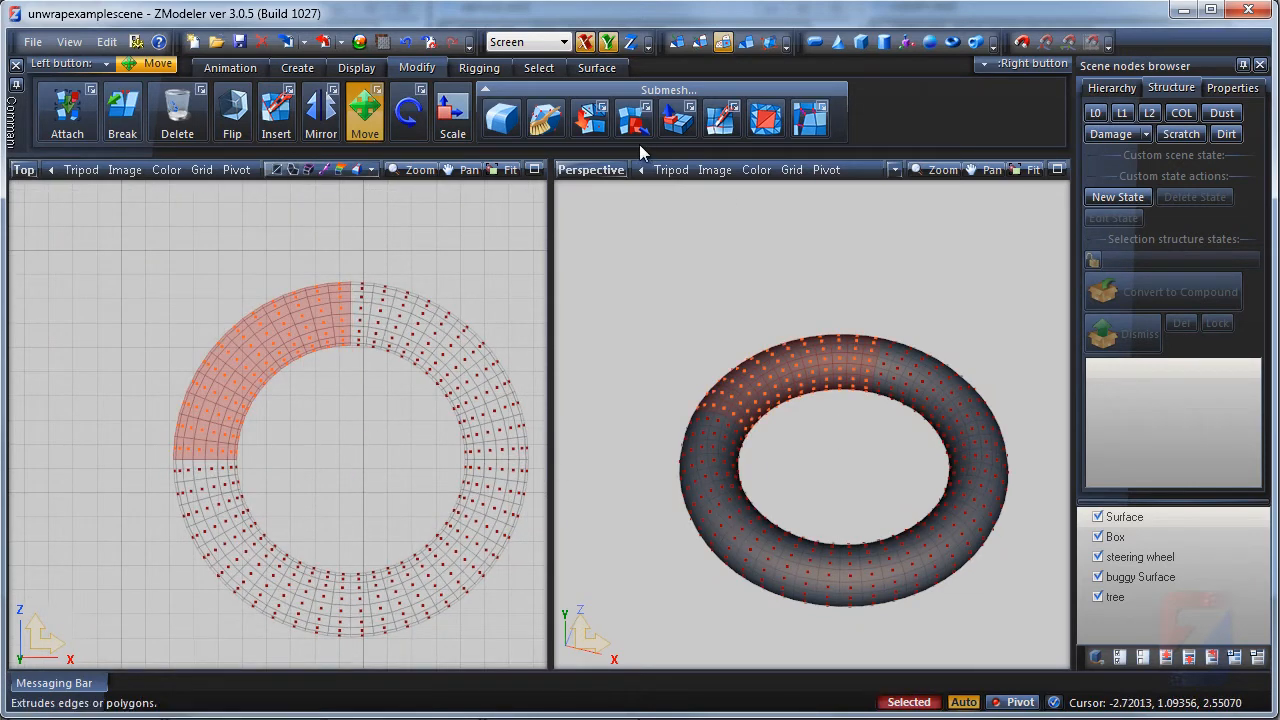
left_click(632, 118)
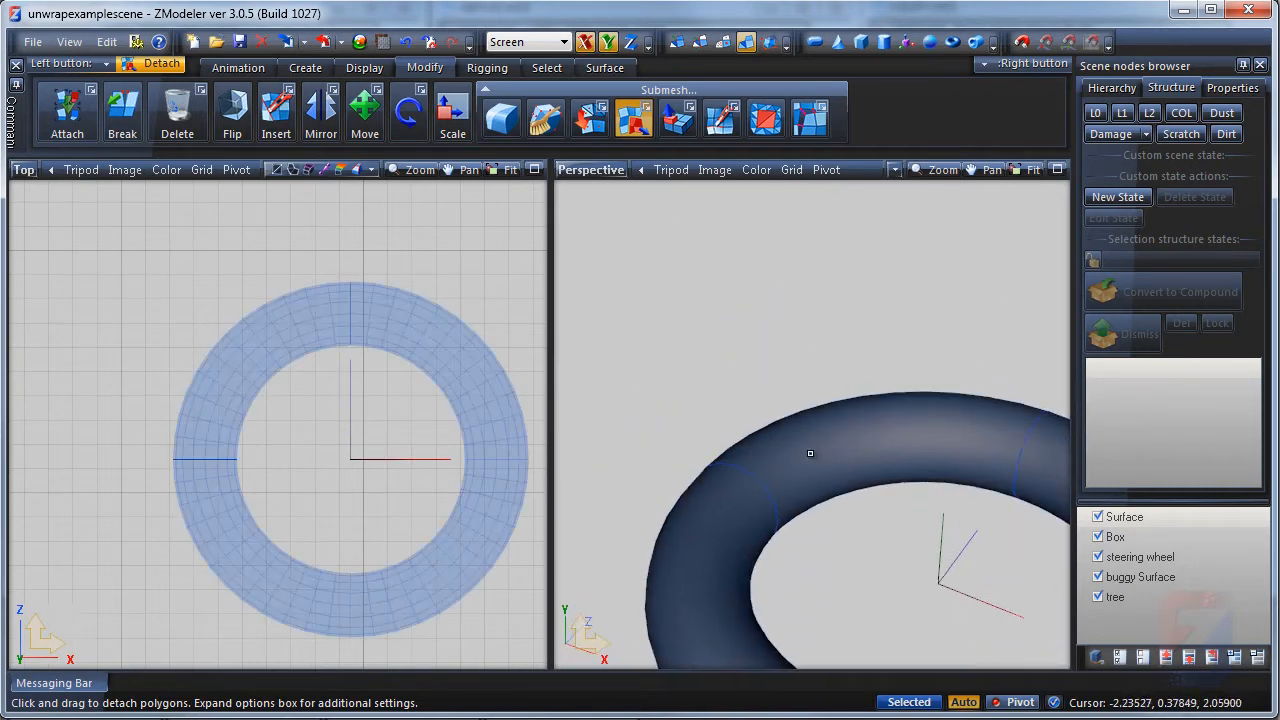
left_click_drag(810, 452, 776, 420)
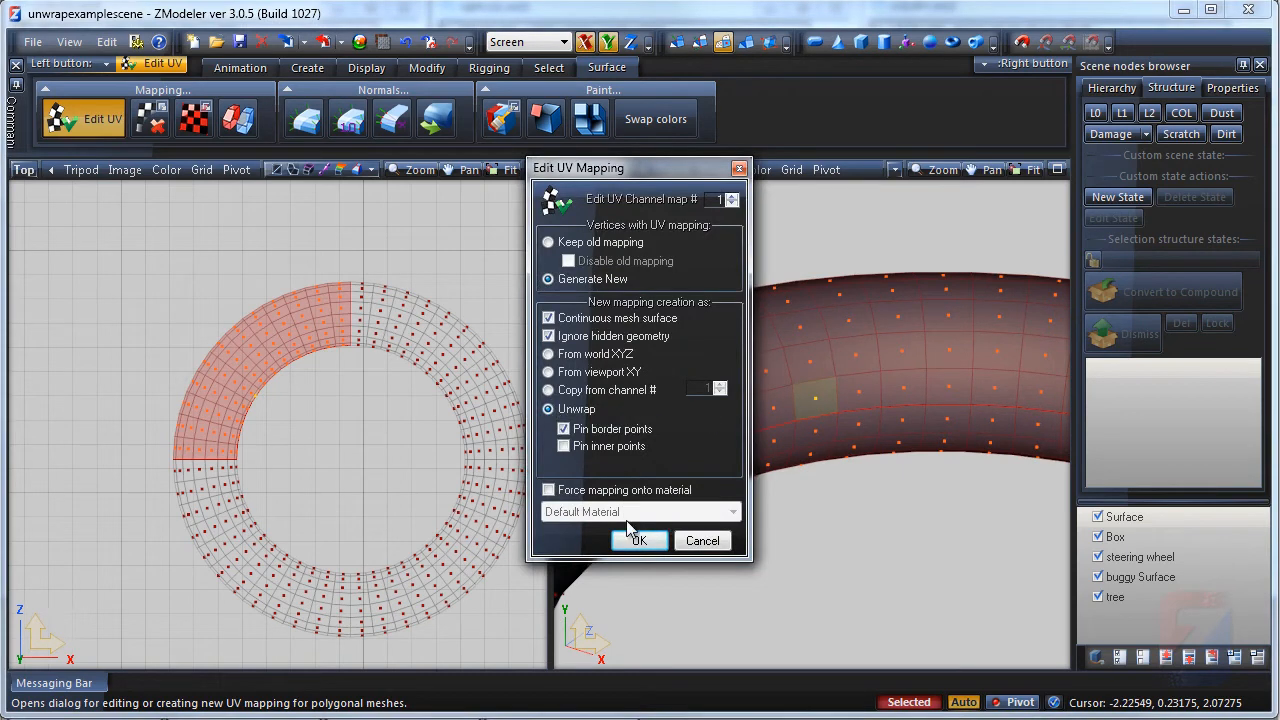
Step: Apply a first unwrap to the torus and reopen its UV mapping settings
left_click(640, 540)
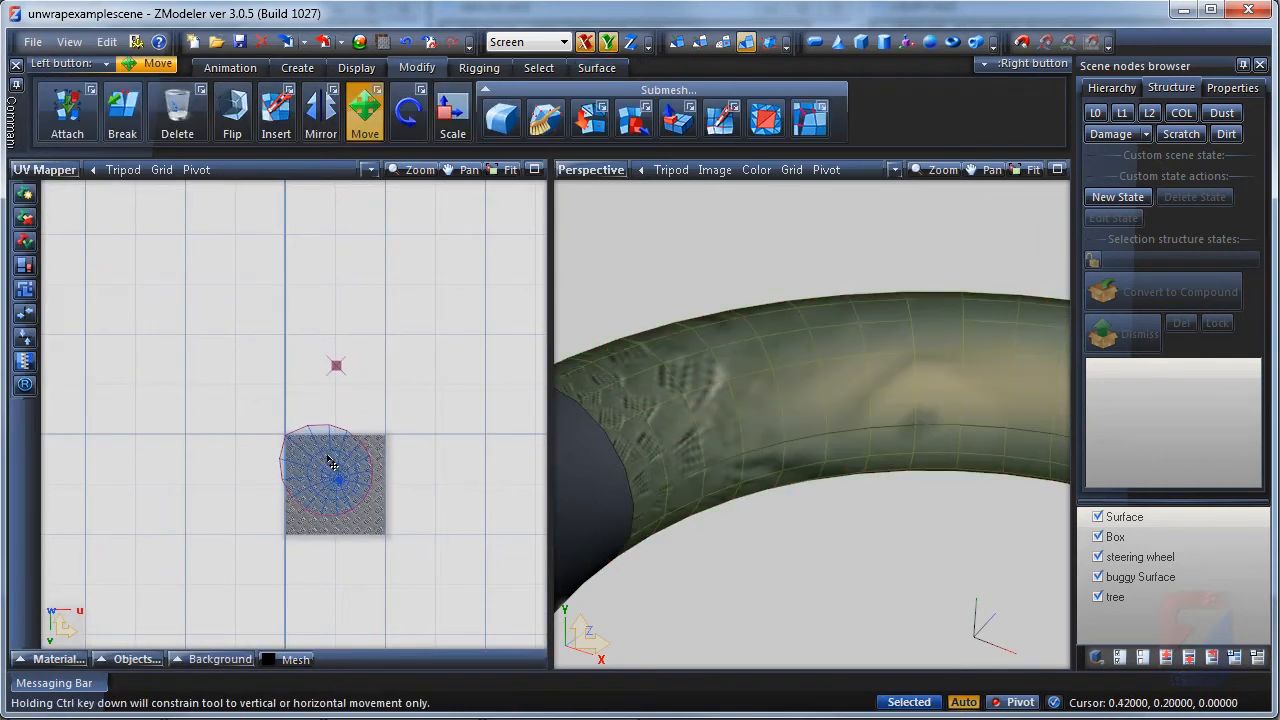
left_click_drag(336, 480, 264, 390)
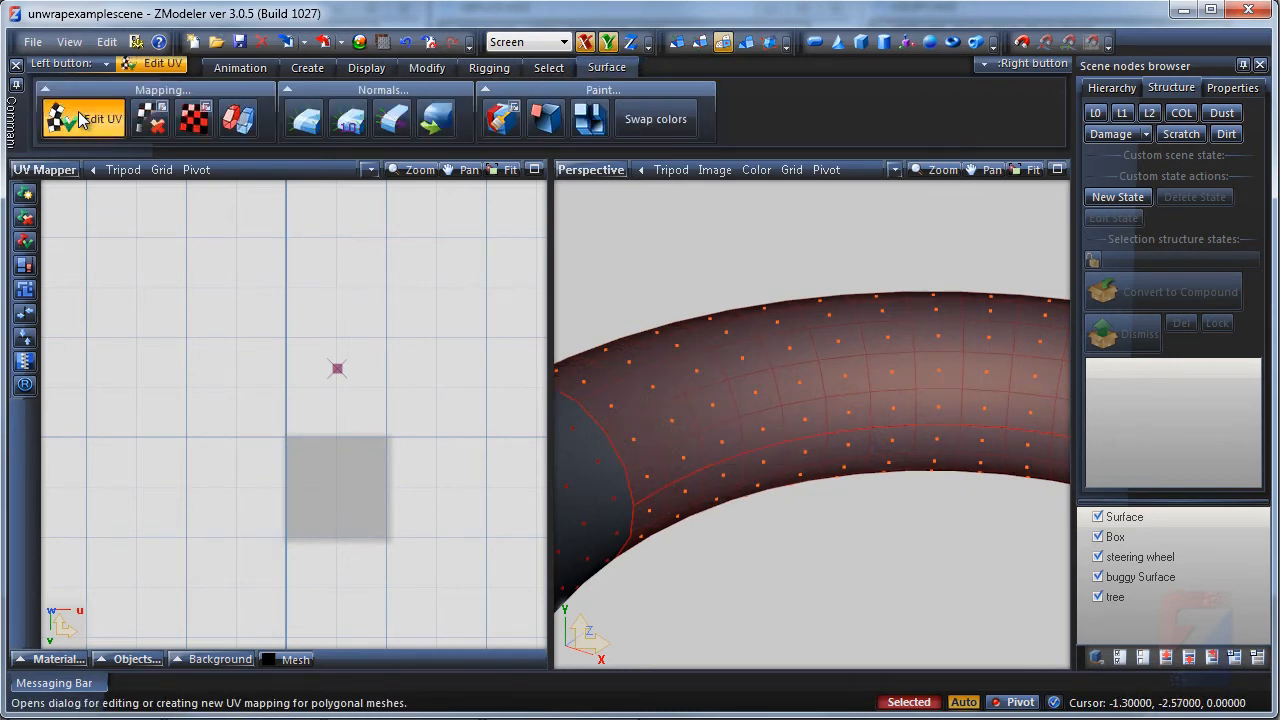
left_click(102, 118)
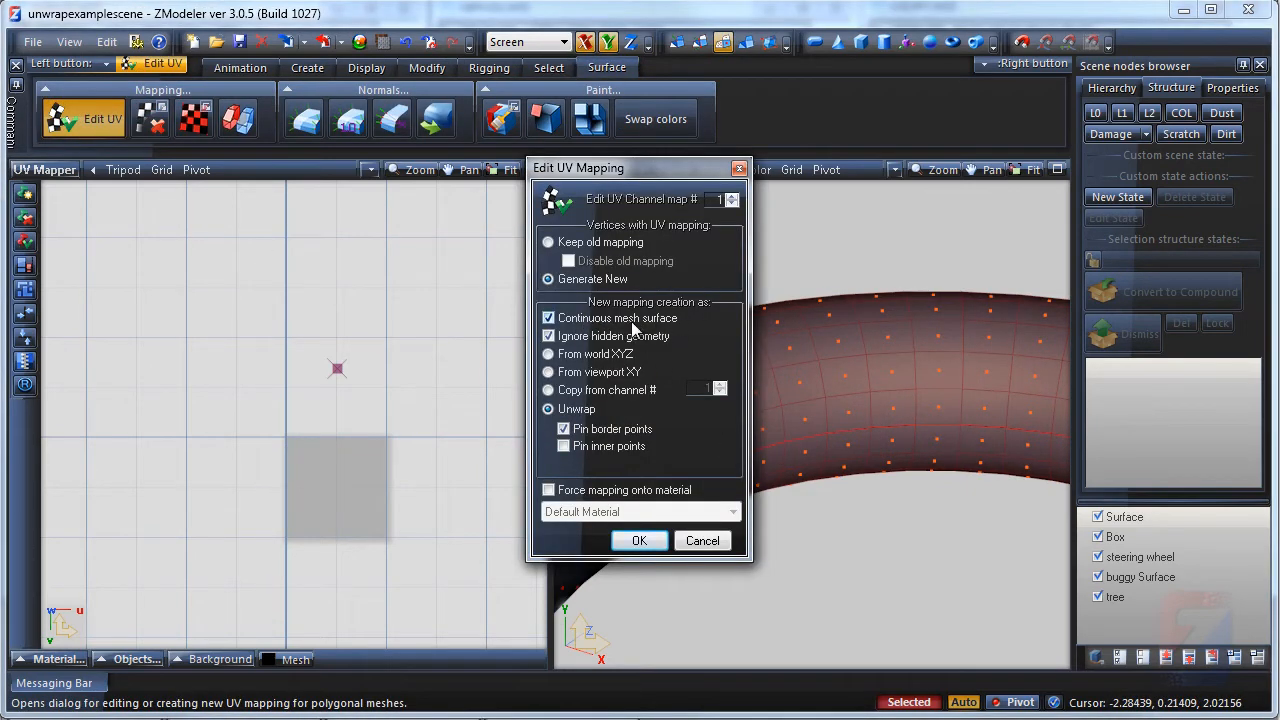
Step: Re-unwrap the torus with Continuous mesh surface turned off, then view the whole scene
left_click(548, 336)
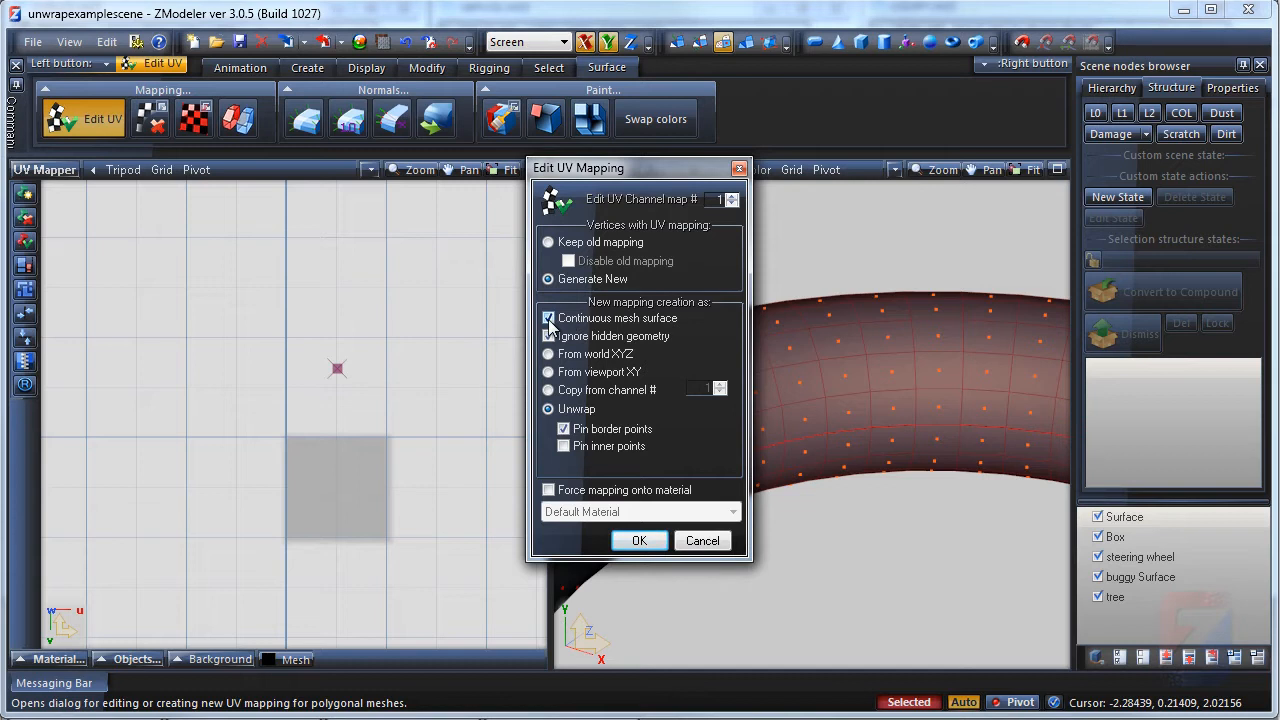
left_click(548, 318)
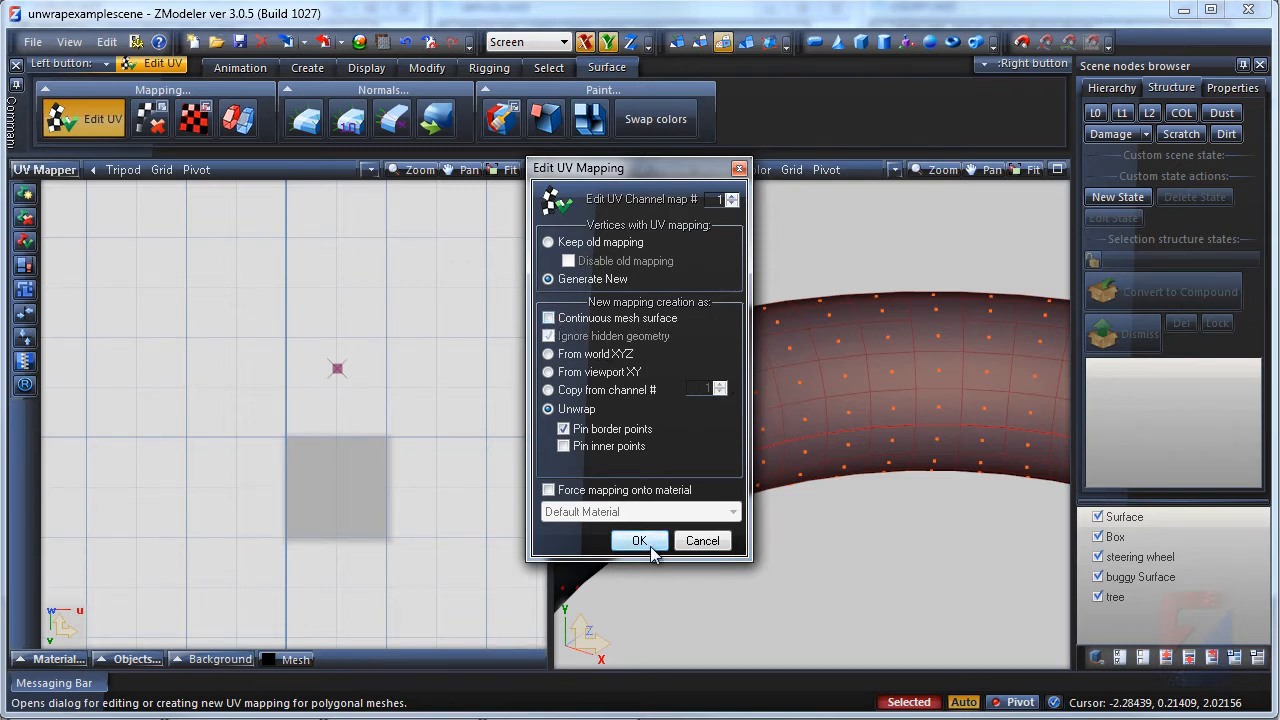
left_click(640, 540)
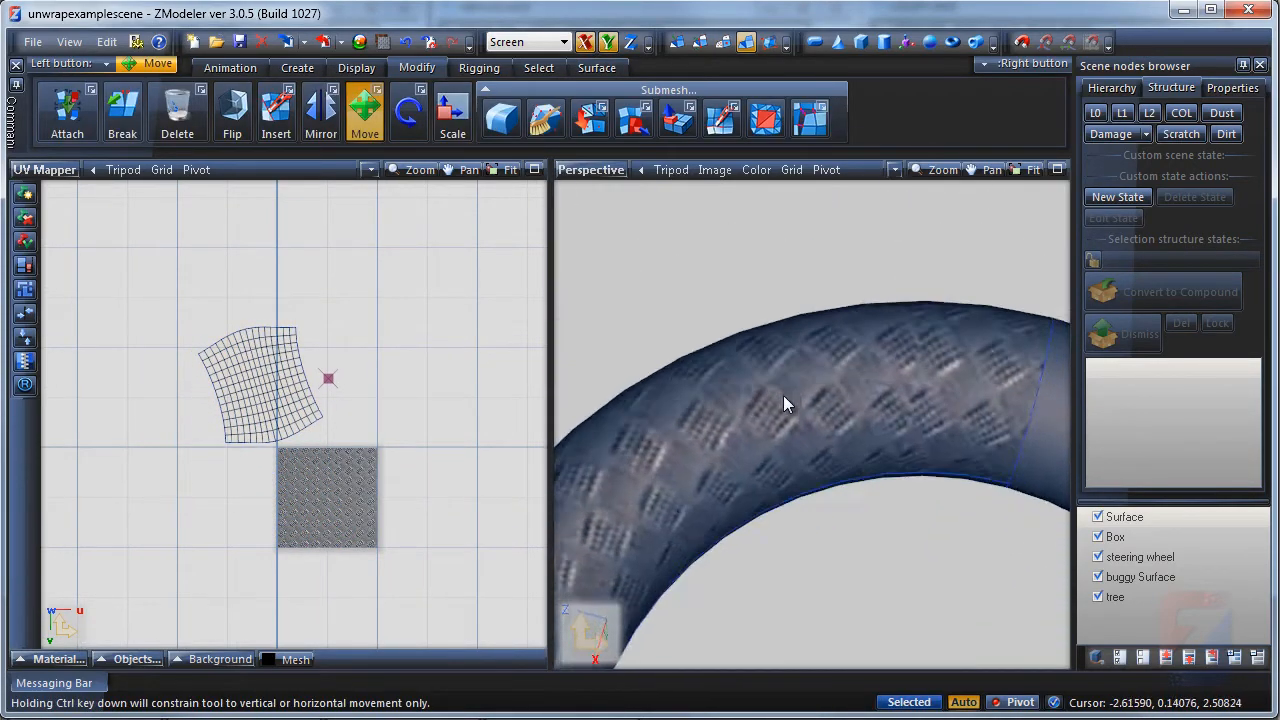
left_click_drag(790, 404, 776, 444)
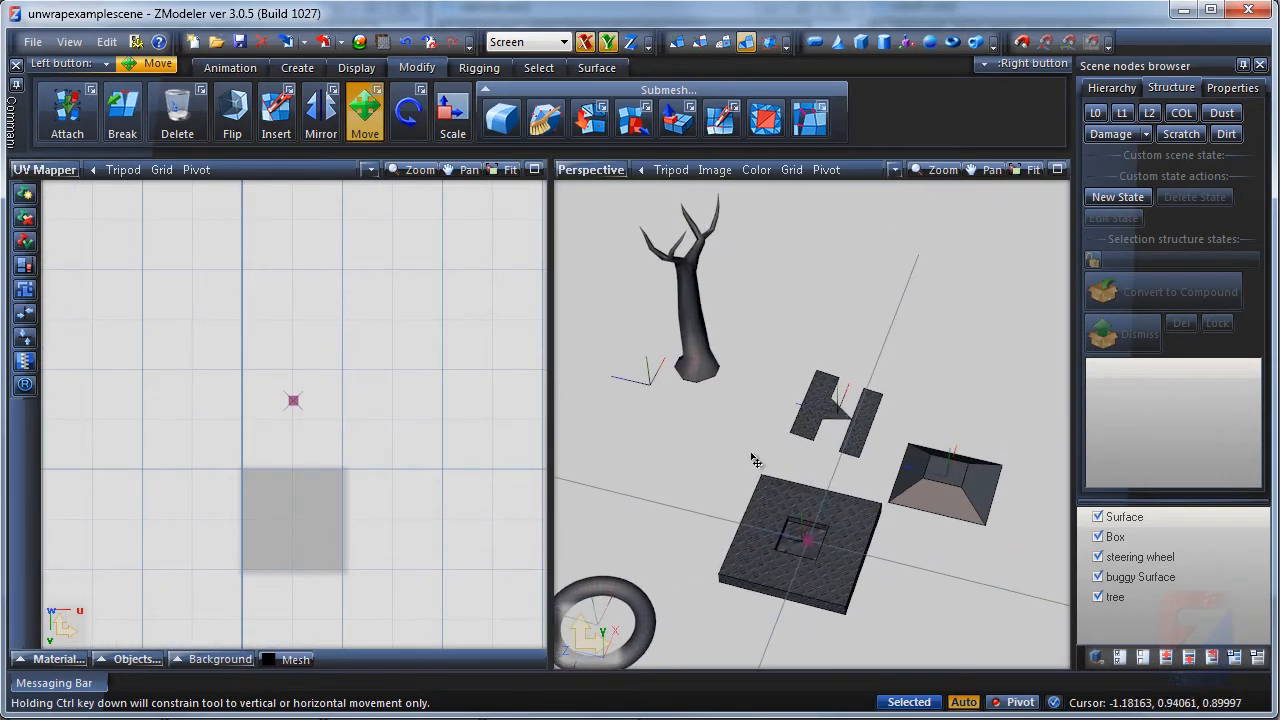
Step: Zoom to the tree, turn off texture display and start the Knife tool on the upper branches
left_click_drag(756, 460, 810, 486)
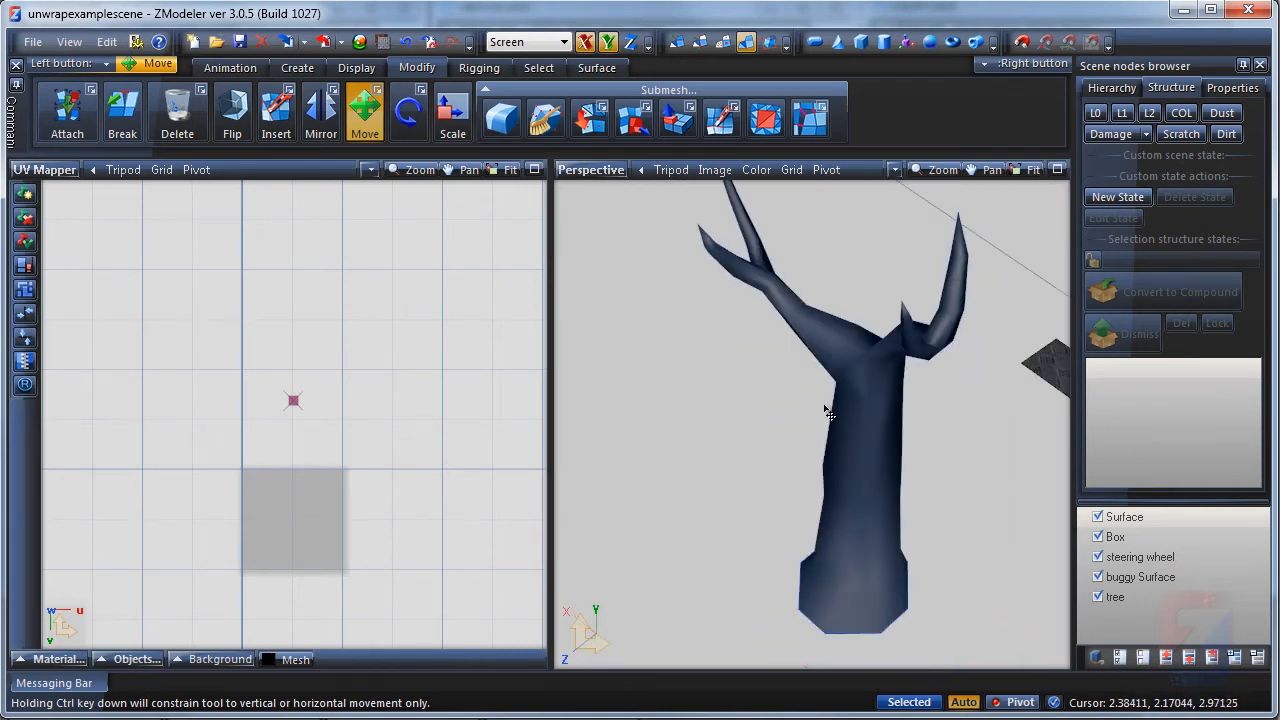
left_click_drag(828, 410, 898, 222)
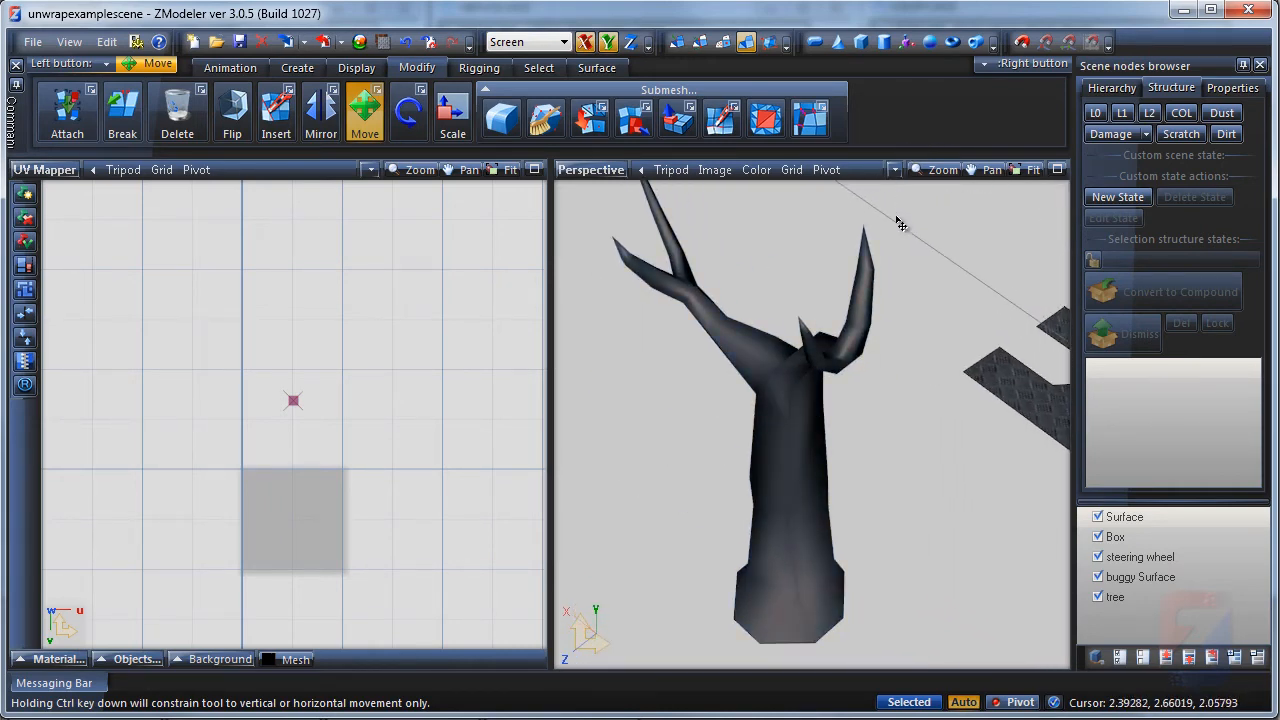
left_click(896, 168)
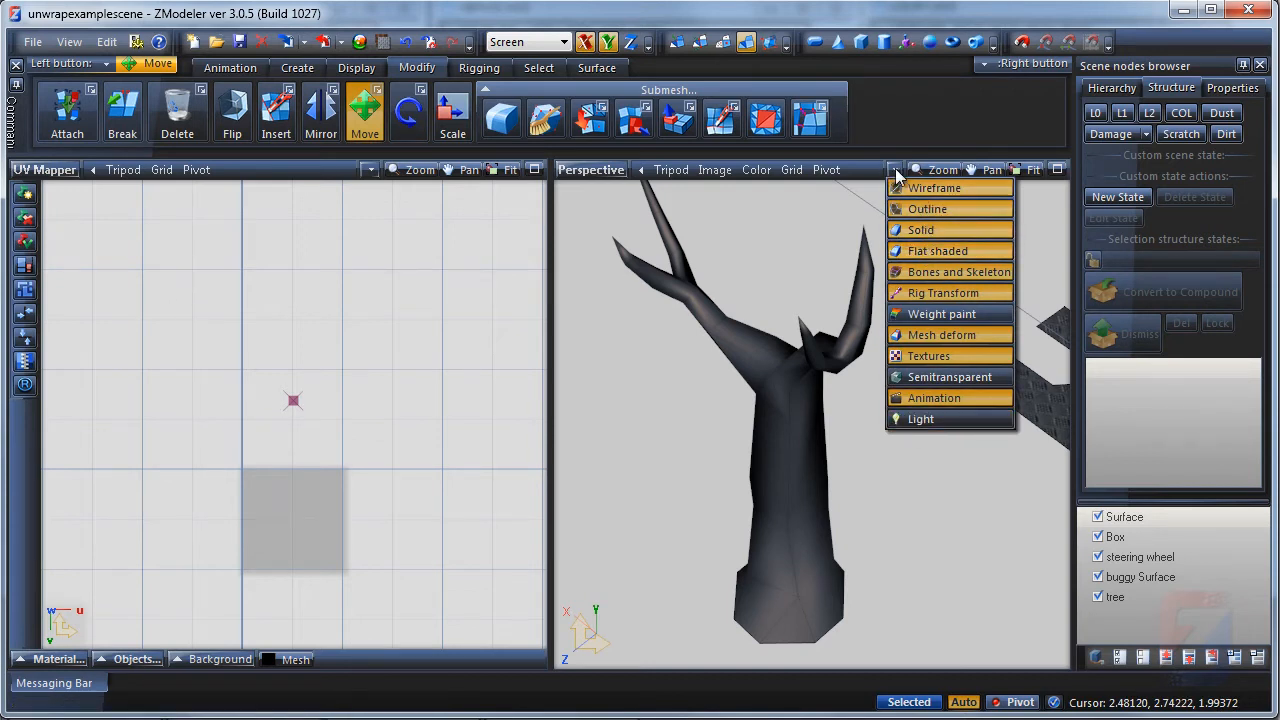
left_click(928, 208)
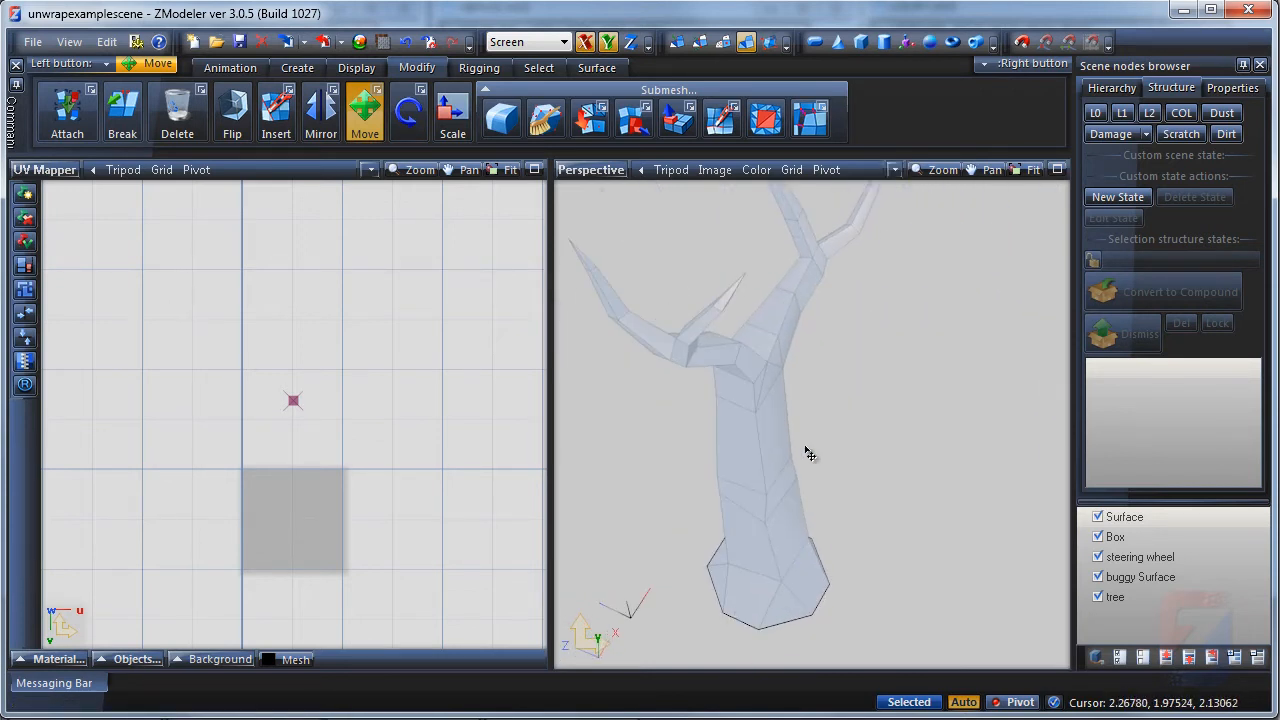
left_click(720, 120)
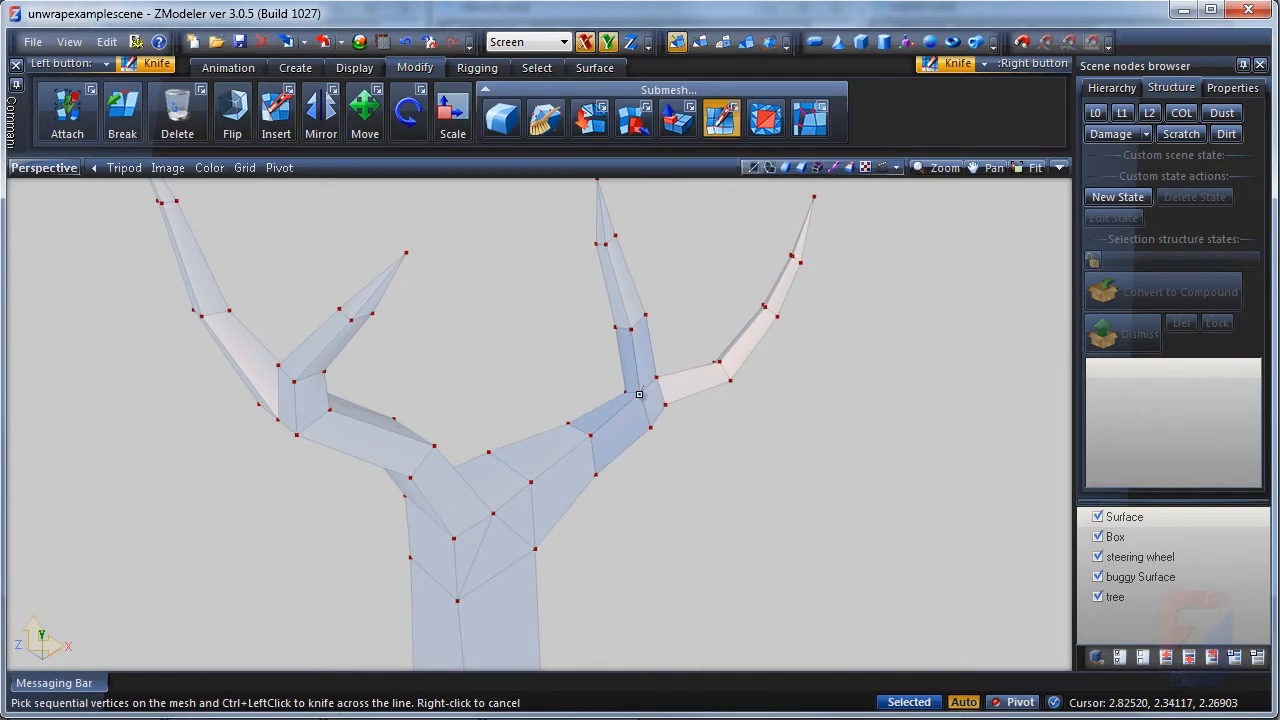
left_click_drag(640, 392, 770, 496)
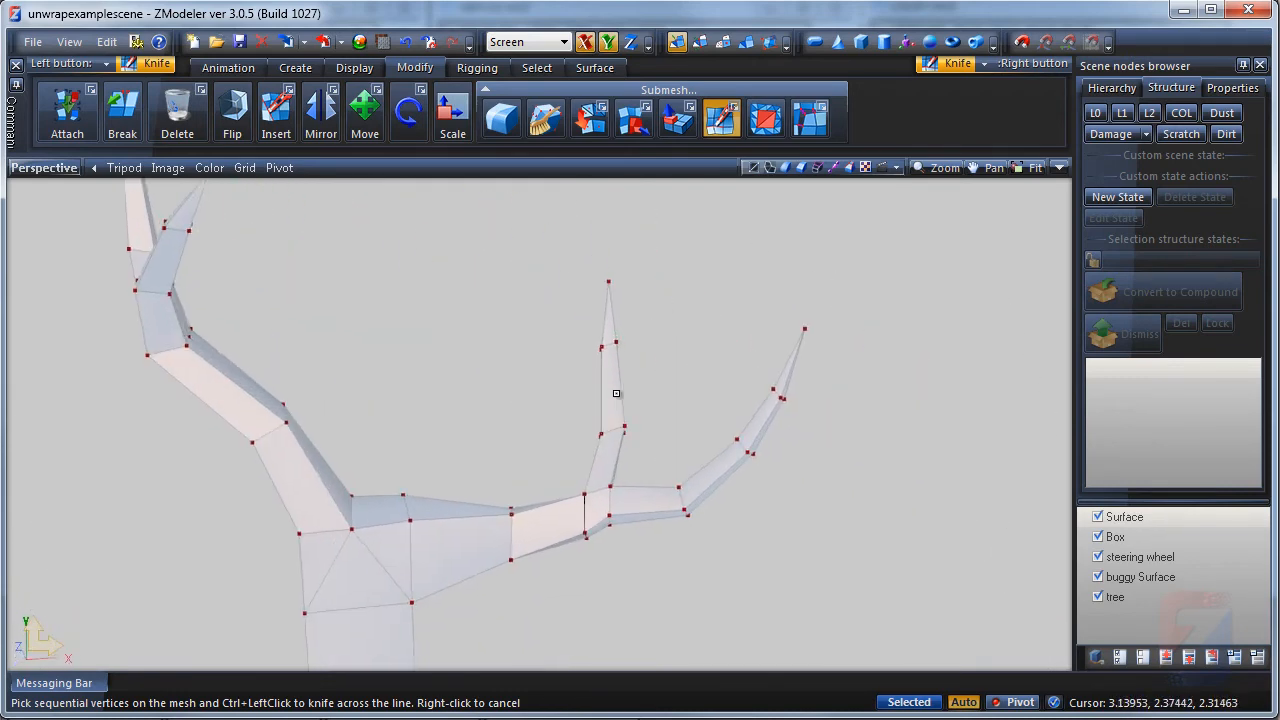
Step: Cut seam edges across the upper branches and inspect the branch junction
left_click(364, 110)
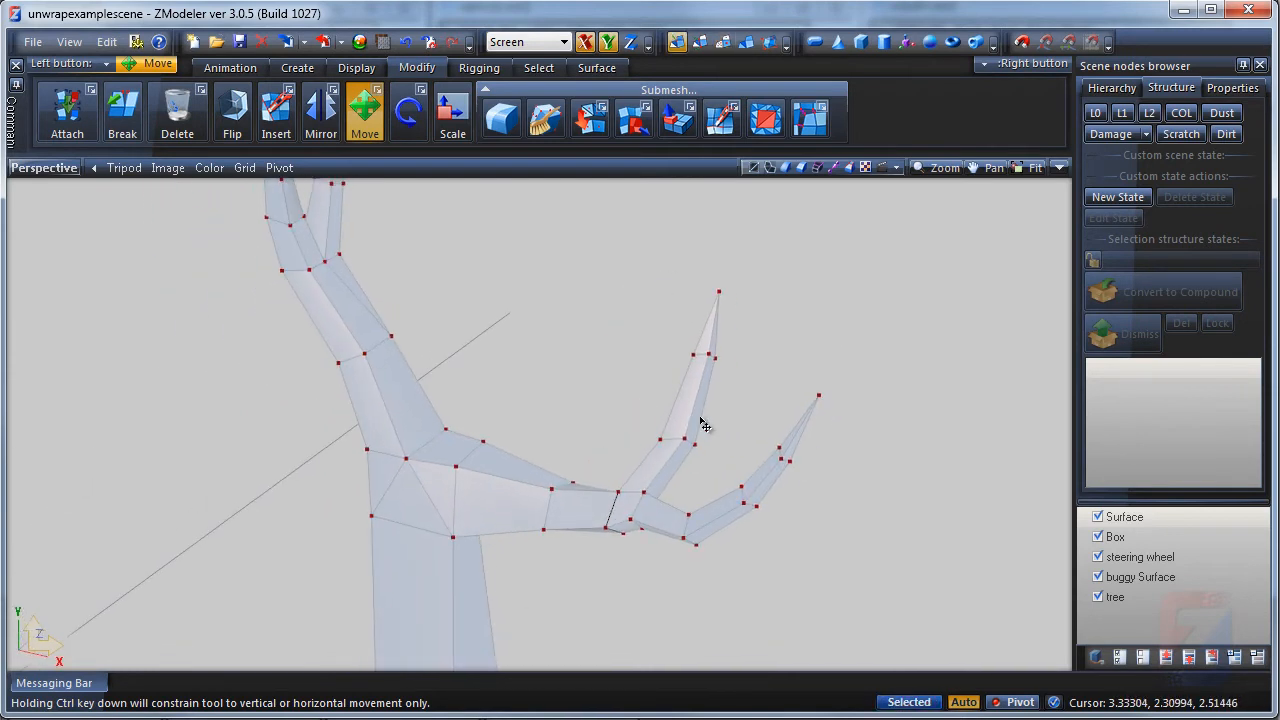
left_click(720, 118)
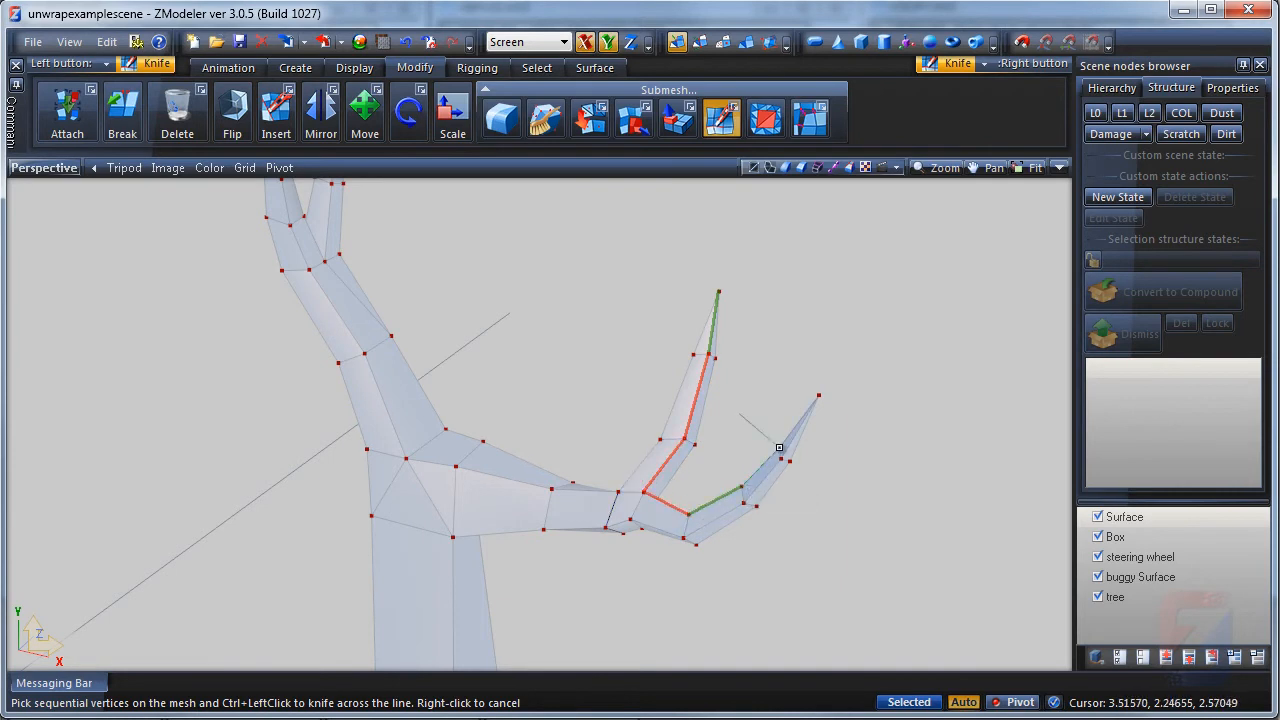
key("ctrl")
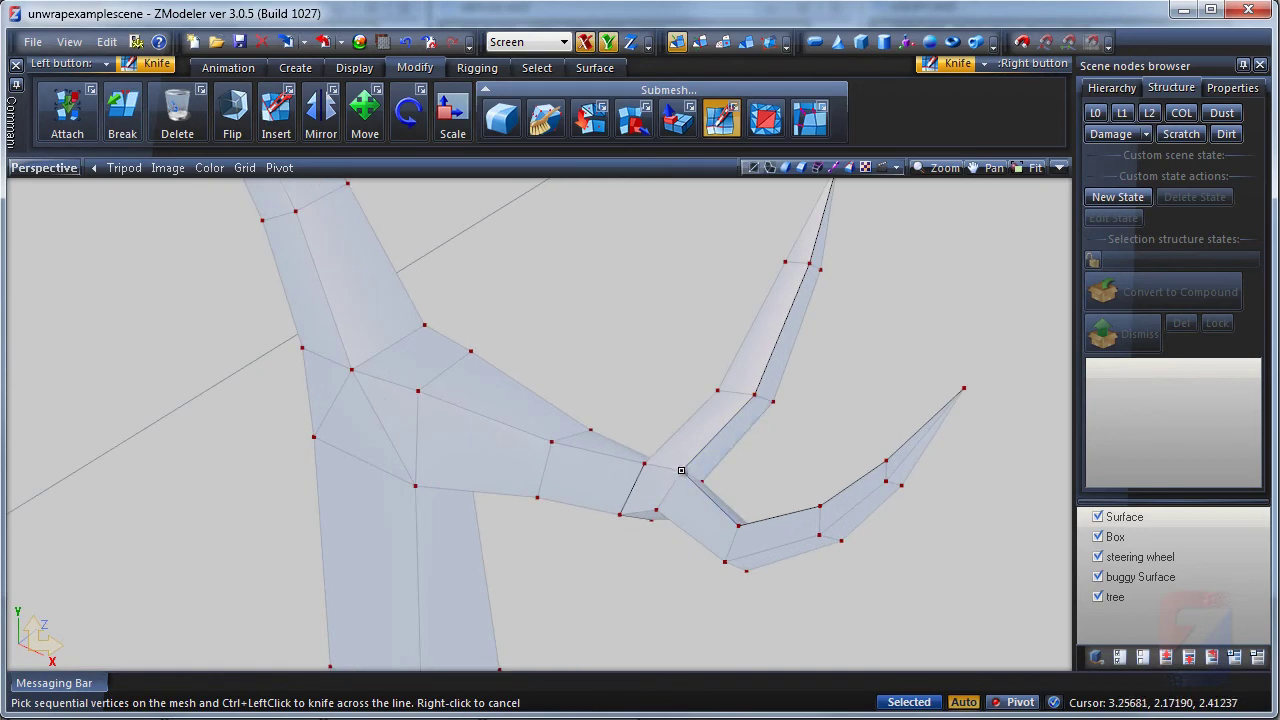
mouse_move(646, 464)
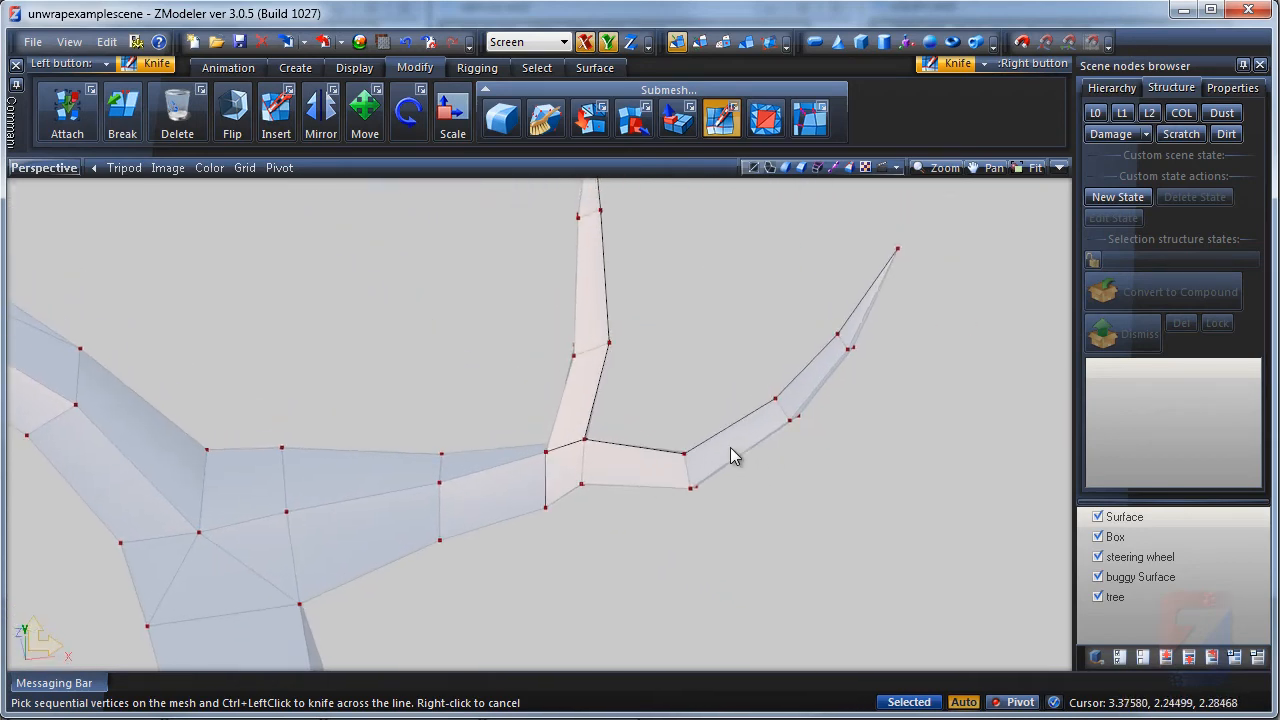
left_click(364, 110)
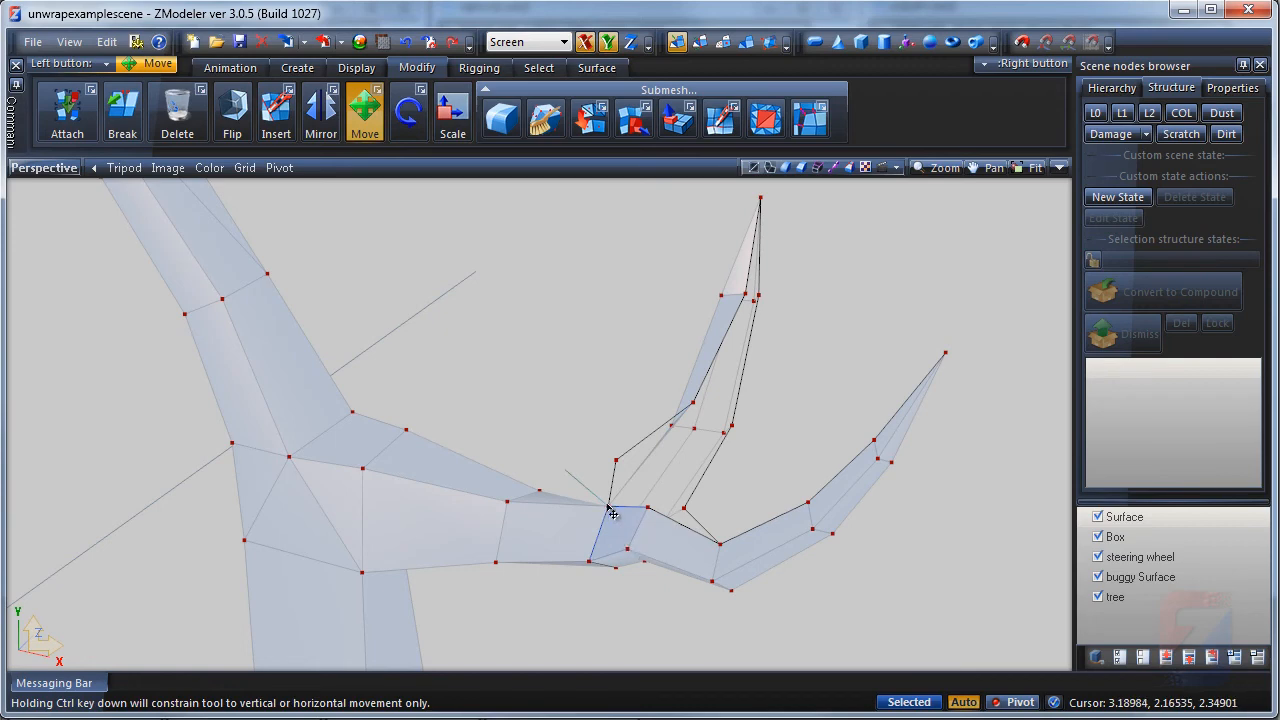
left_click_drag(610, 510, 680, 576)
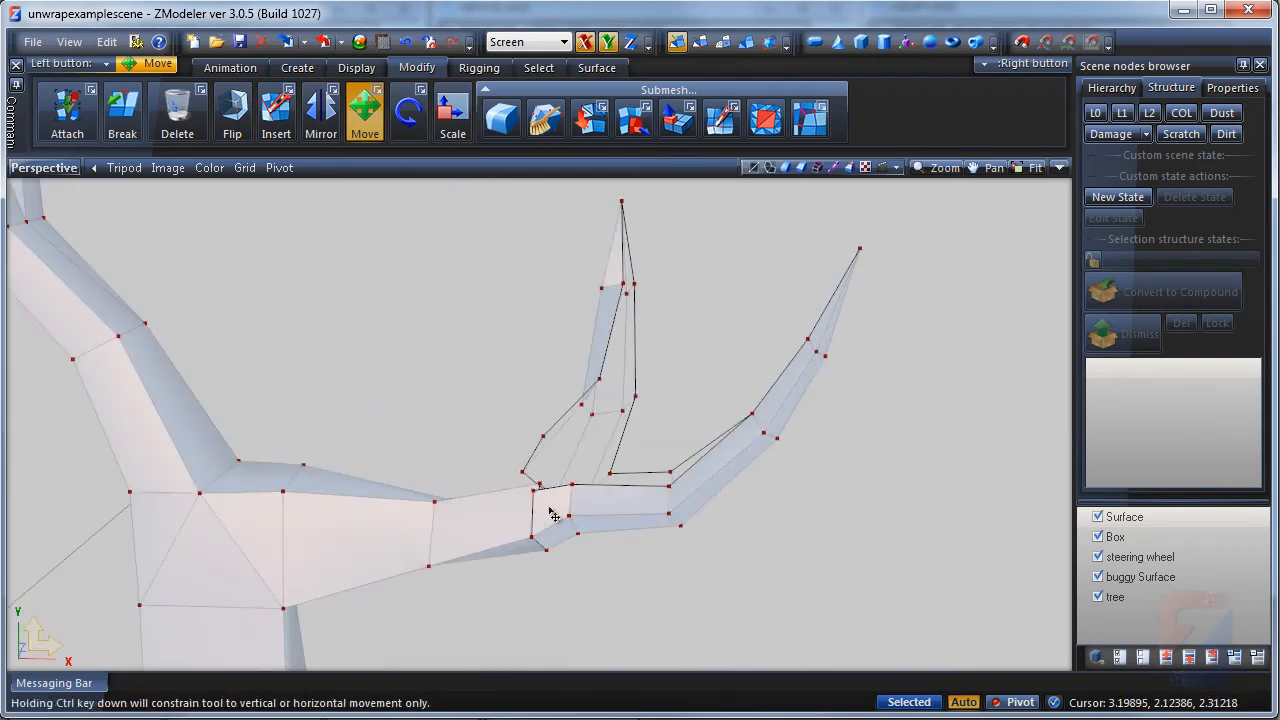
left_click_drag(550, 516, 650, 436)
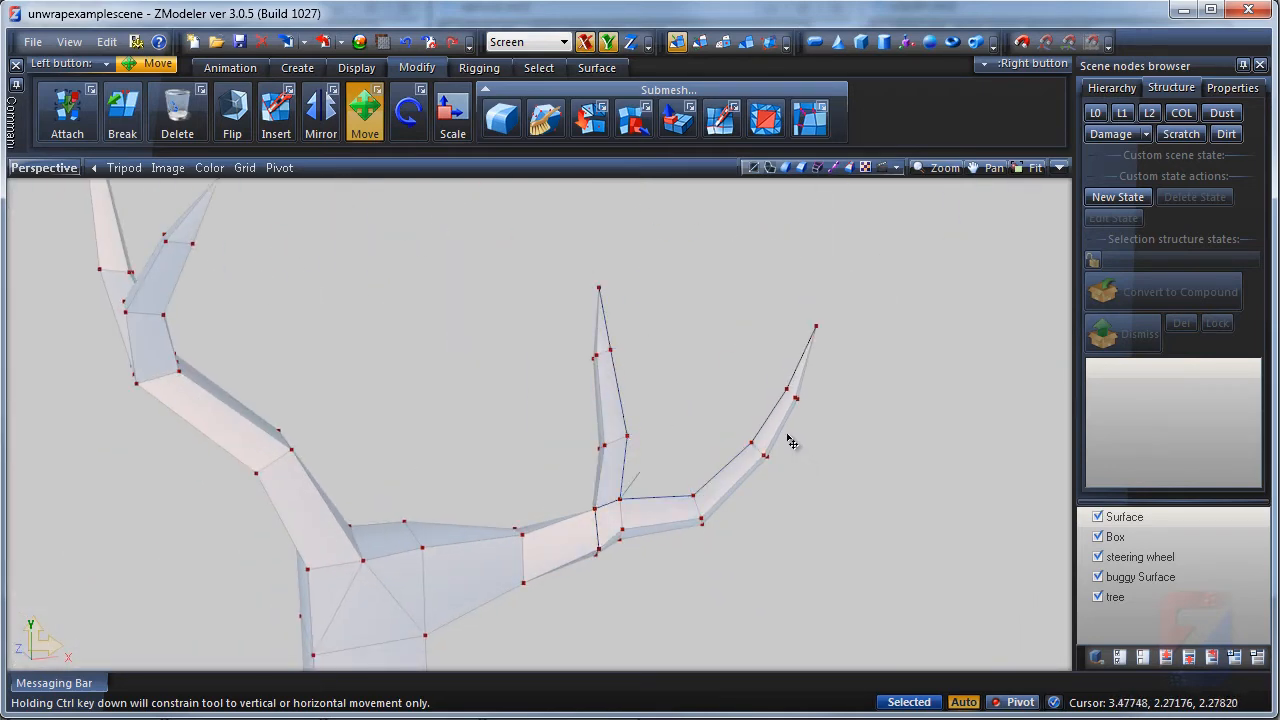
Step: Rotate to another branch and cut further seam edges with the Knife tool
left_click_drag(790, 440, 528, 390)
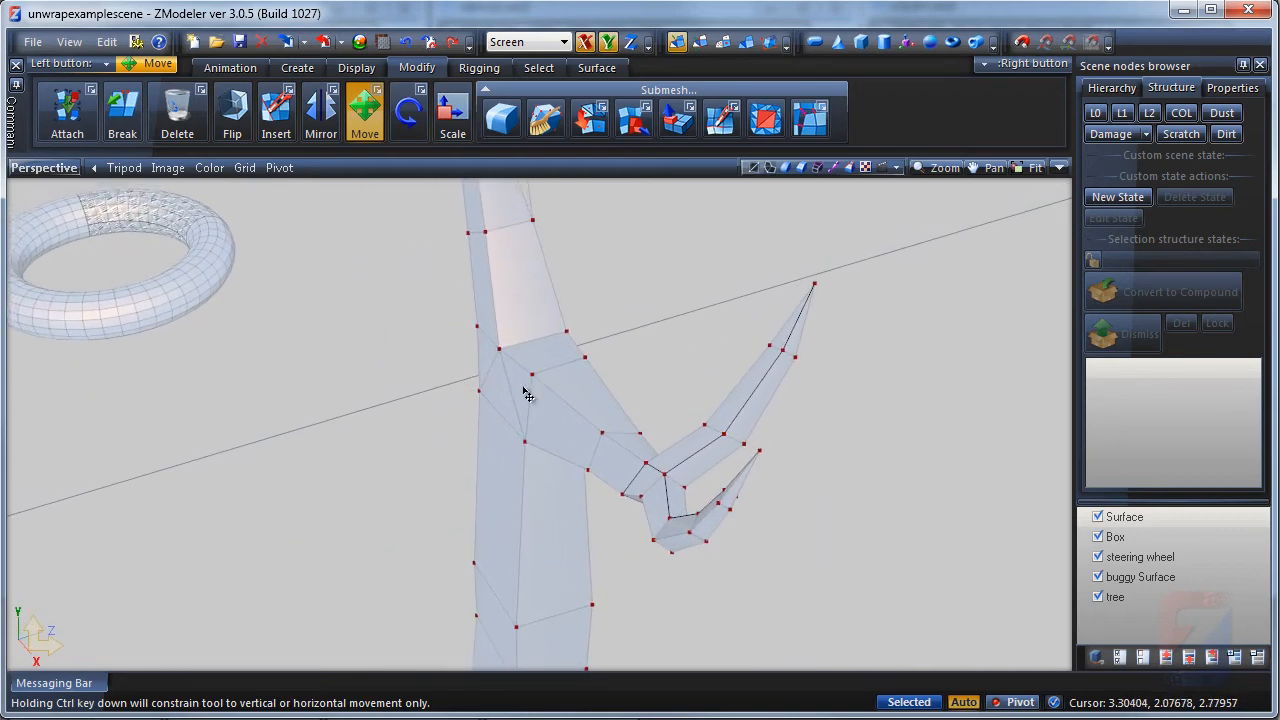
left_click(722, 118)
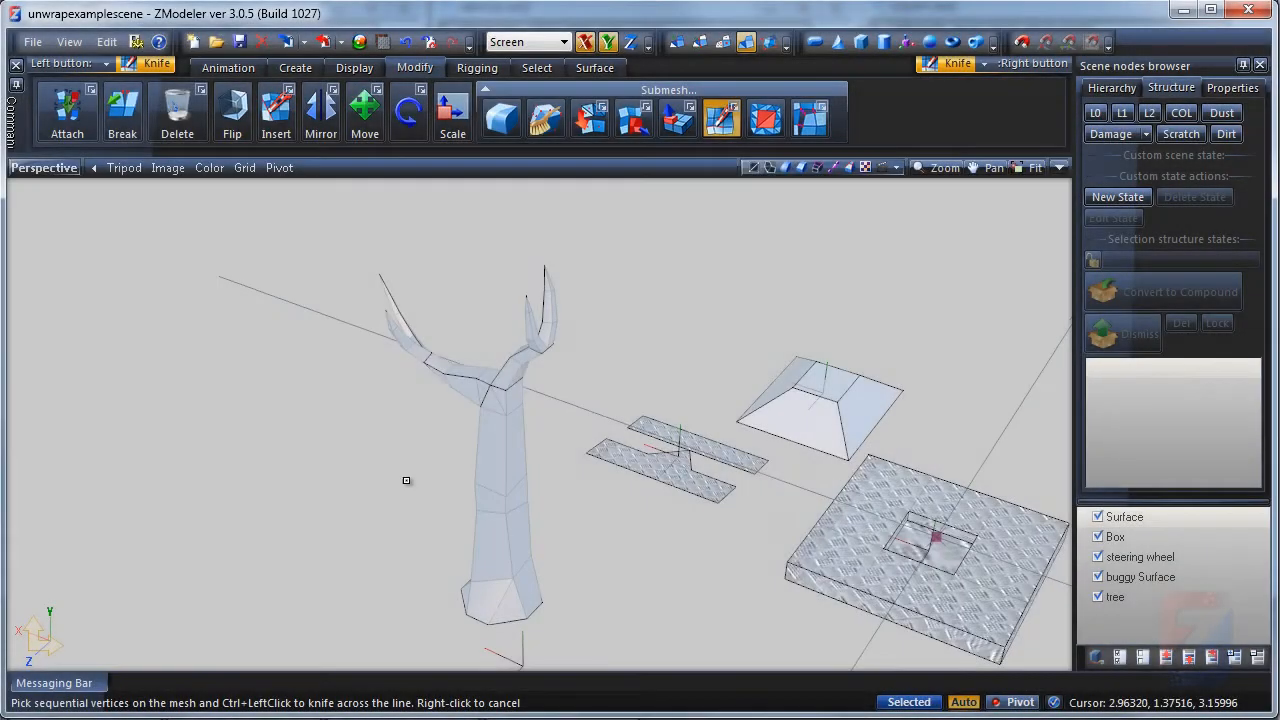
Step: Unwrap the tree mesh without Continuous mesh surface and inspect its texture
left_click(984, 66)
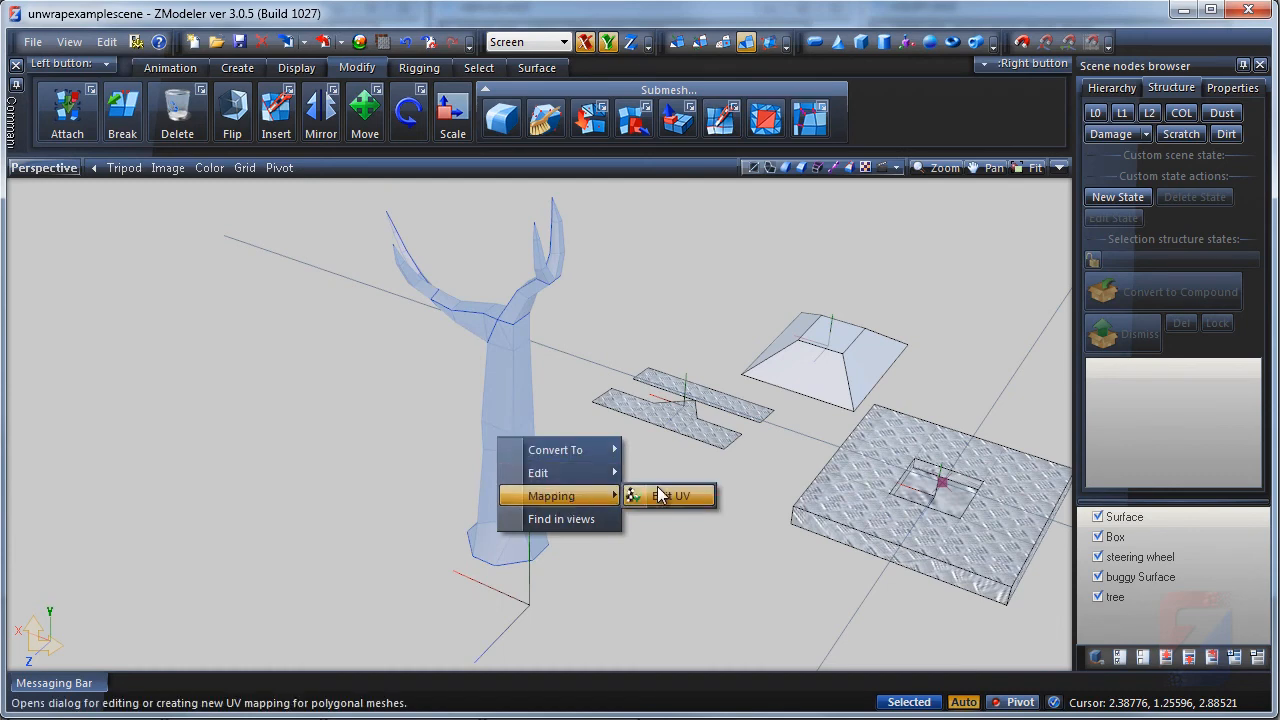
left_click(680, 496)
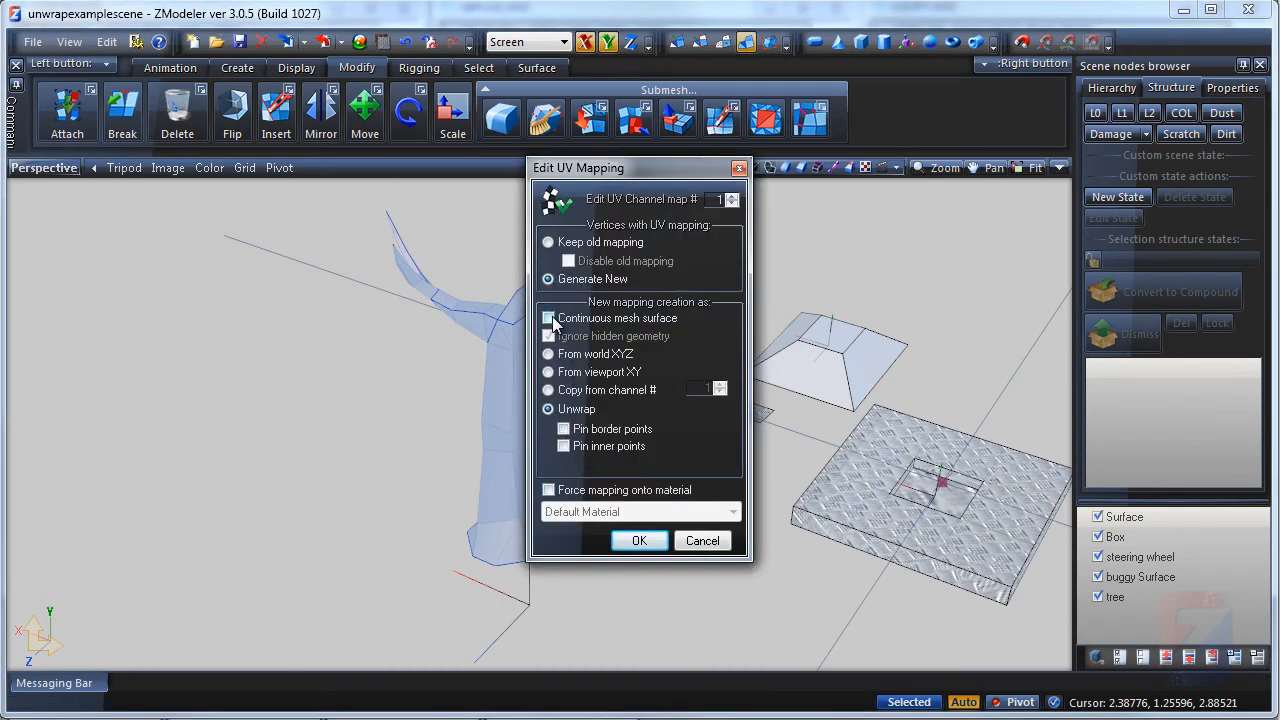
left_click(640, 540)
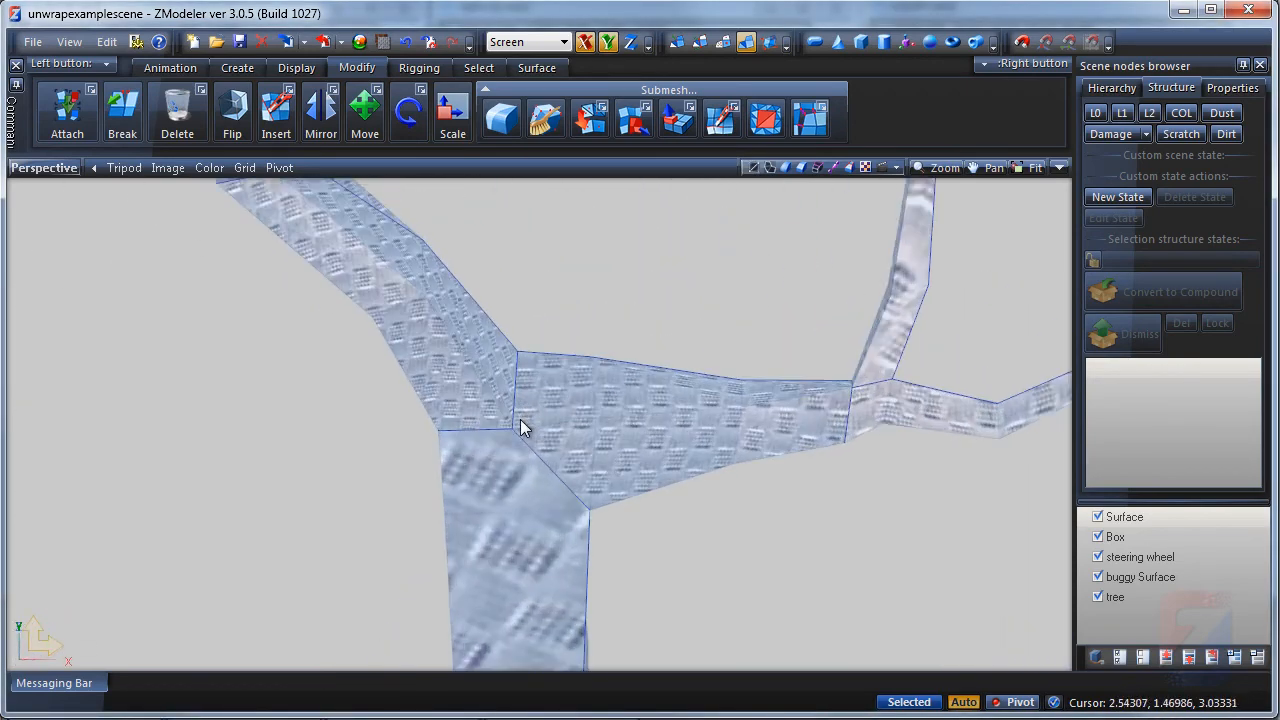
left_click_drag(520, 430, 876, 336)
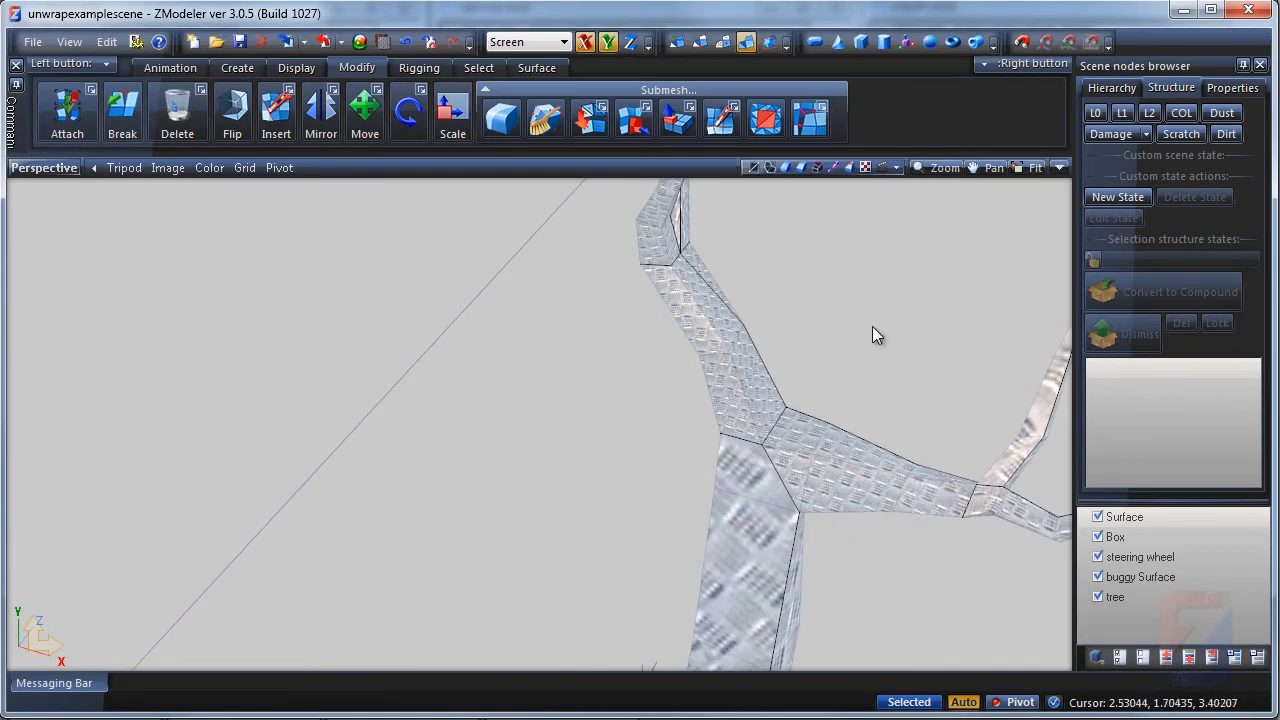